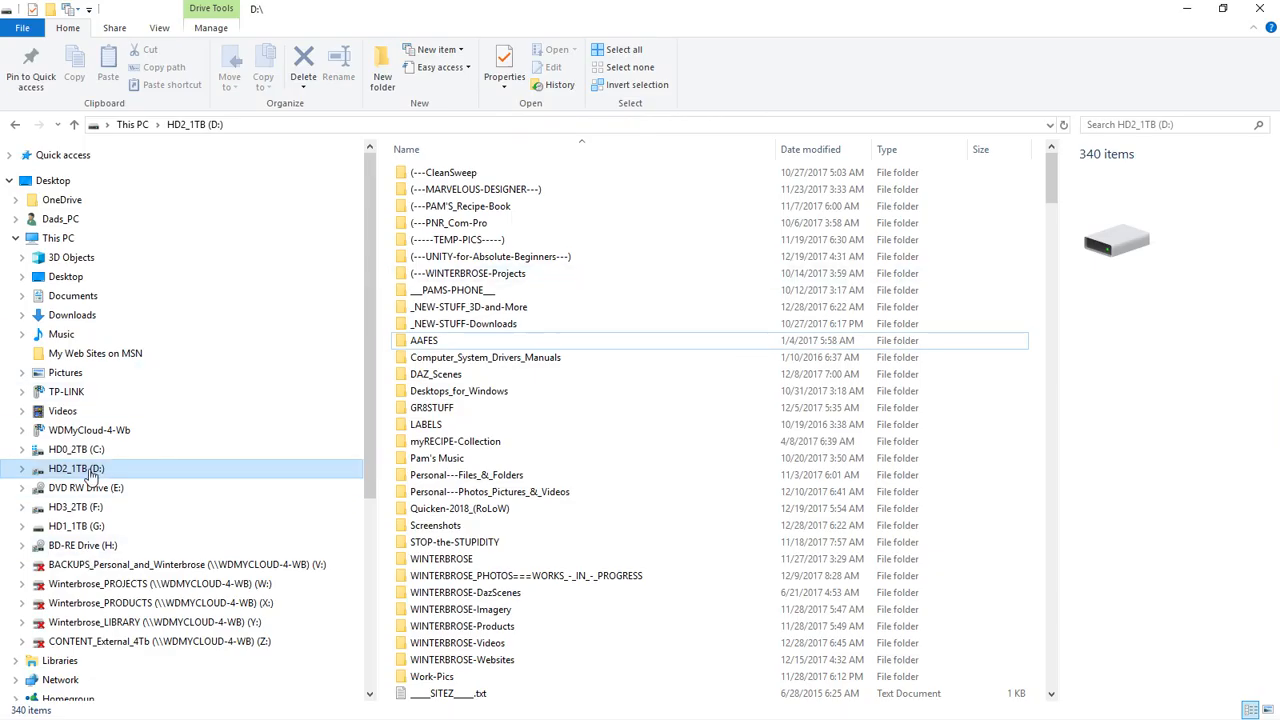
pyautogui.moveTo(318, 270)
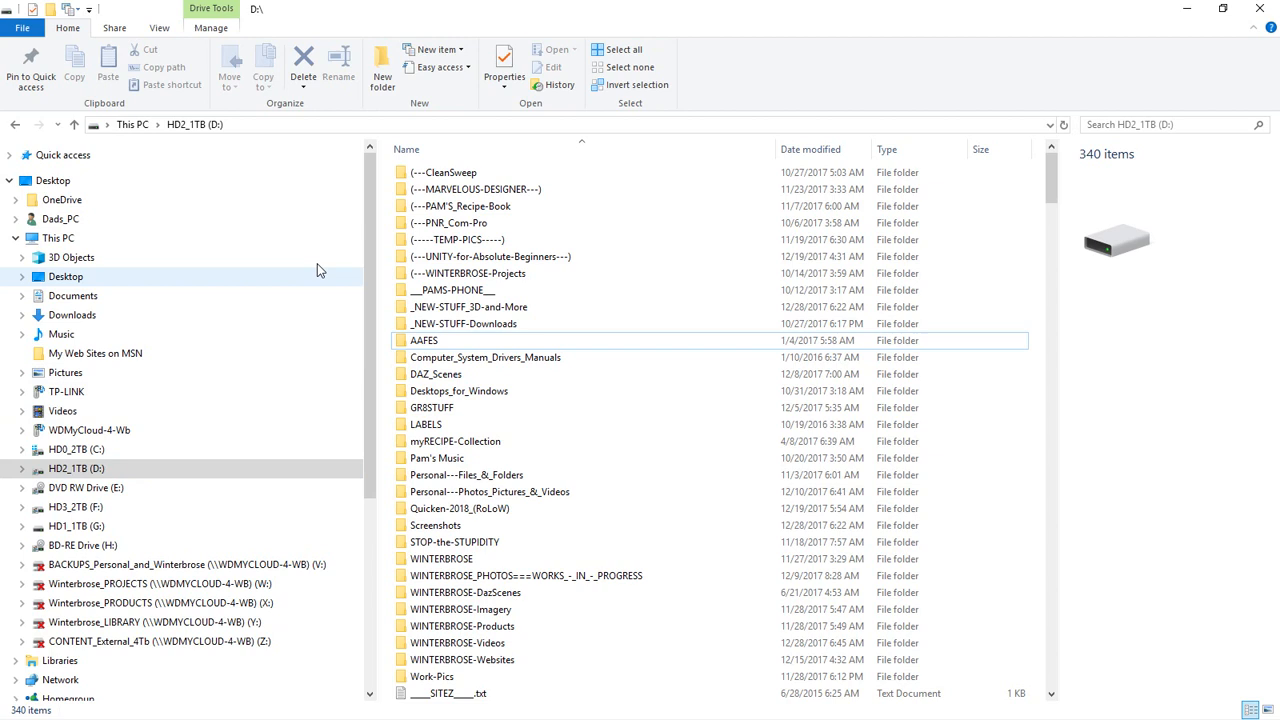
pyautogui.moveTo(382, 67)
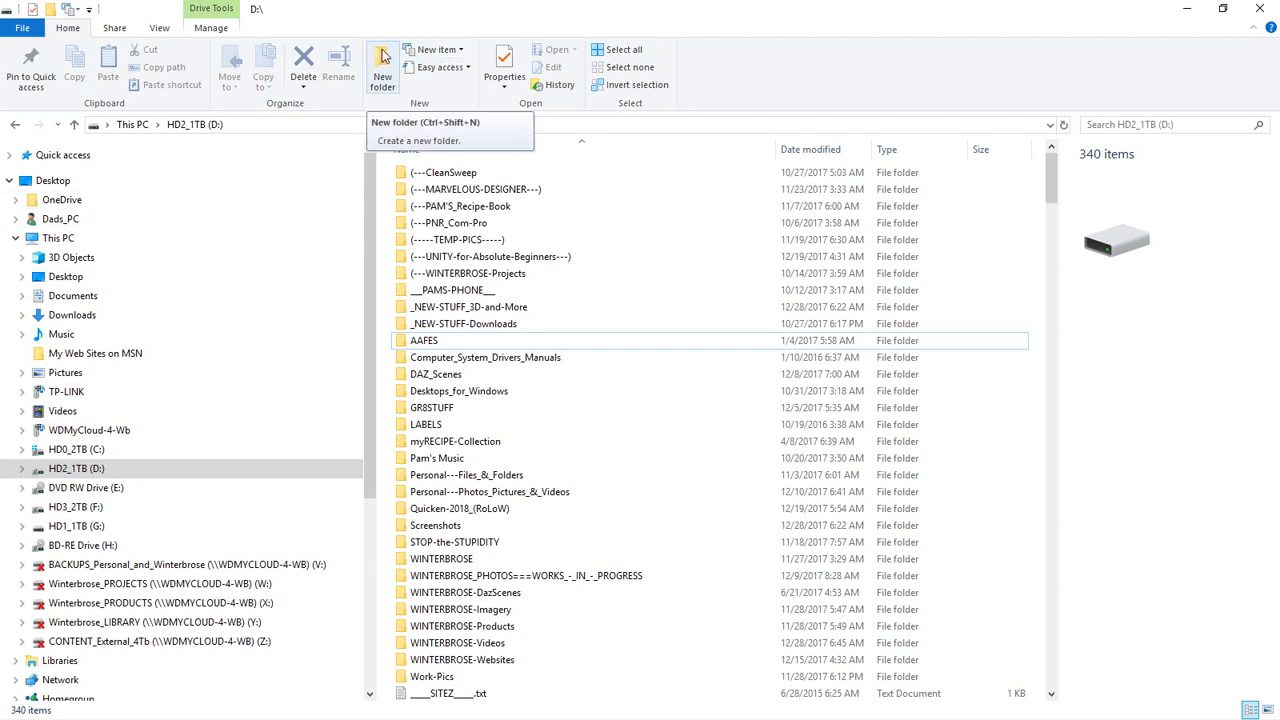
# Create a new folder named 3D-Content on drive D: and open it.
pyautogui.click(382, 66)
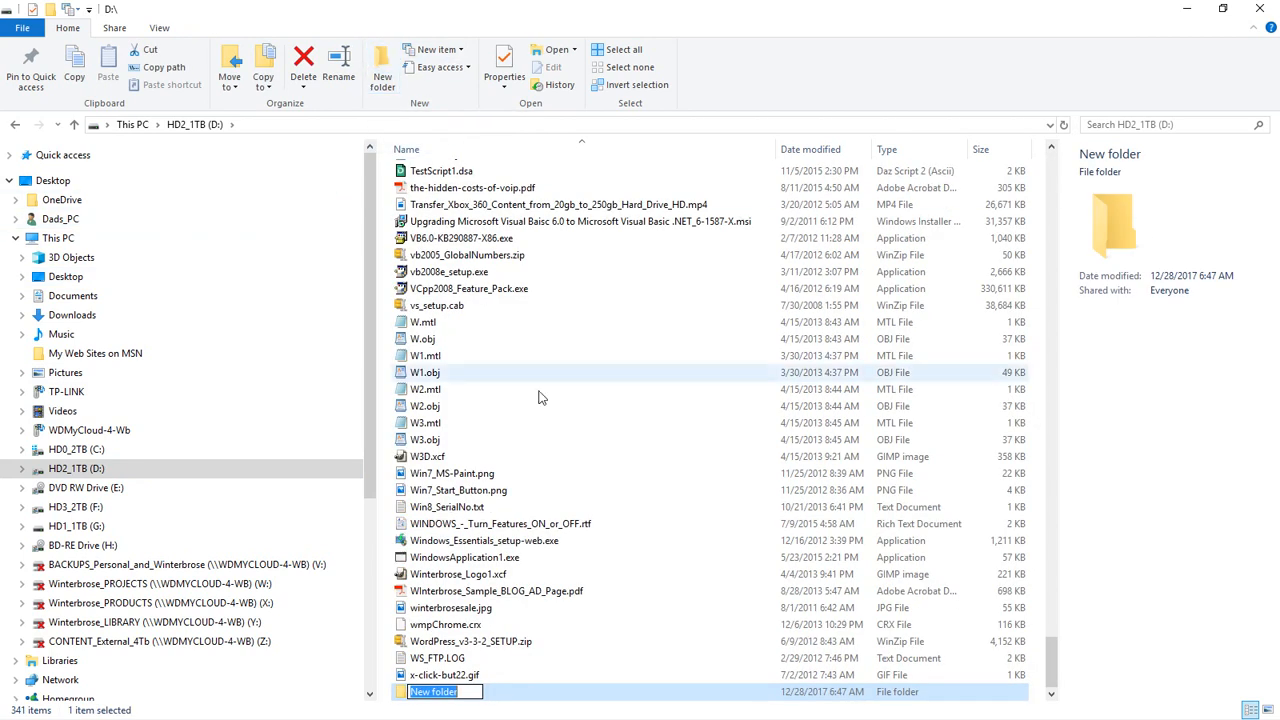
pyautogui.moveTo(590, 387)
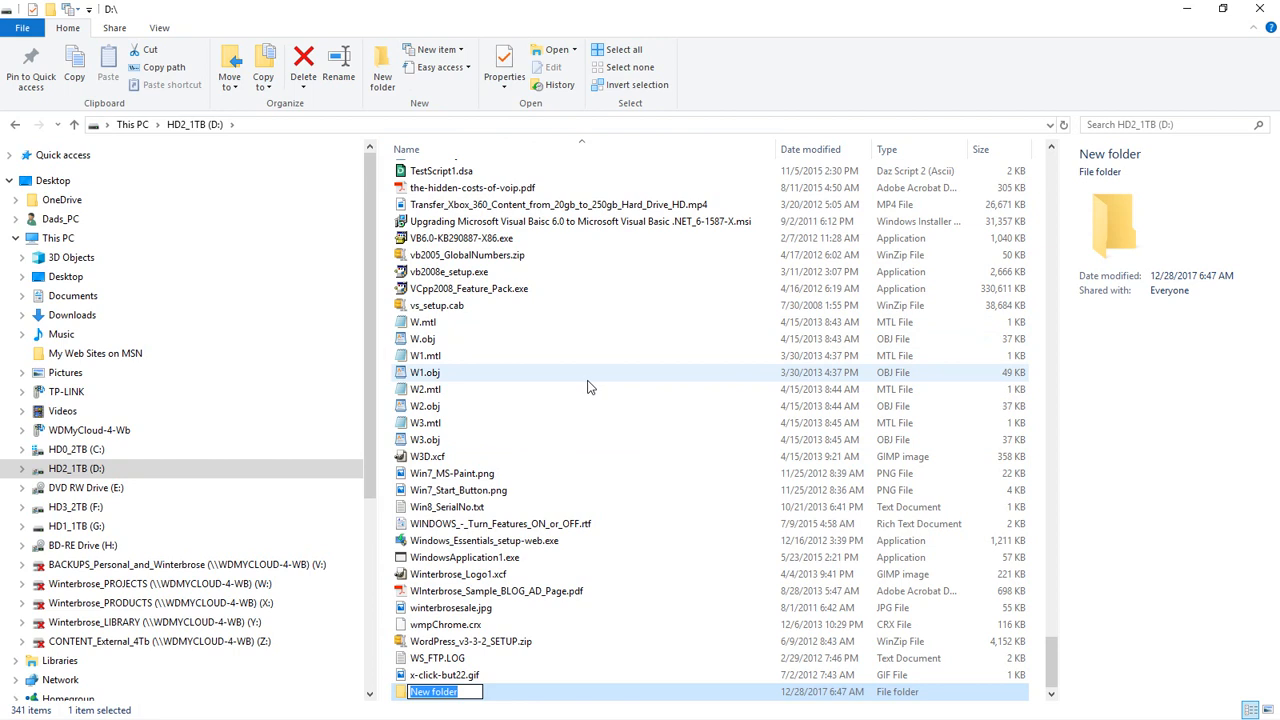
pyautogui.write('3D-Content')
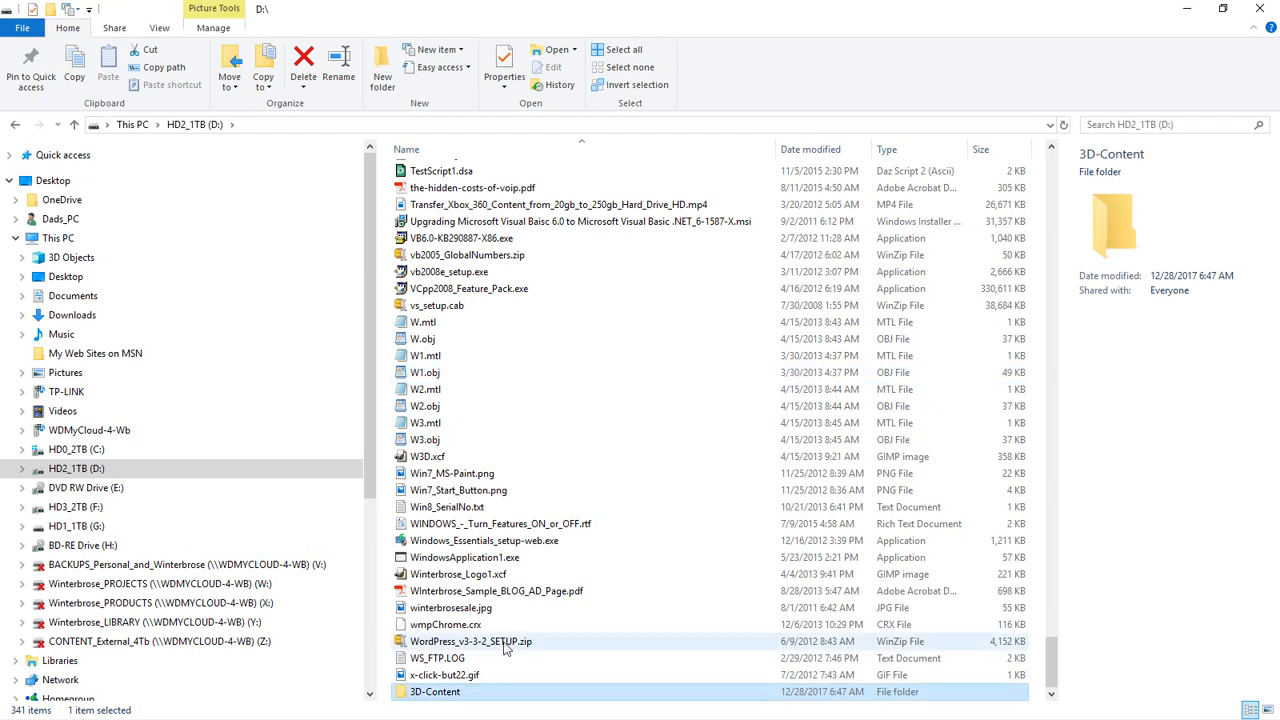
pyautogui.doubleClick(434, 691)
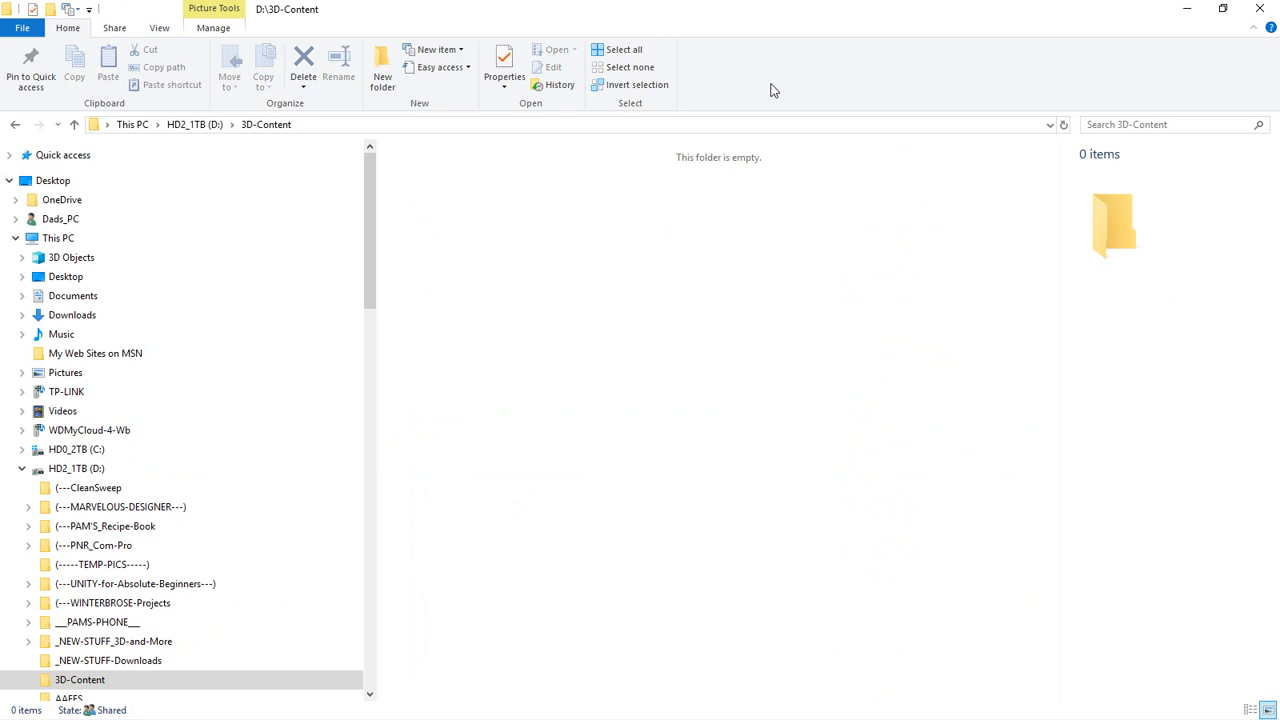
pyautogui.moveTo(263, 128)
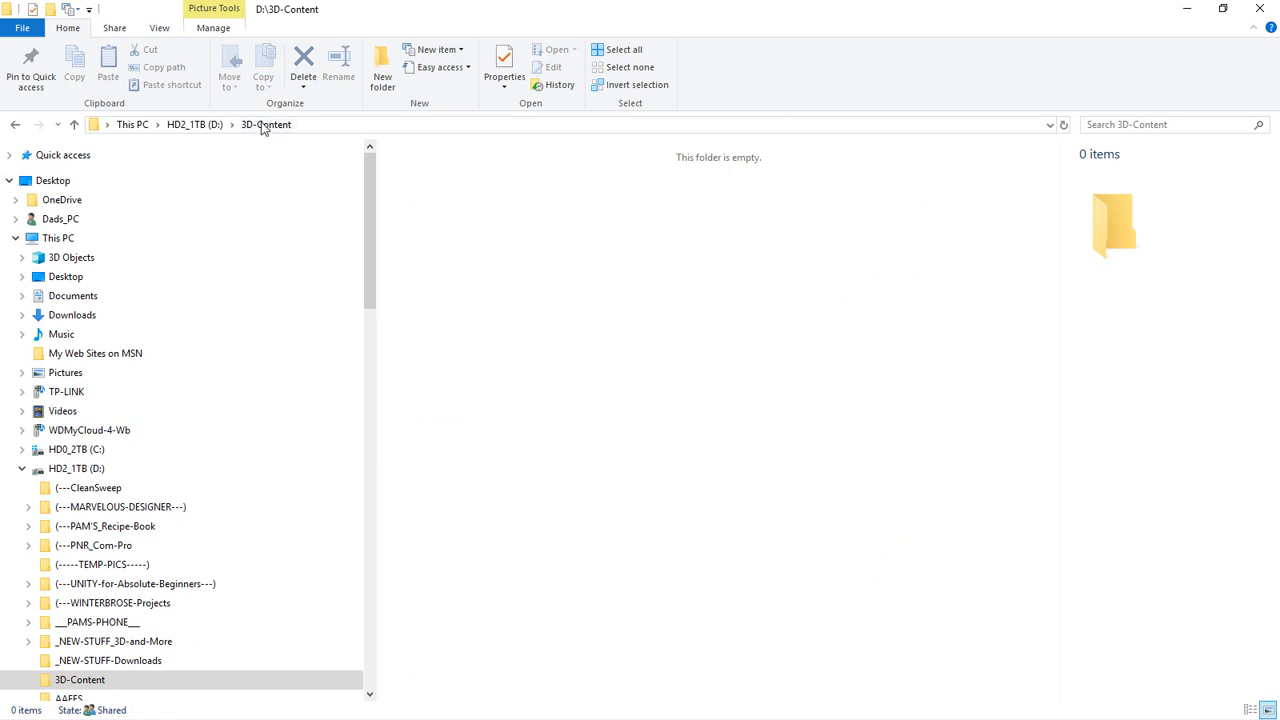
pyautogui.moveTo(297, 120)
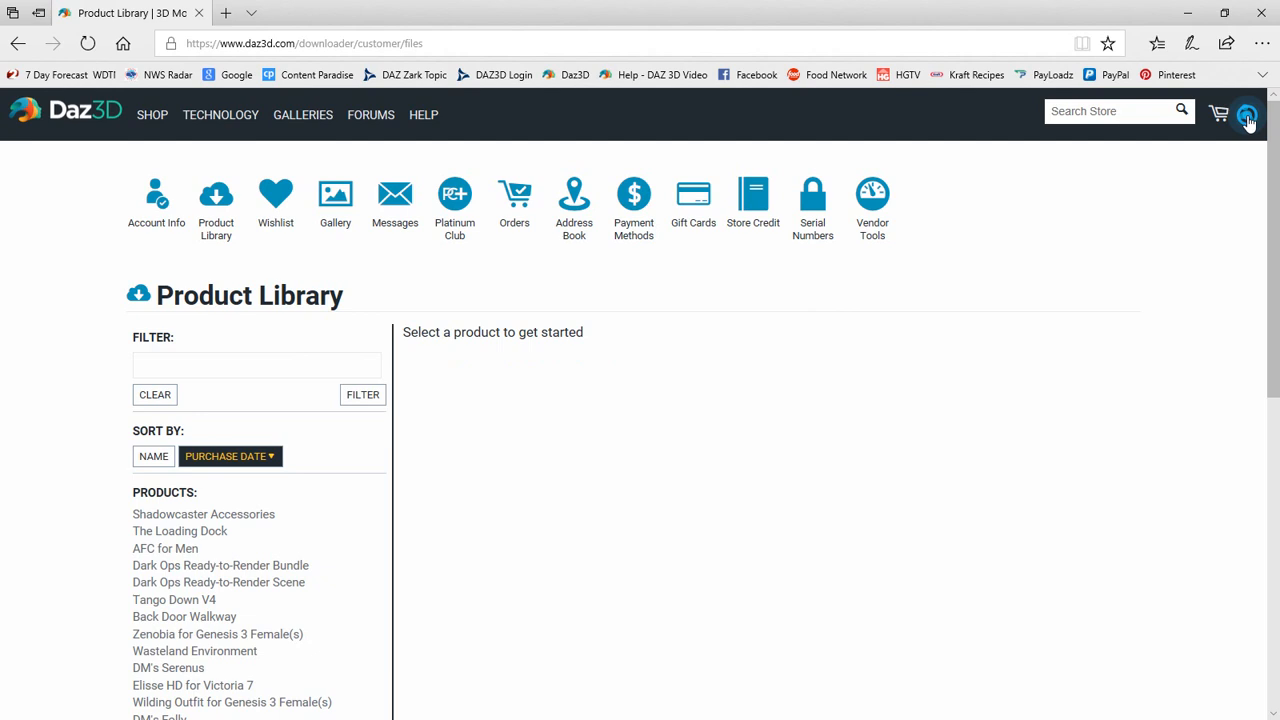
# Open the Daz3D account Product Library in Edge and scroll down the Products list.
pyautogui.click(1246, 113)
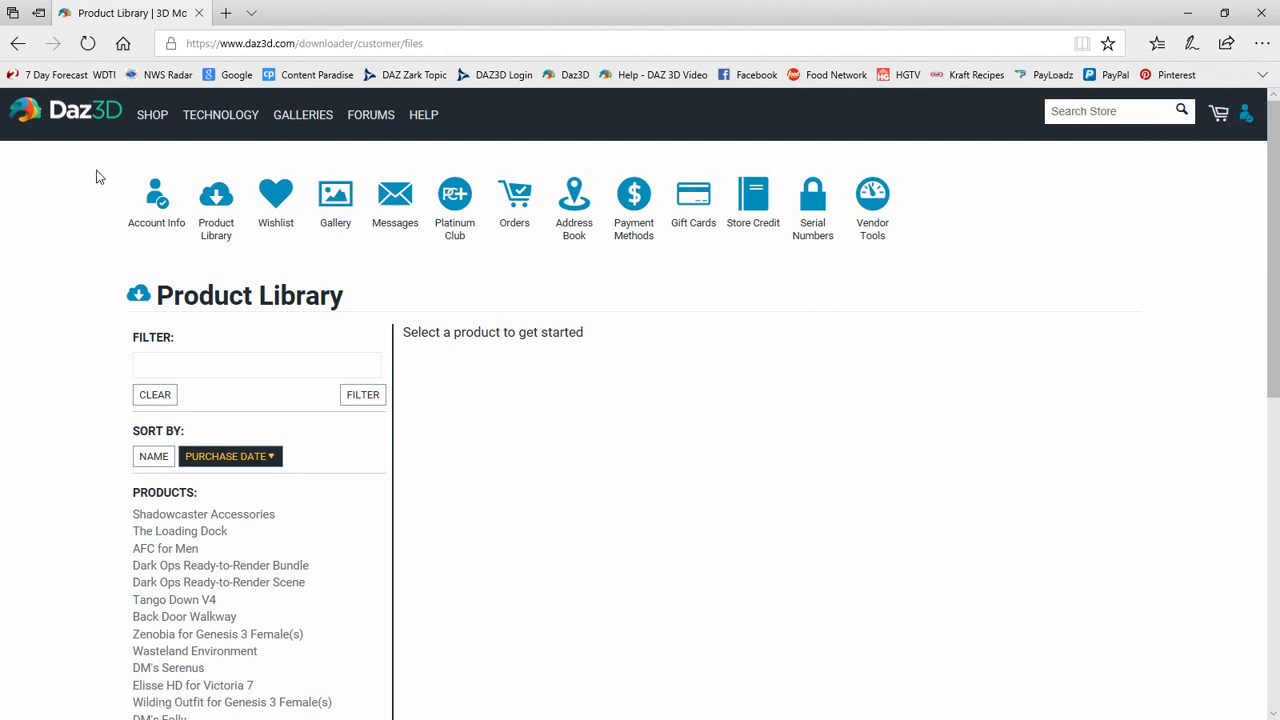
pyautogui.moveTo(216, 195)
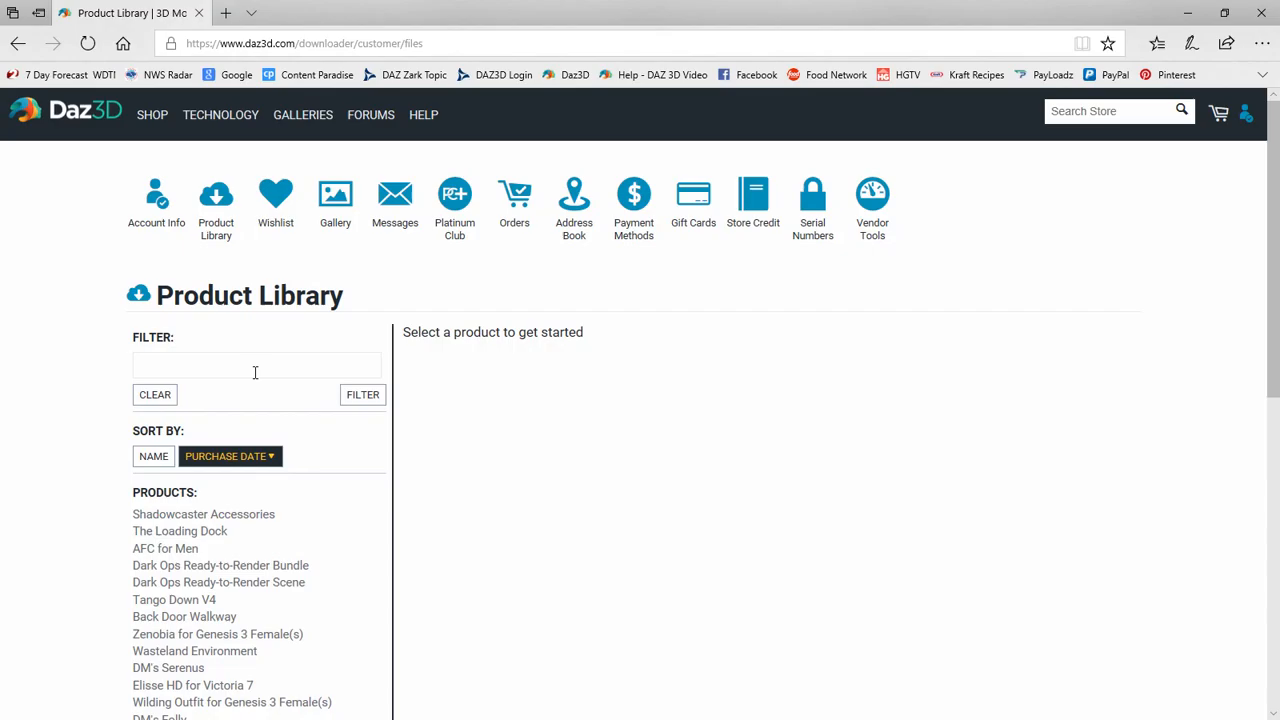
pyautogui.scroll(-3)
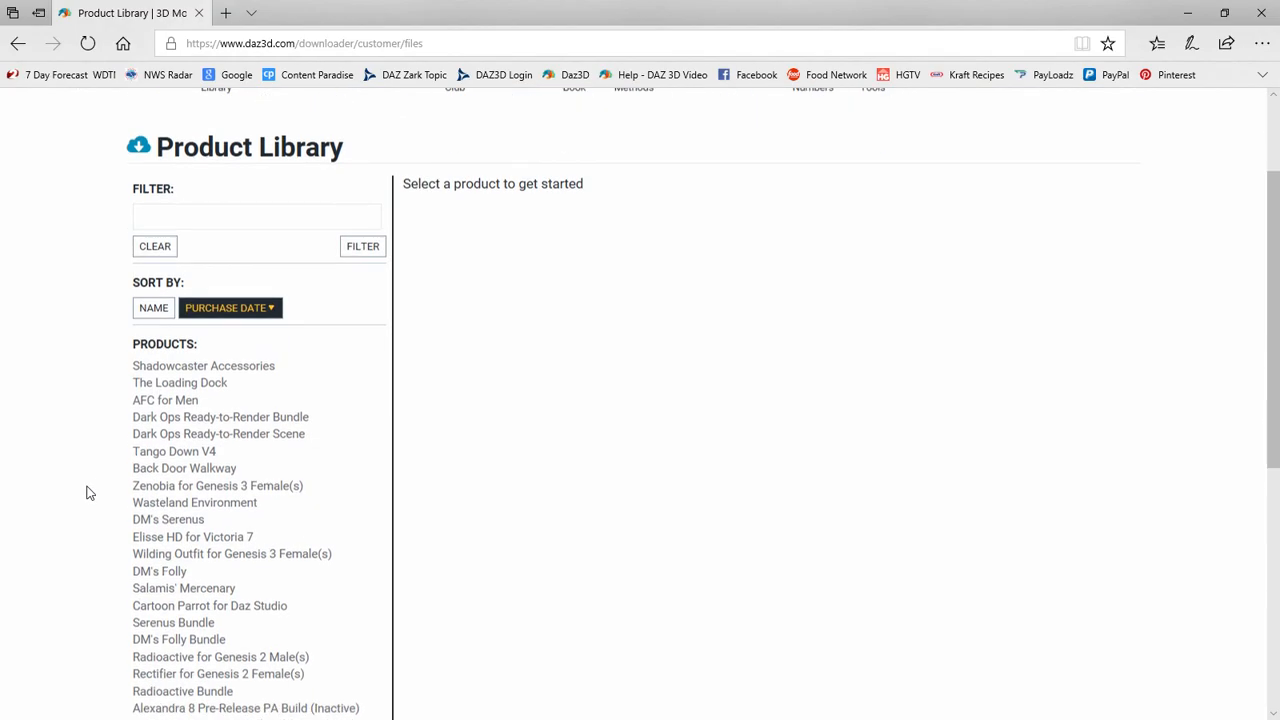
pyautogui.scroll(-3)
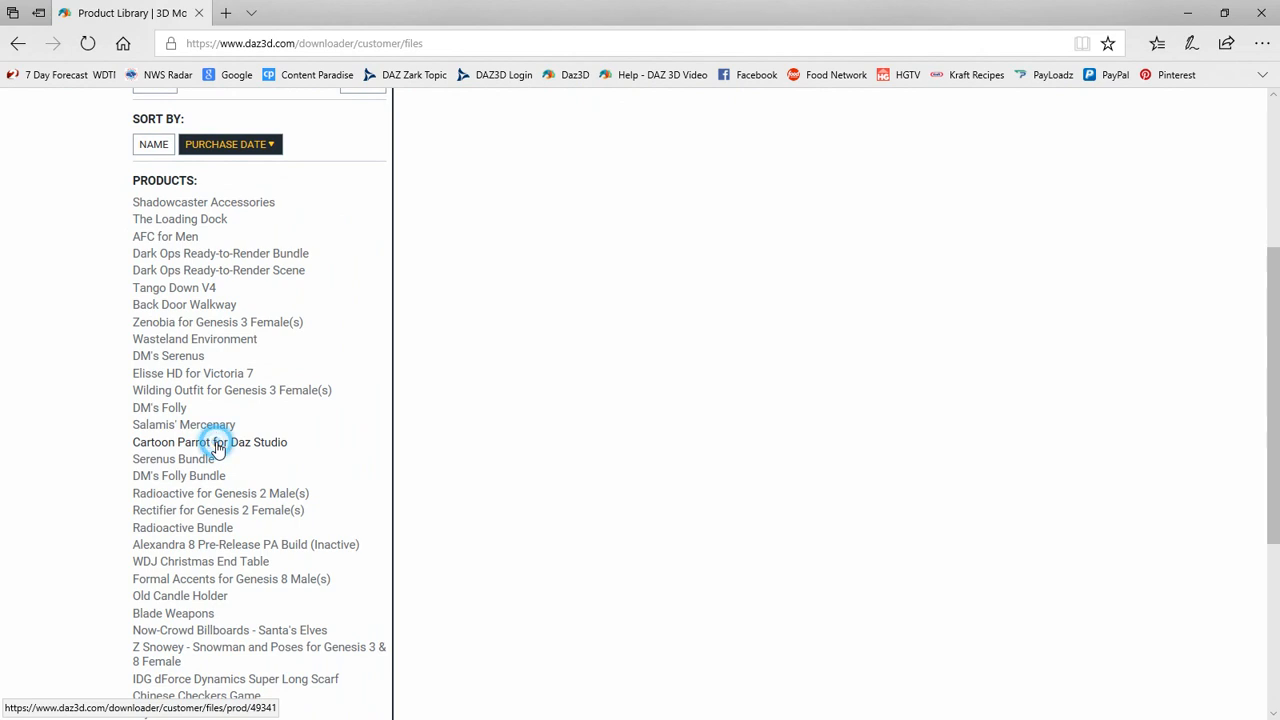
# Open the Cartoon Parrot for Daz Studio details, right-click its title, then deselect it.
pyautogui.click(210, 442)
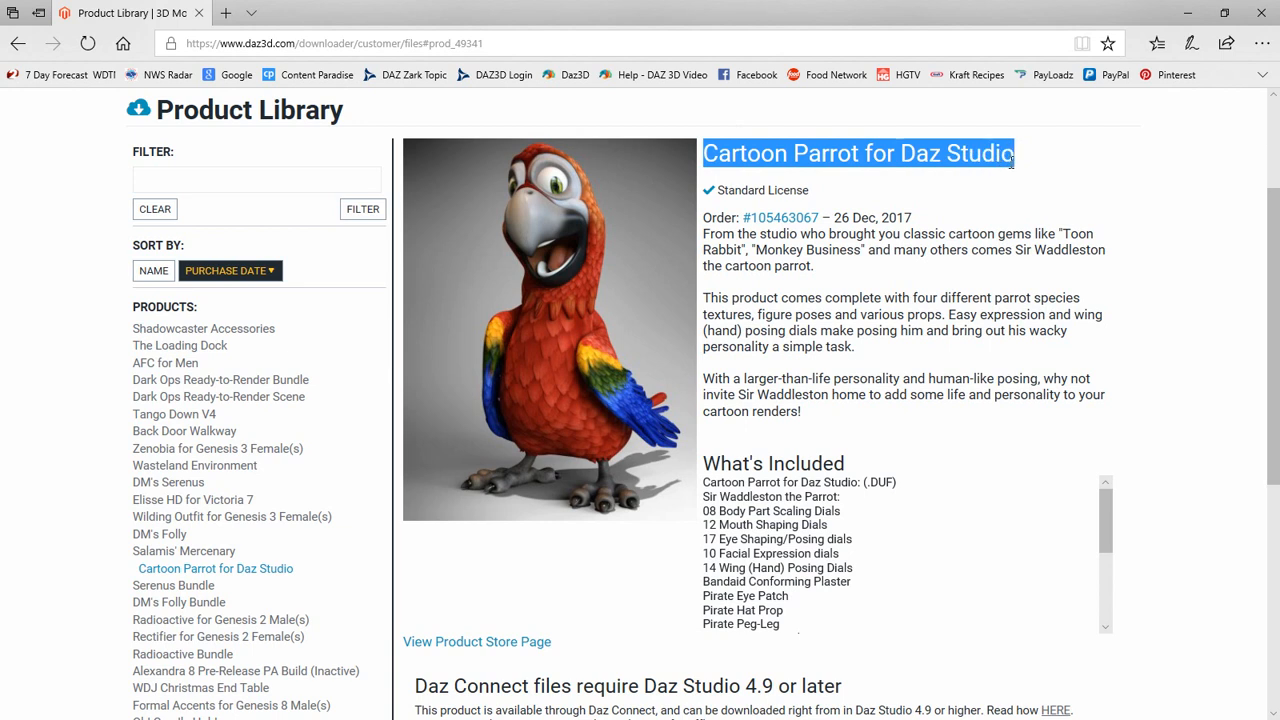
pyautogui.rightClick(860, 153)
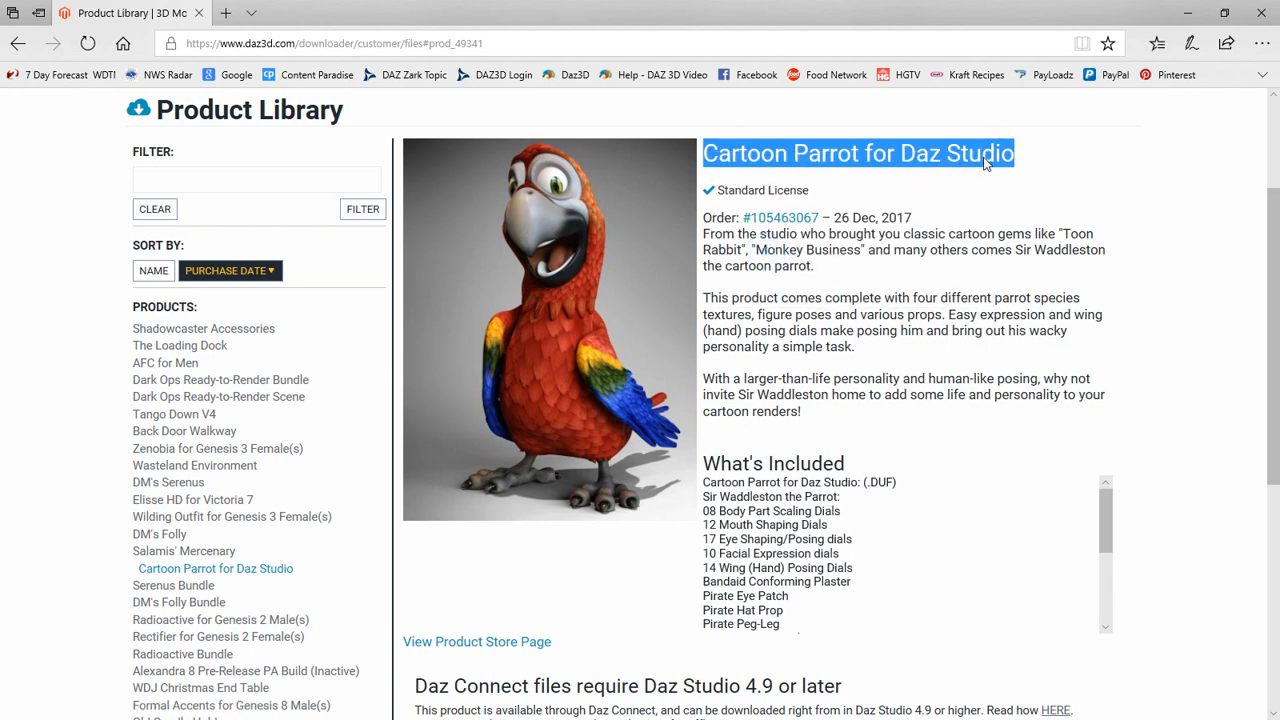
pyautogui.click(987, 176)
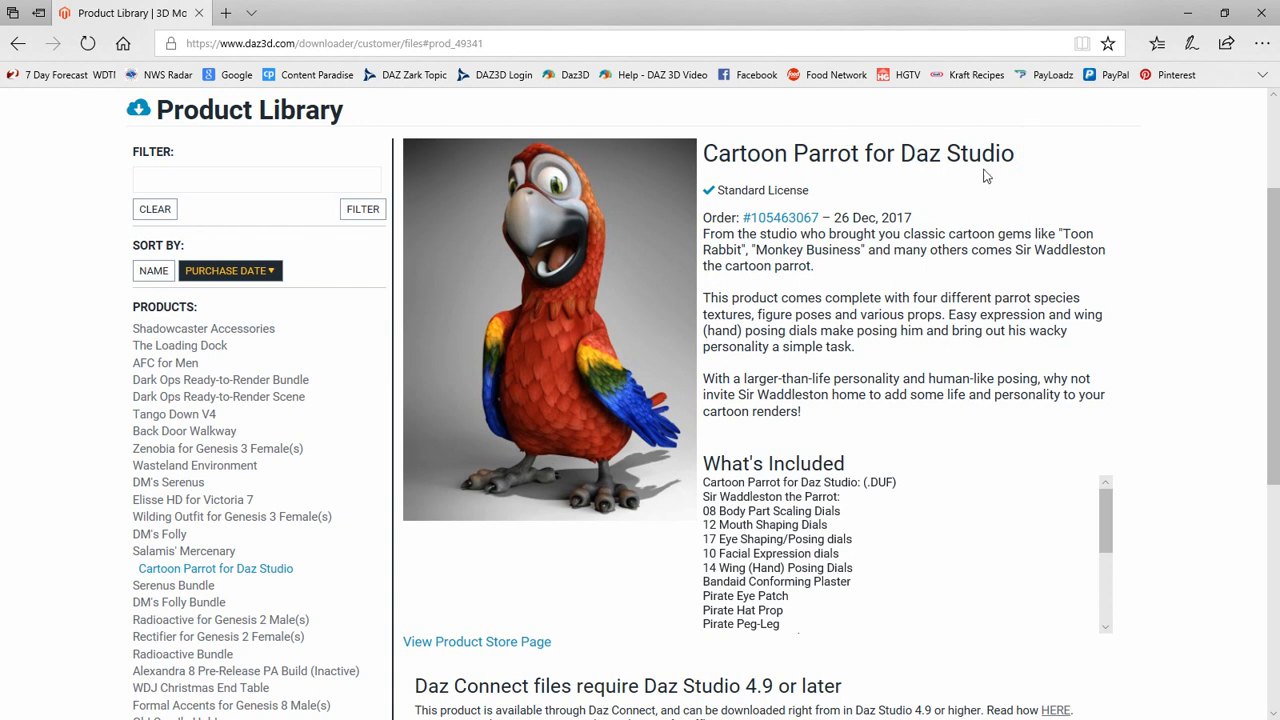
pyautogui.moveTo(541, 303)
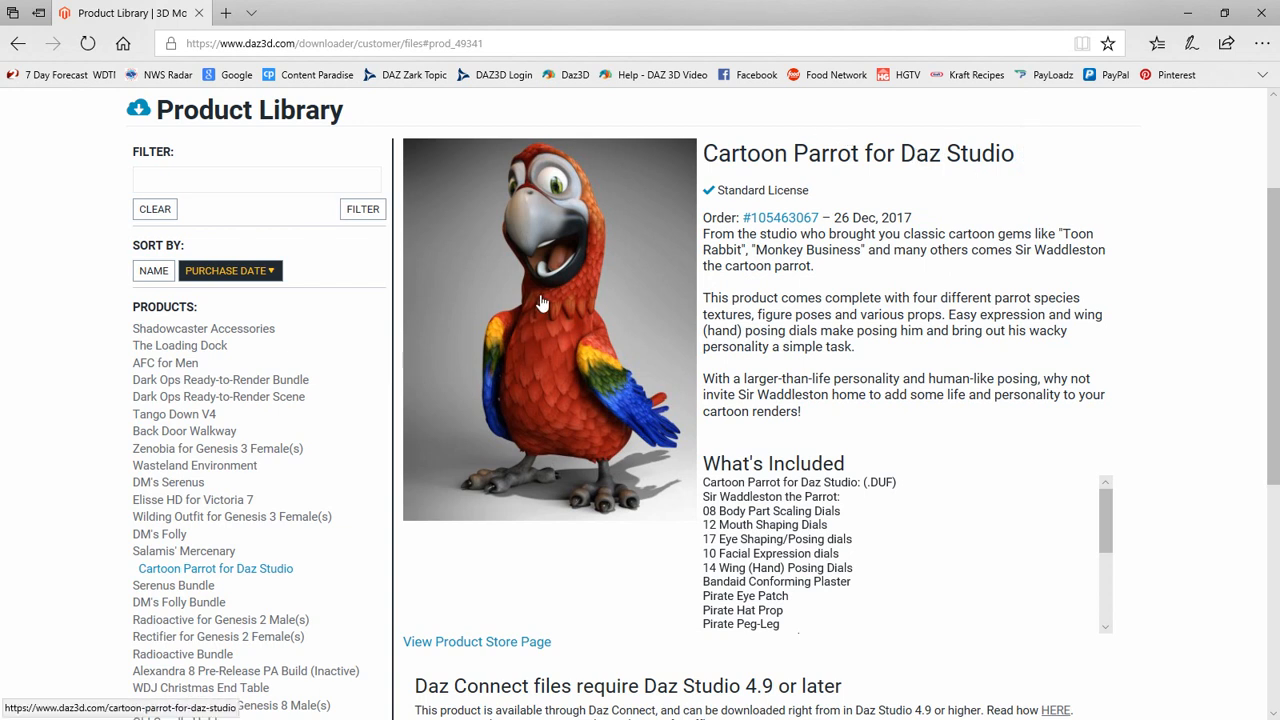
# Save the parrot promo picture into 3D-Content as 'Cartoon Parrot for Daz Studio'.
pyautogui.rightClick(540, 303)
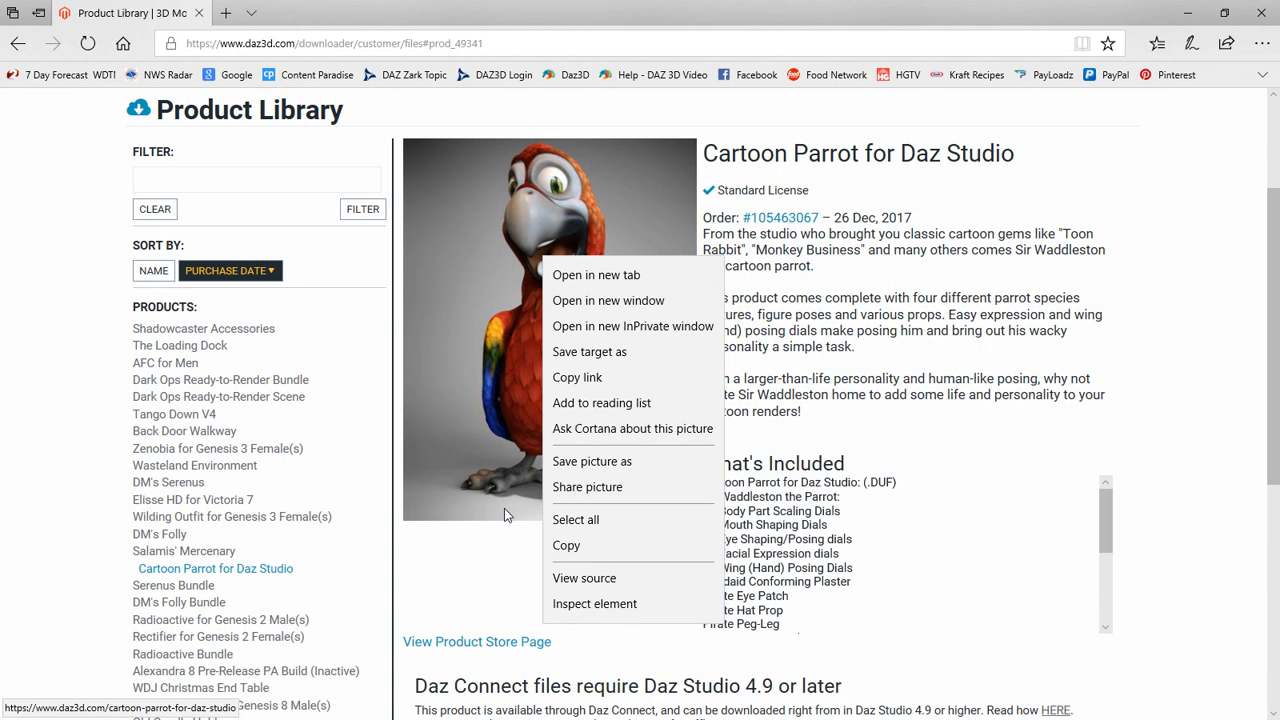
pyautogui.click(592, 461)
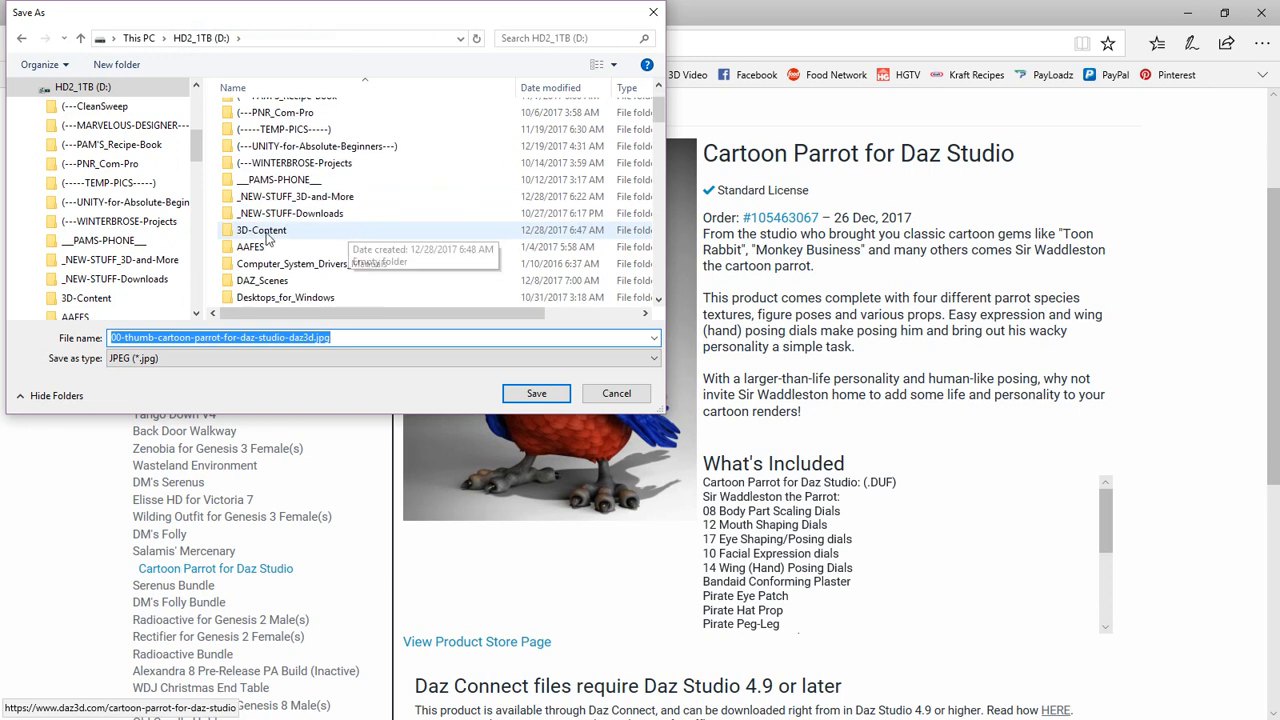
pyautogui.doubleClick(261, 230)
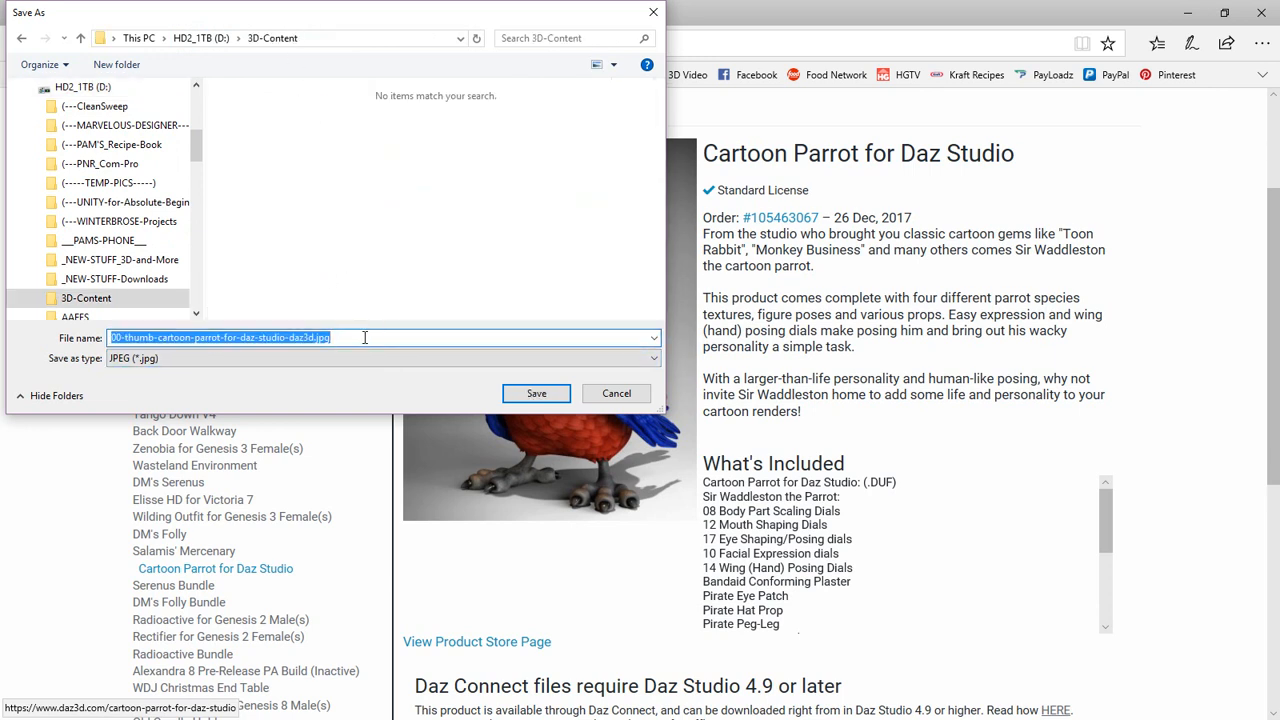
pyautogui.write('Cartoon Parrot for Daz Studio')
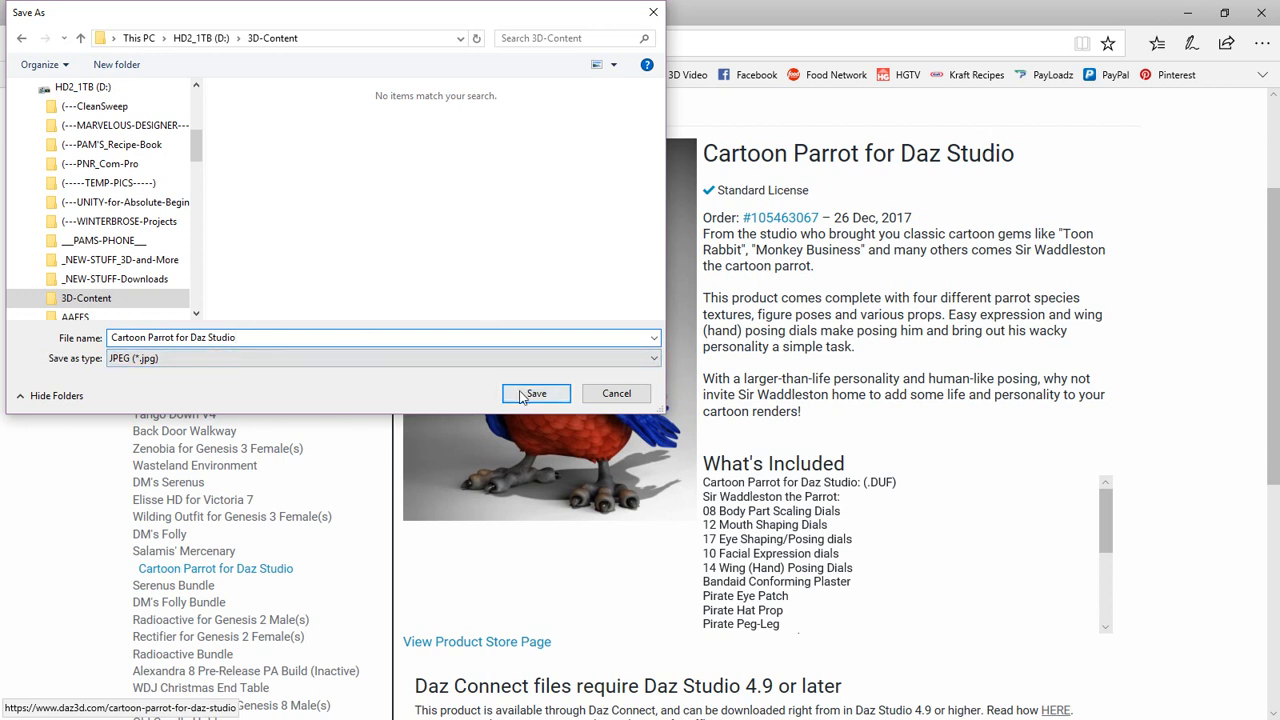
pyautogui.click(536, 392)
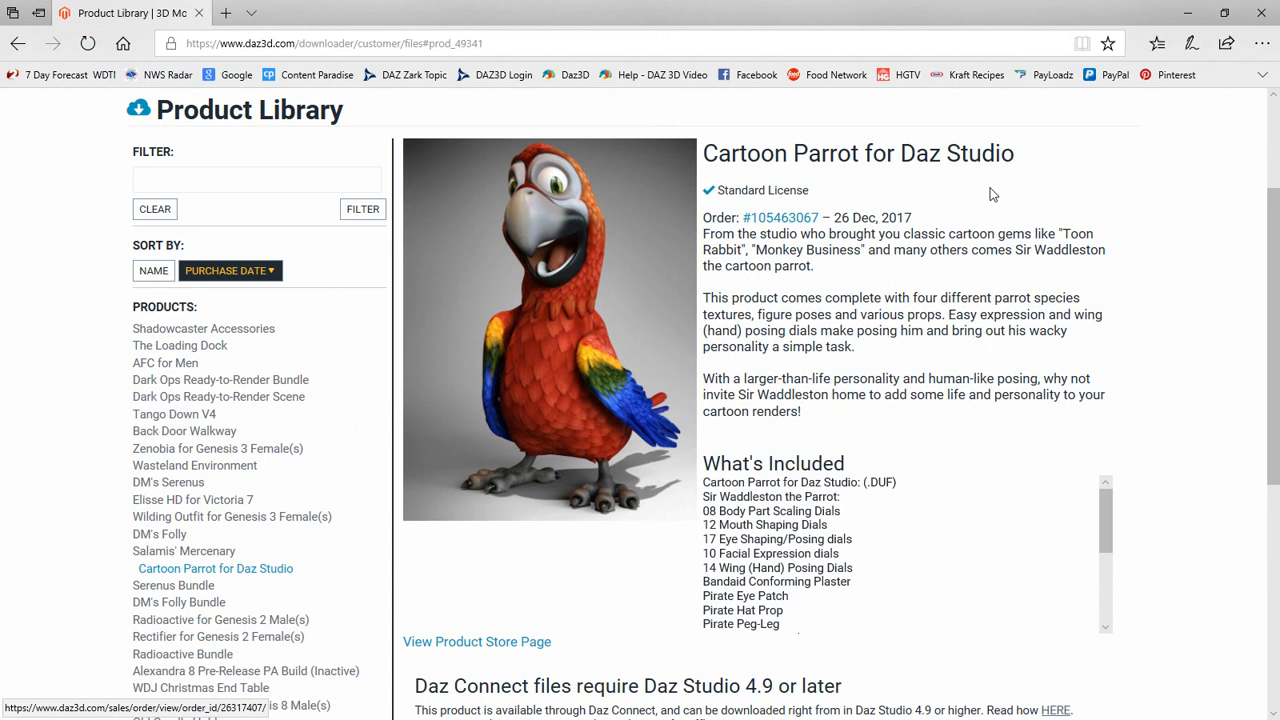
pyautogui.moveTo(1042, 198)
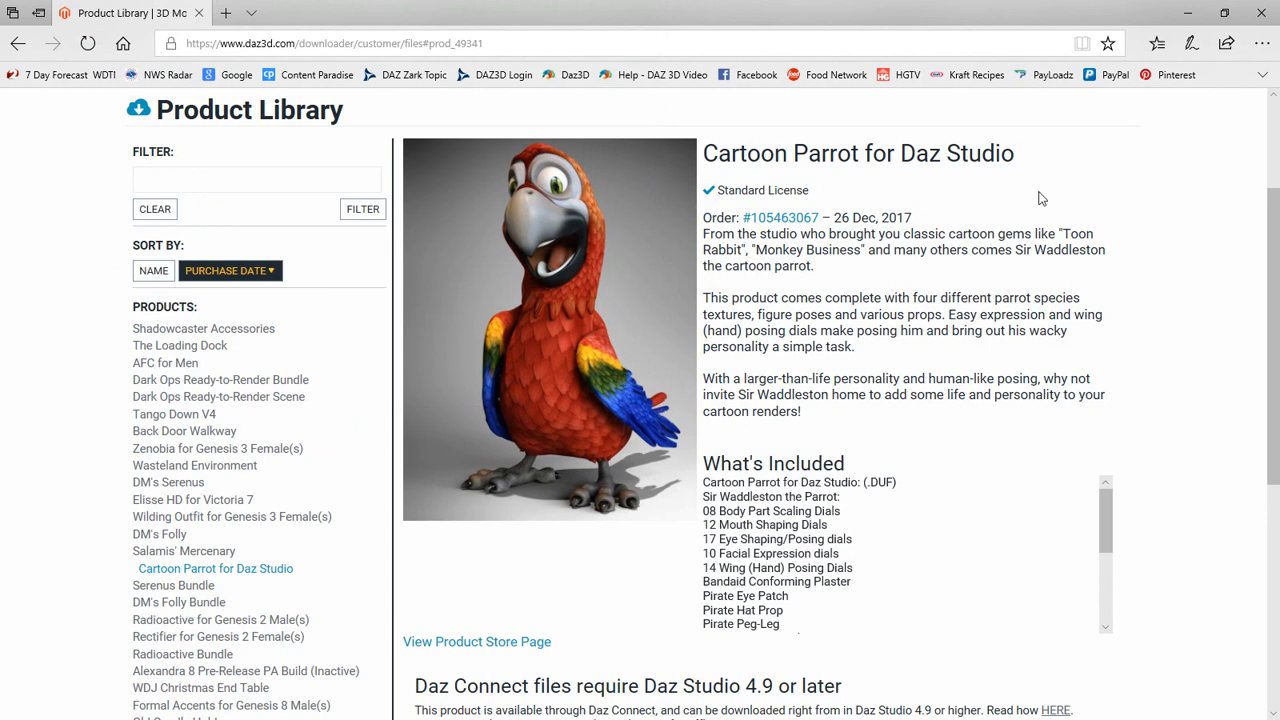
# Scroll to the file table and start the manual download of the 58.2 MB parrot zip.
pyautogui.scroll(-3)
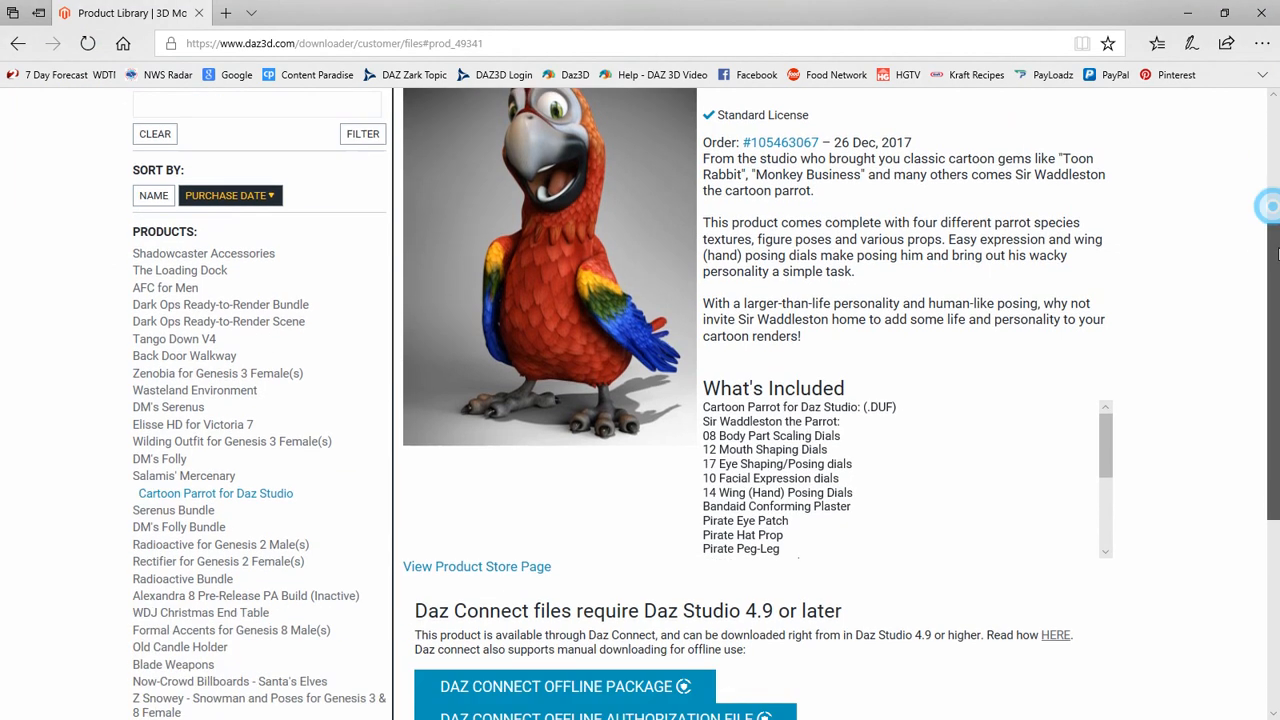
pyautogui.scroll(-3)
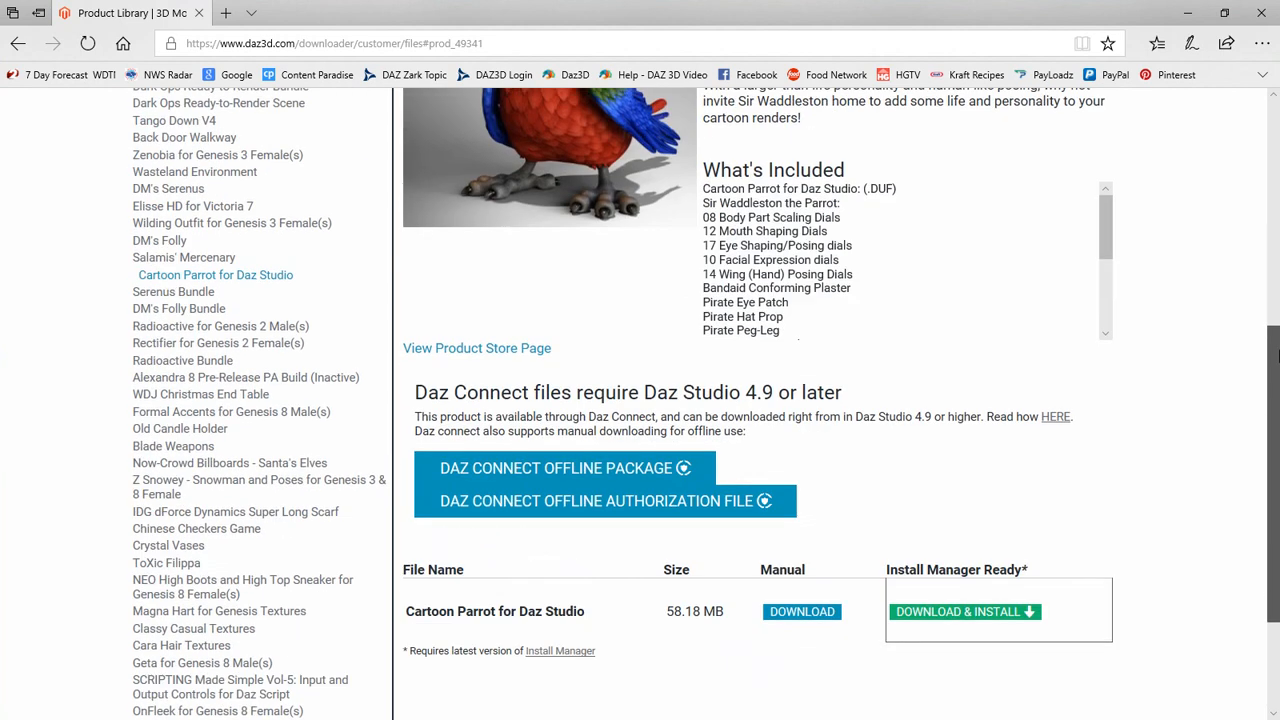
pyautogui.scroll(-3)
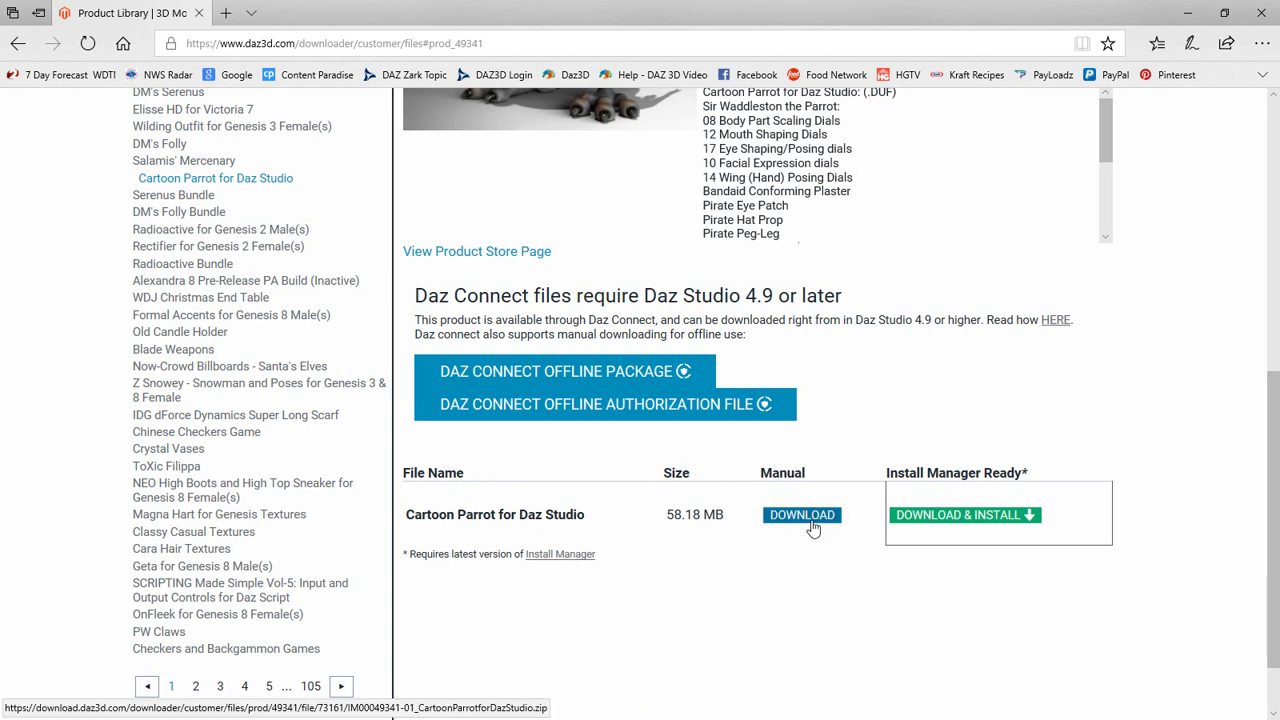
pyautogui.click(801, 514)
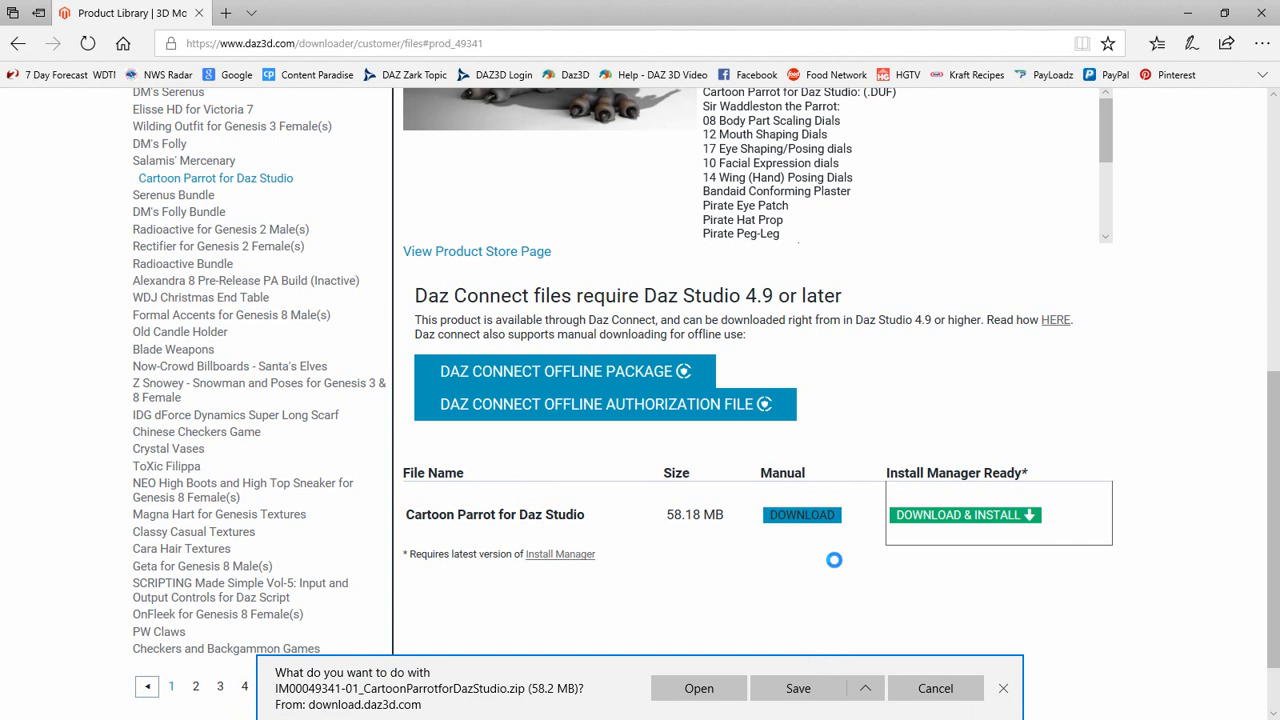
# Save the zip into a new 'Cartoon Parrot for Daz Studio' subfolder of 3D-Content.
pyautogui.click(798, 688)
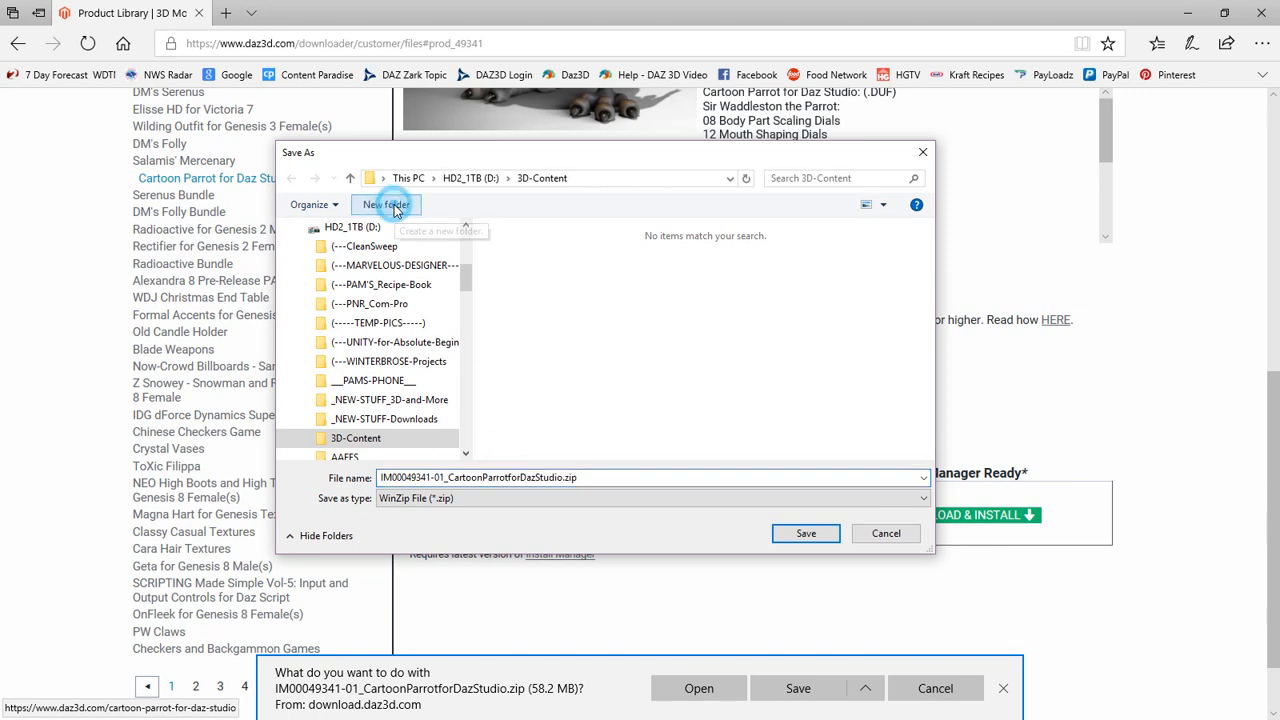
pyautogui.click(386, 204)
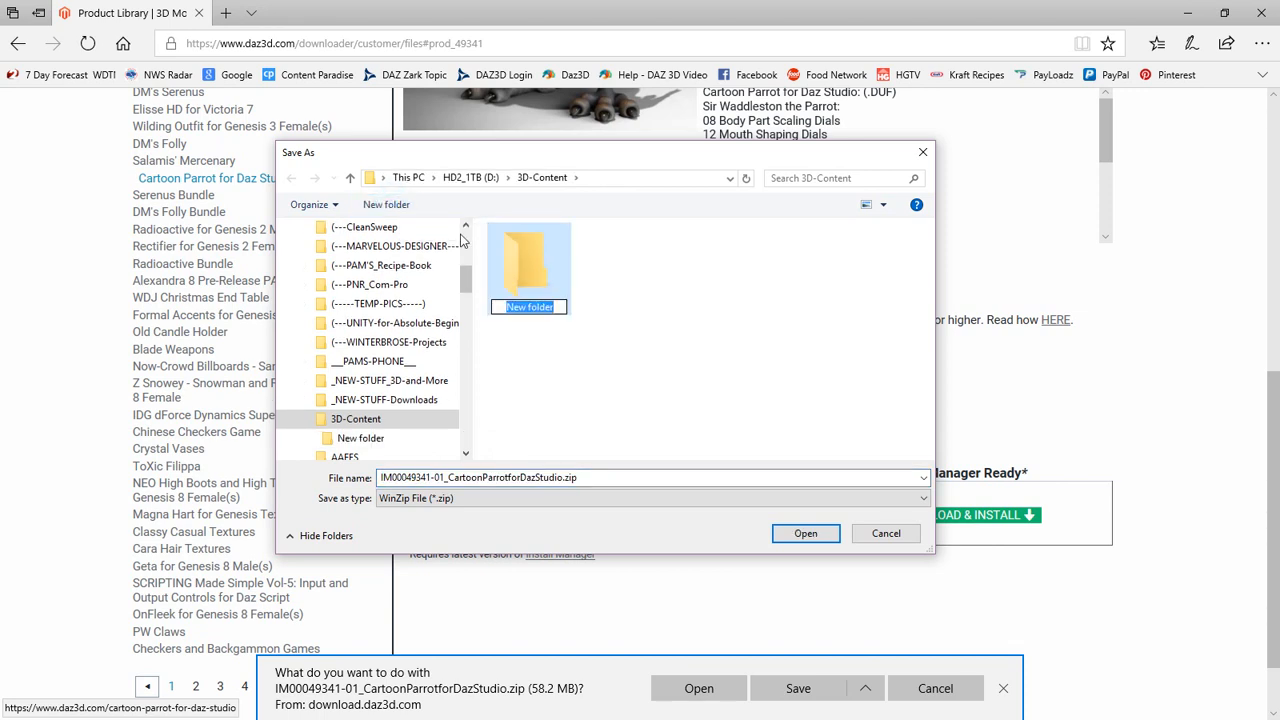
pyautogui.write('Cartoon Parrot for Daz Studio')
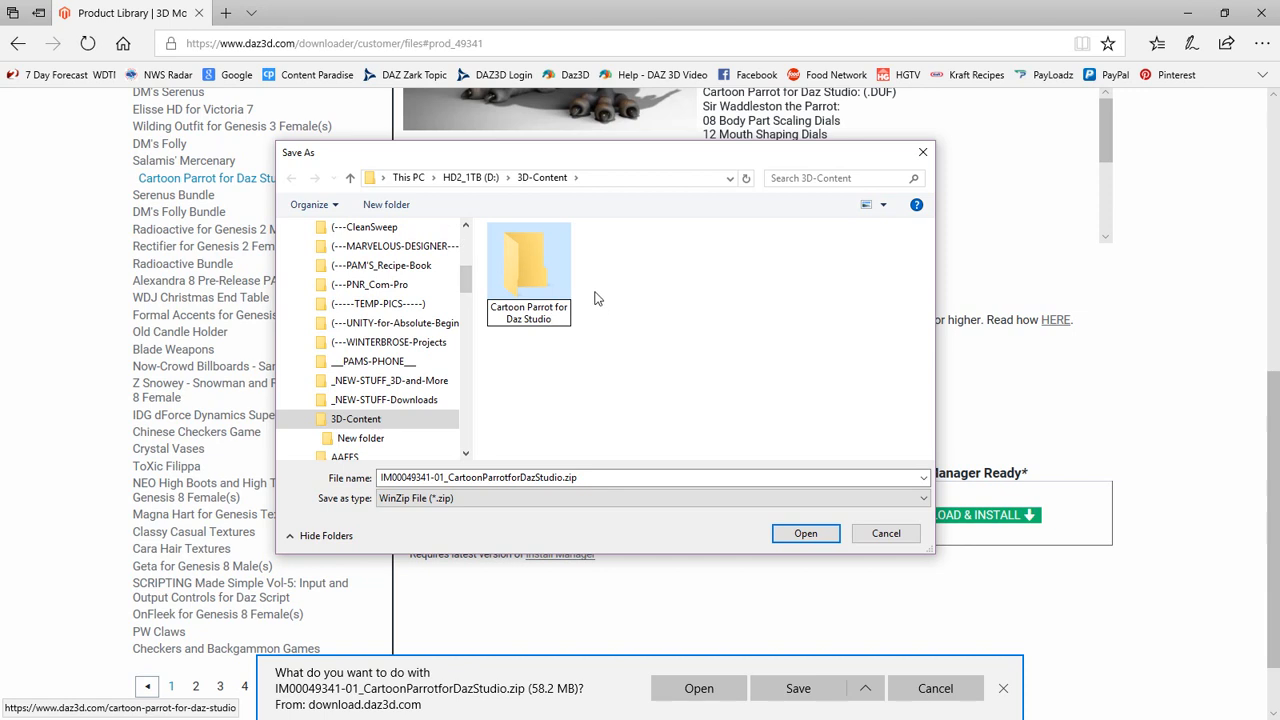
pyautogui.doubleClick(528, 268)
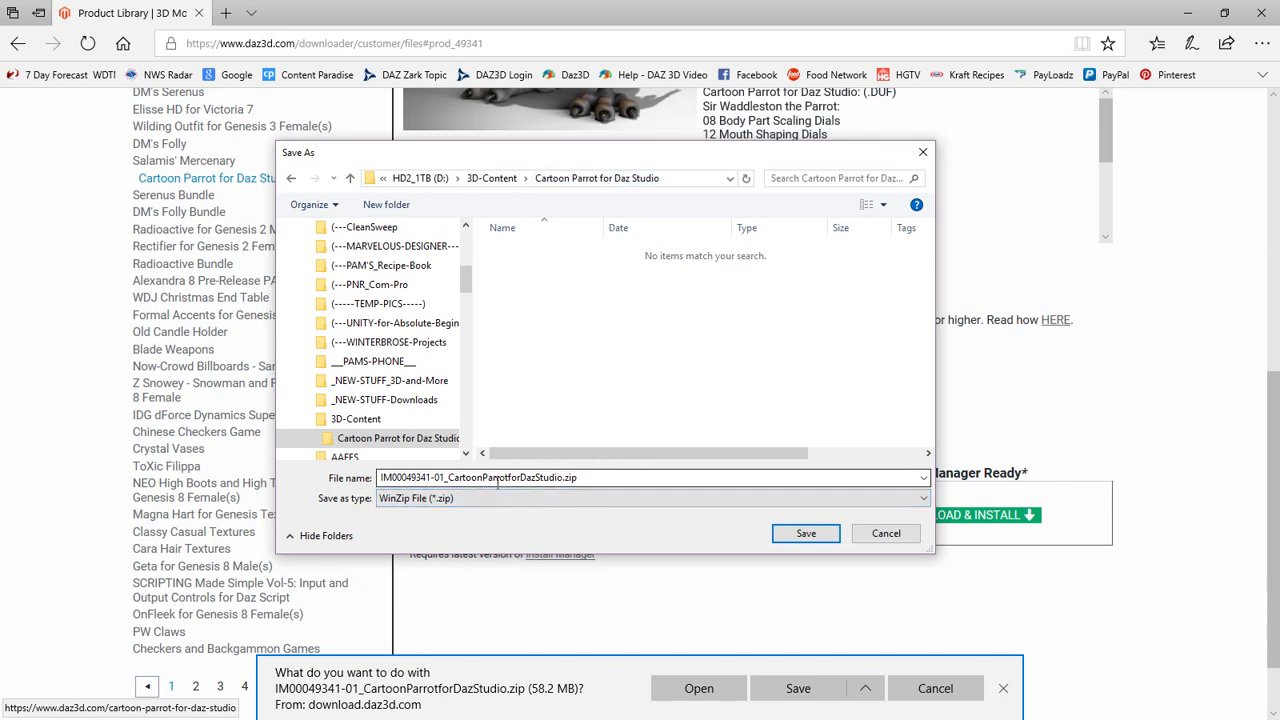
pyautogui.moveTo(785, 508)
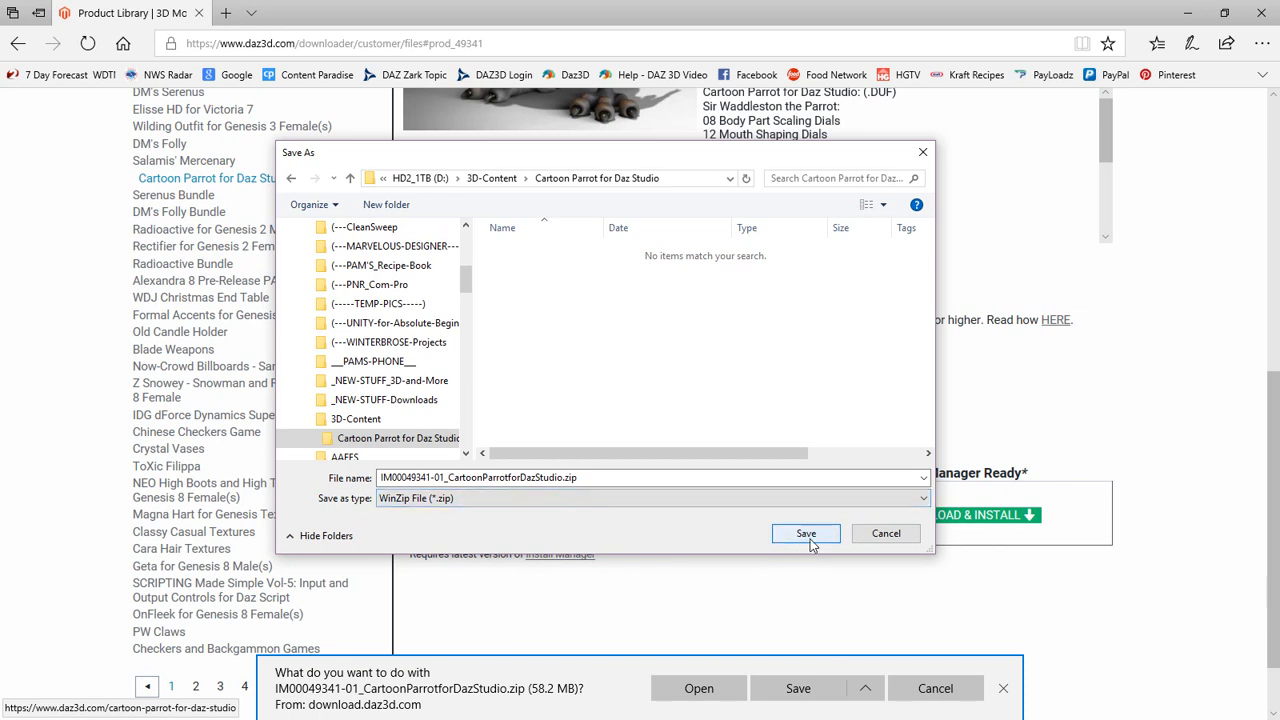
pyautogui.click(805, 533)
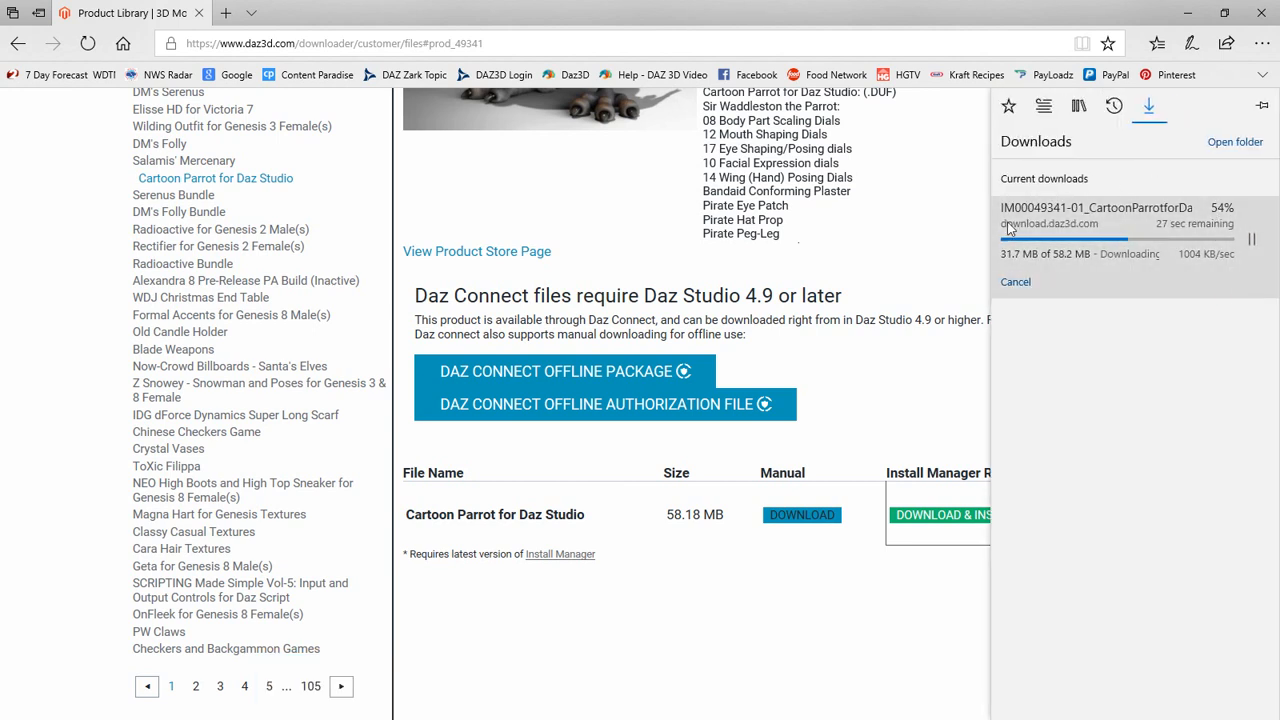
pyautogui.moveTo(872, 257)
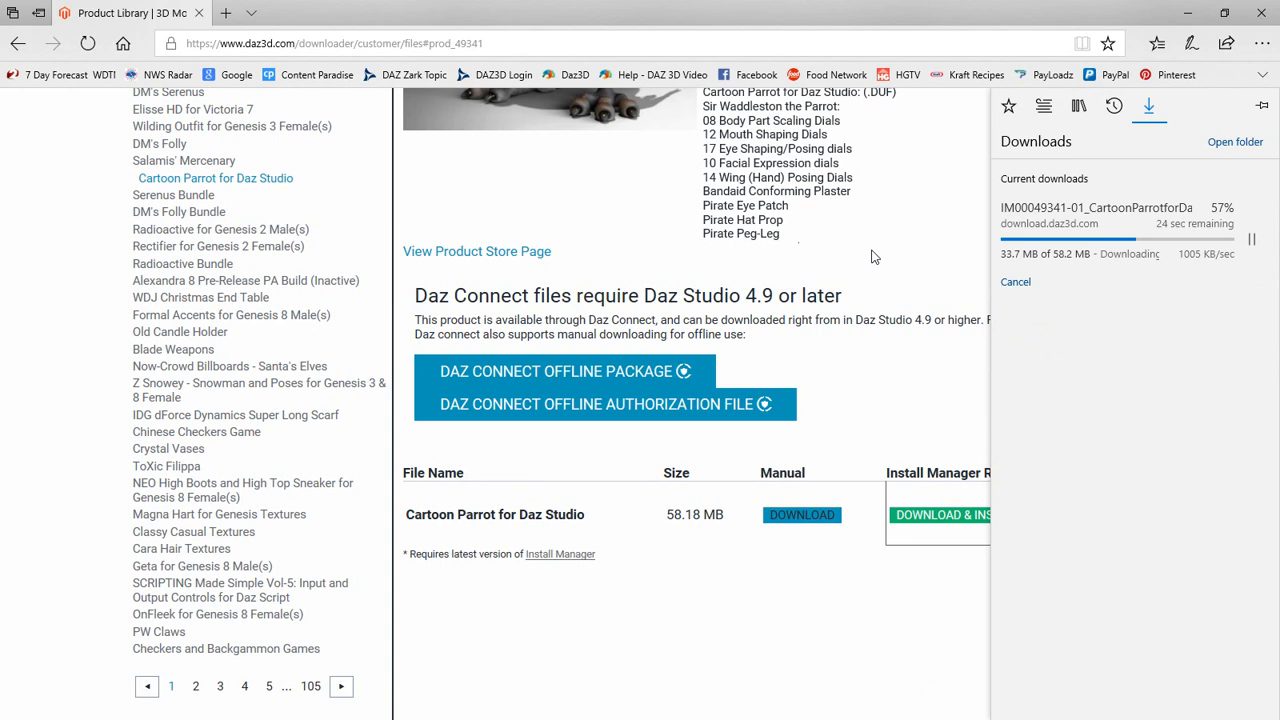
pyautogui.moveTo(920, 234)
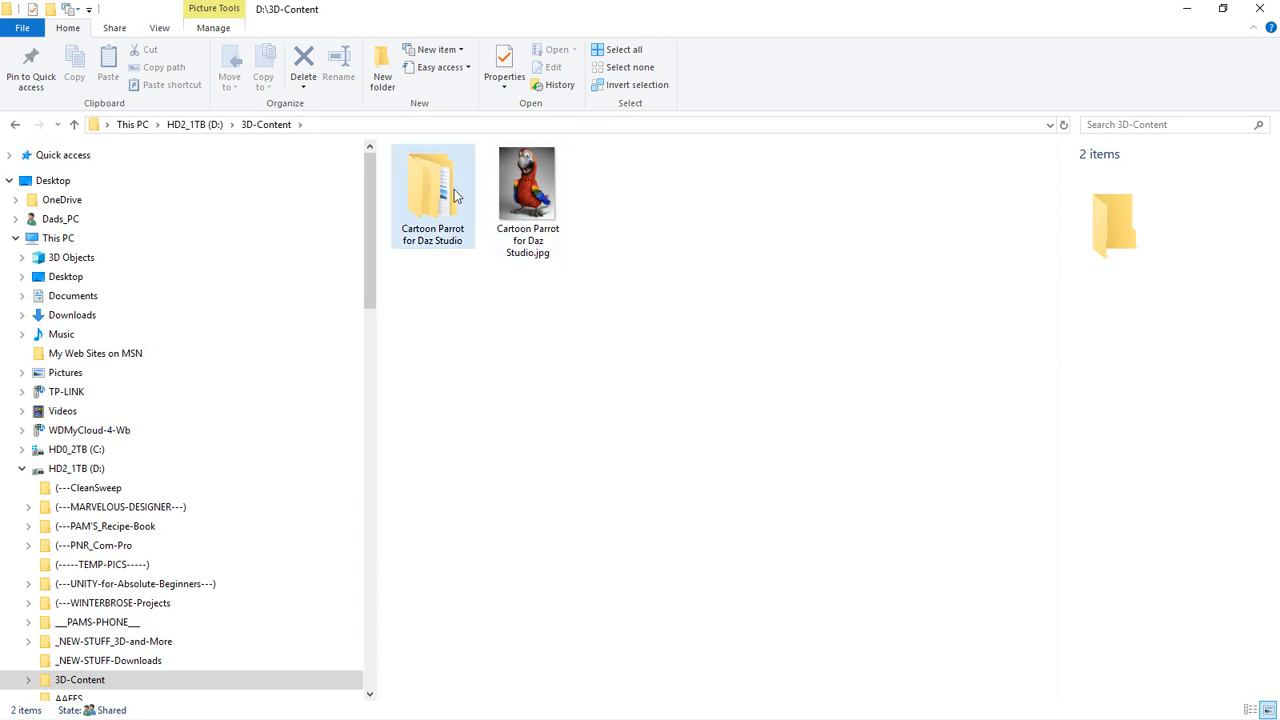
pyautogui.moveTo(432, 195)
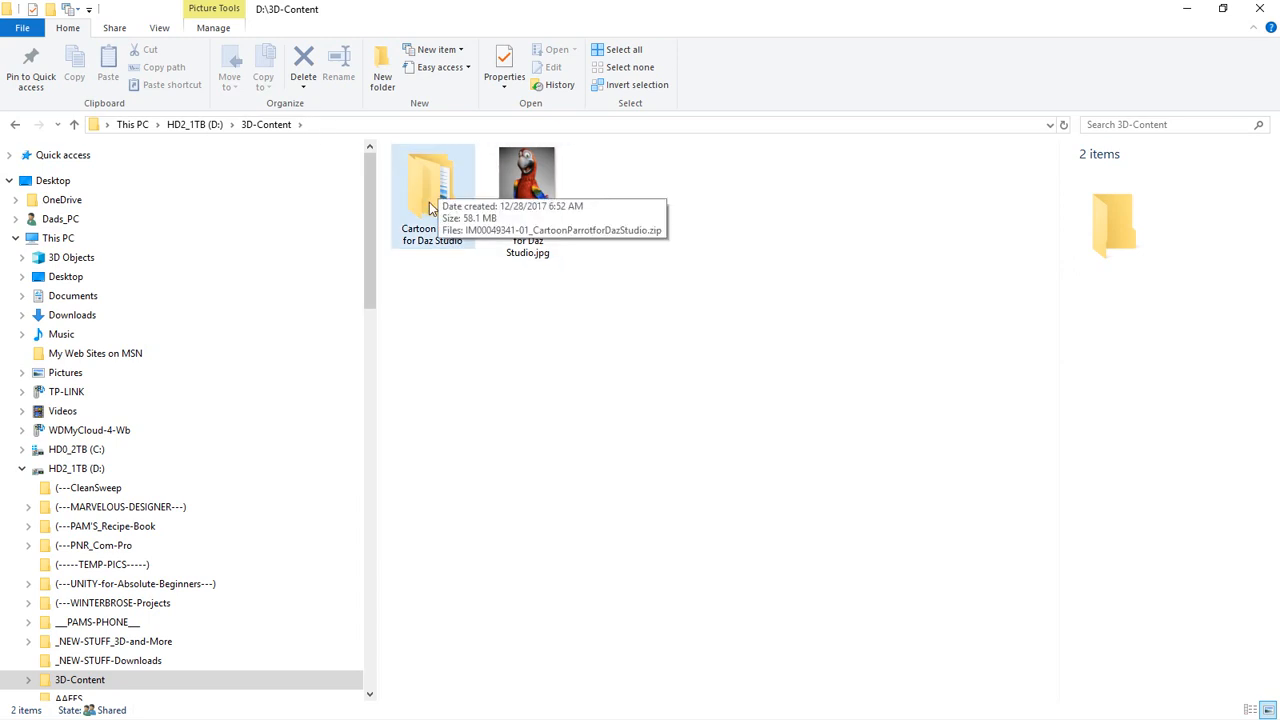
# Check the parrot JPG's details, then open the Cartoon Parrot for Daz Studio folder.
pyautogui.click(527, 185)
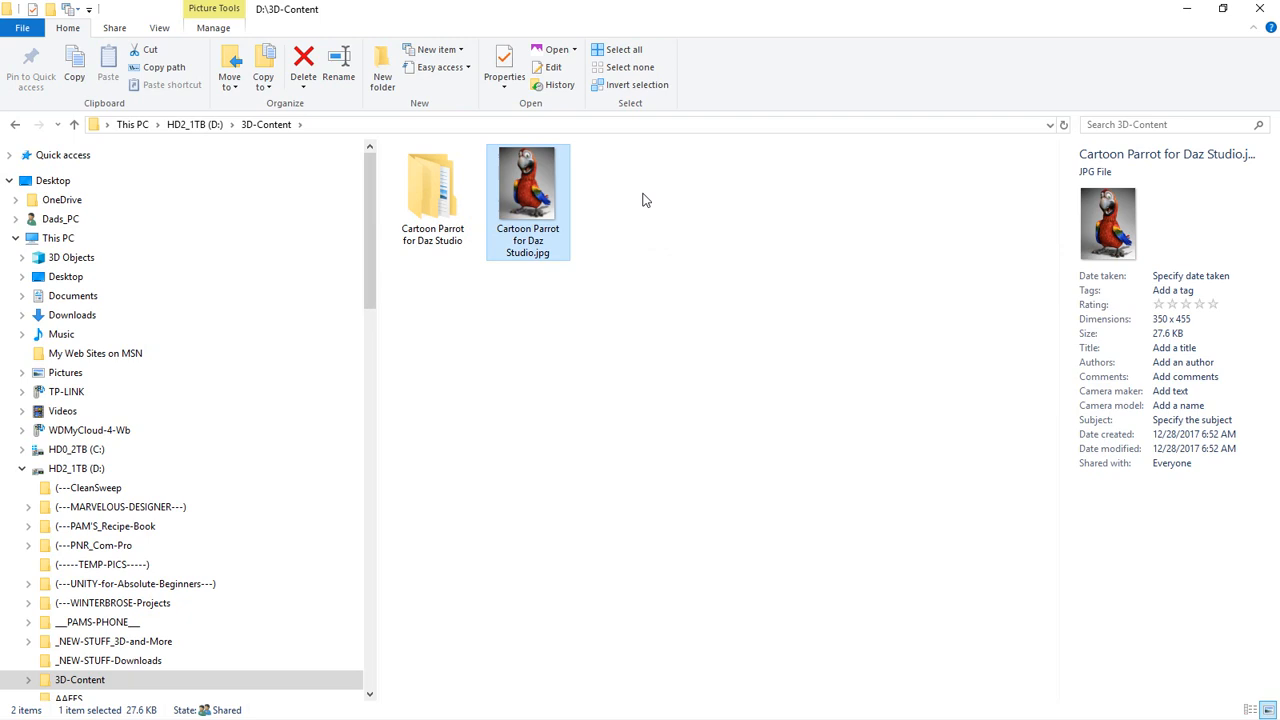
pyautogui.moveTo(538, 185)
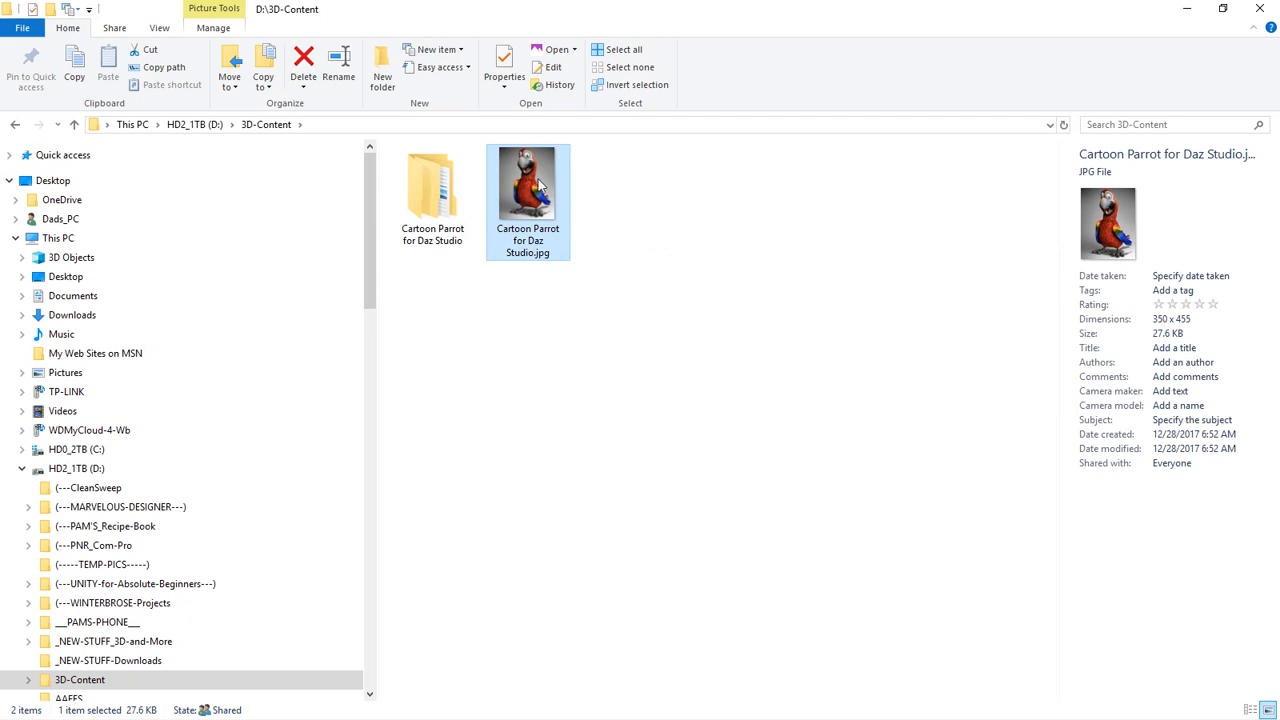
pyautogui.moveTo(1250, 331)
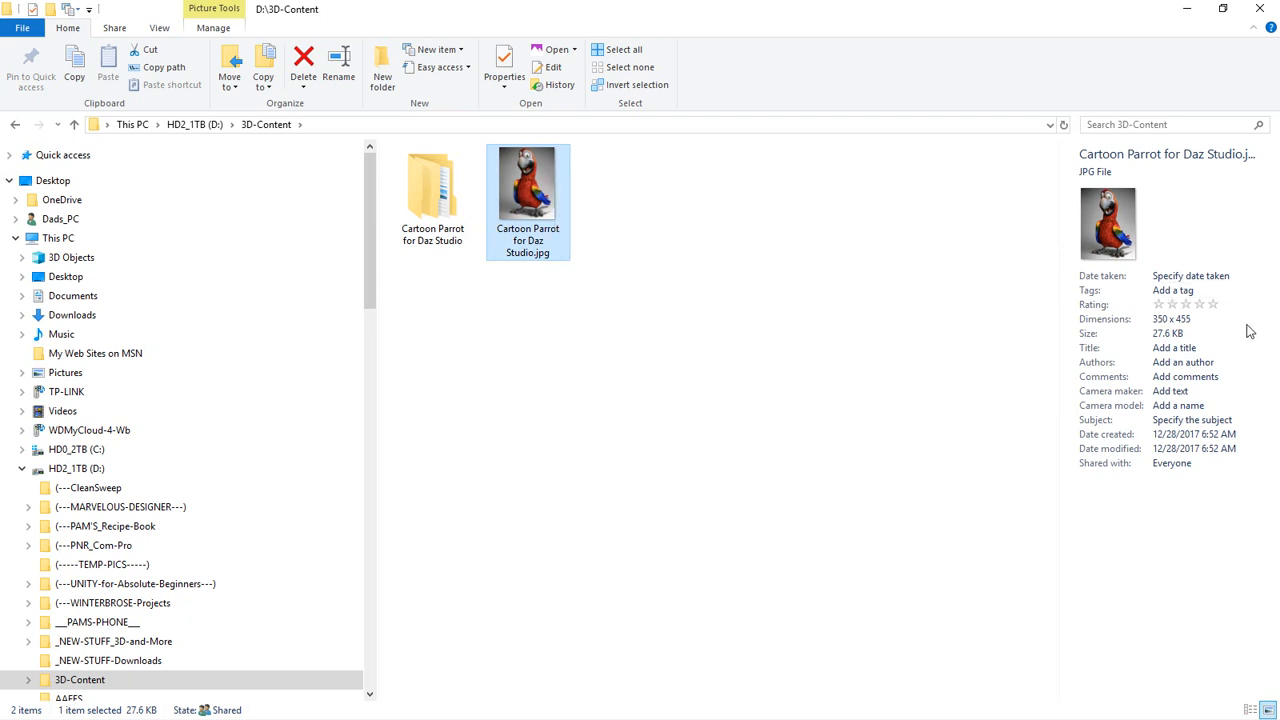
pyautogui.moveTo(540, 195)
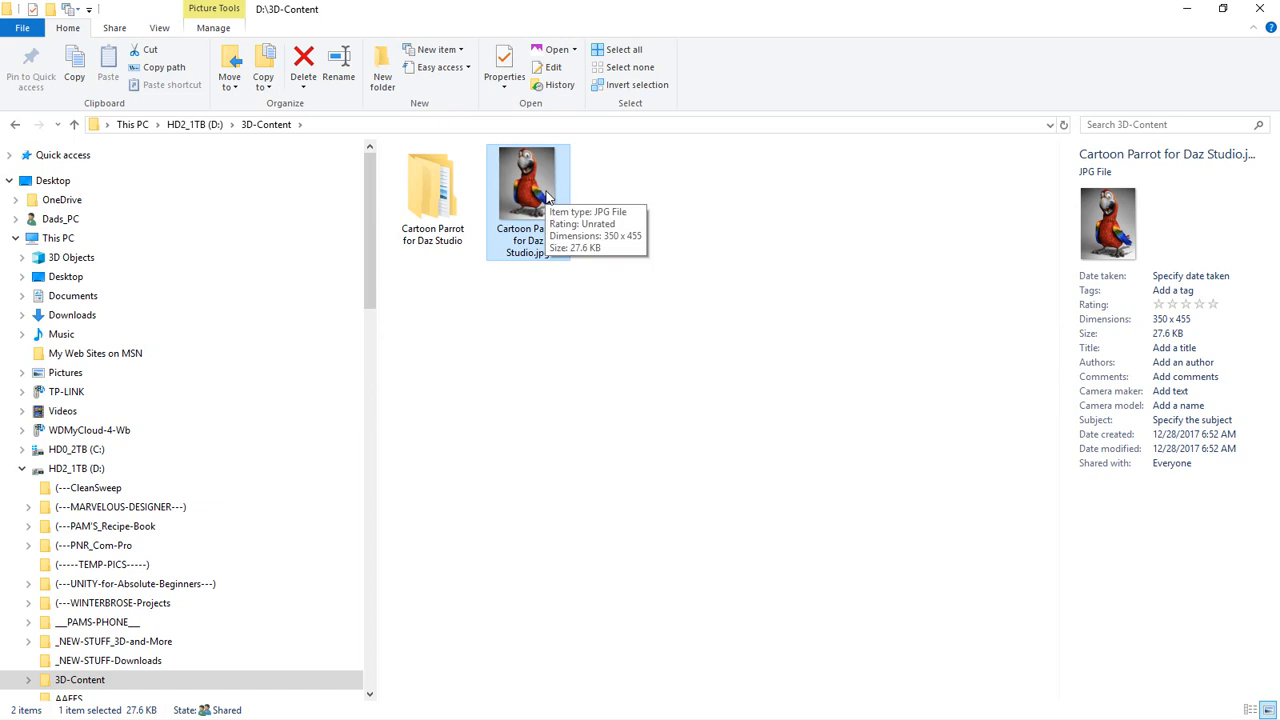
pyautogui.doubleClick(432, 185)
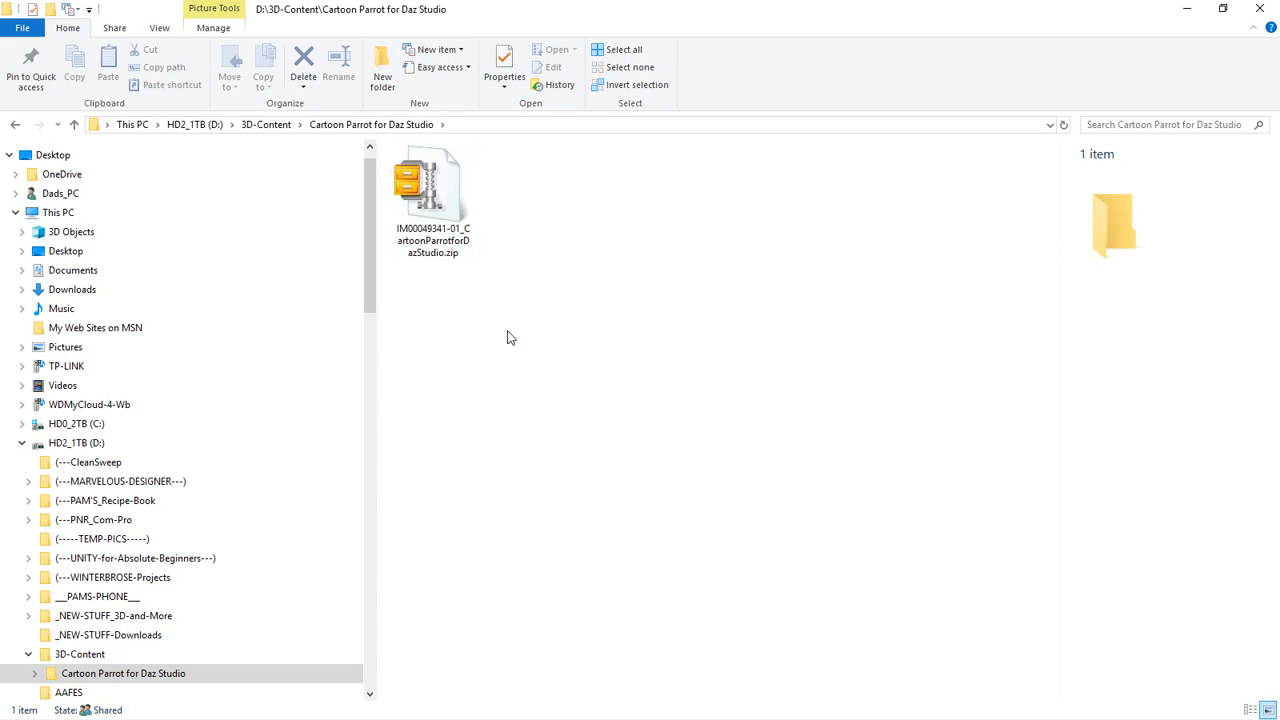
pyautogui.moveTo(528, 345)
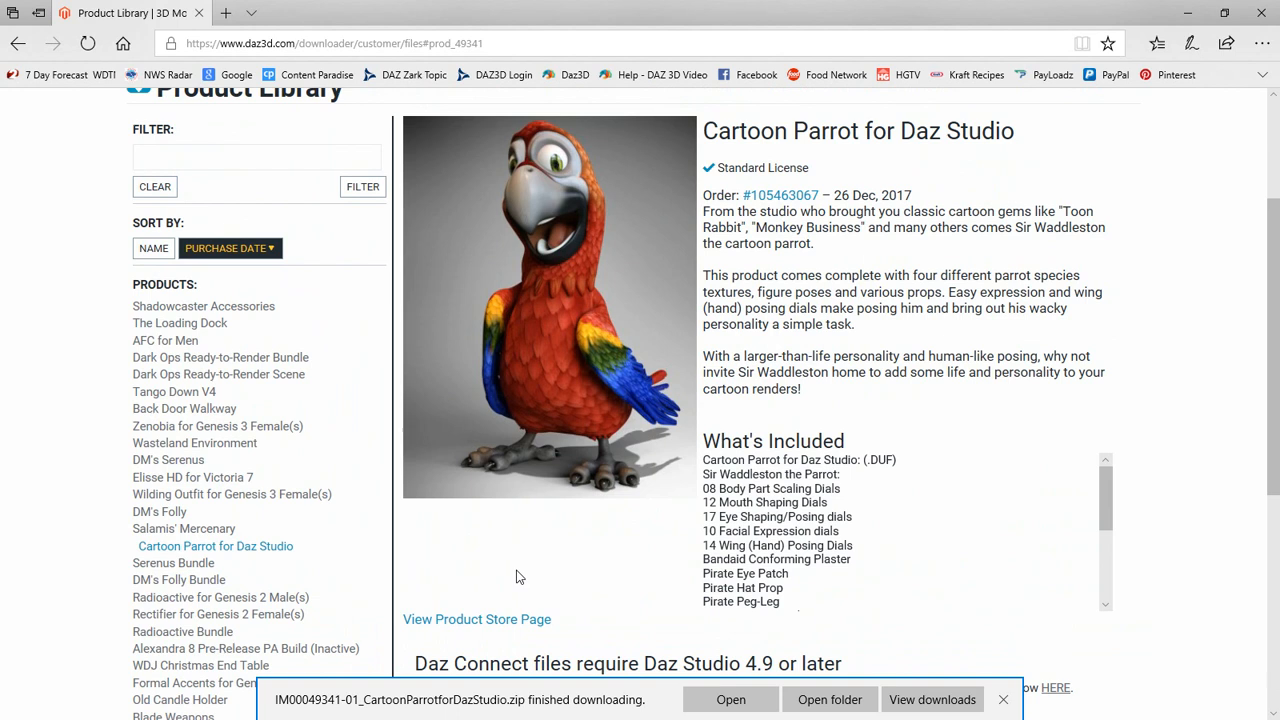
pyautogui.moveTo(412, 628)
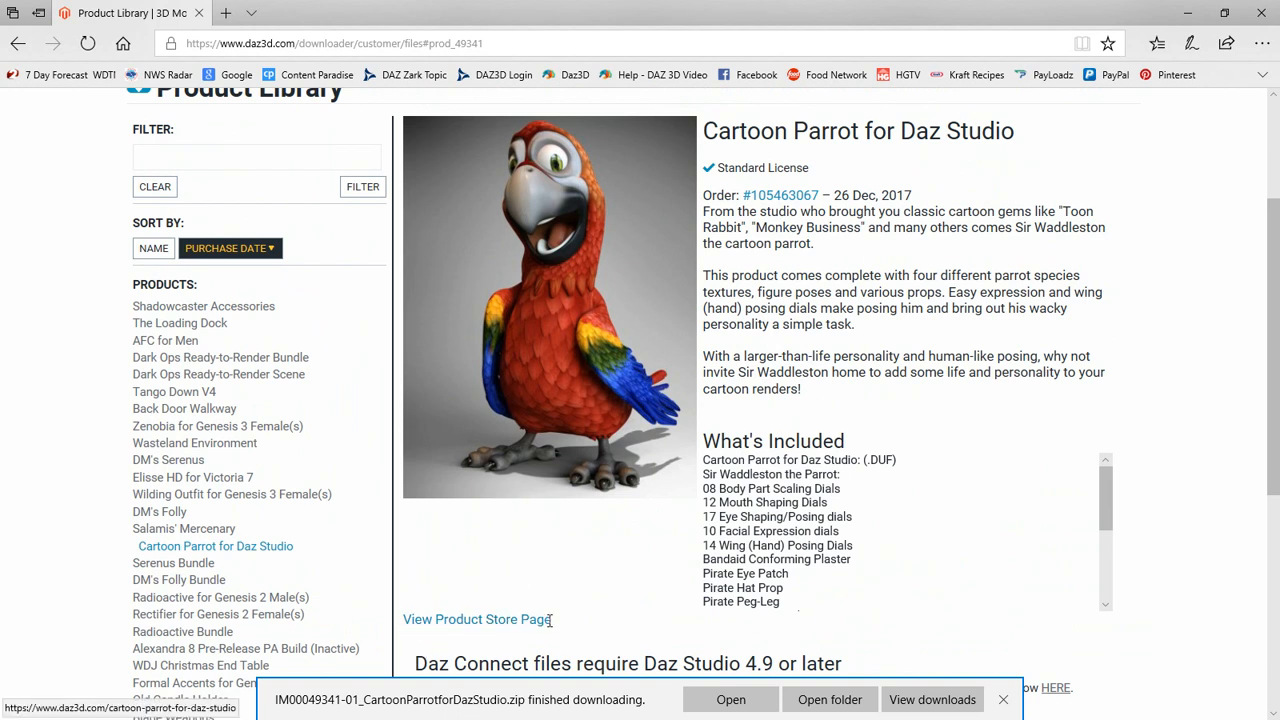
# Right-click the View Product Store Page link to copy its address.
pyautogui.rightClick(477, 619)
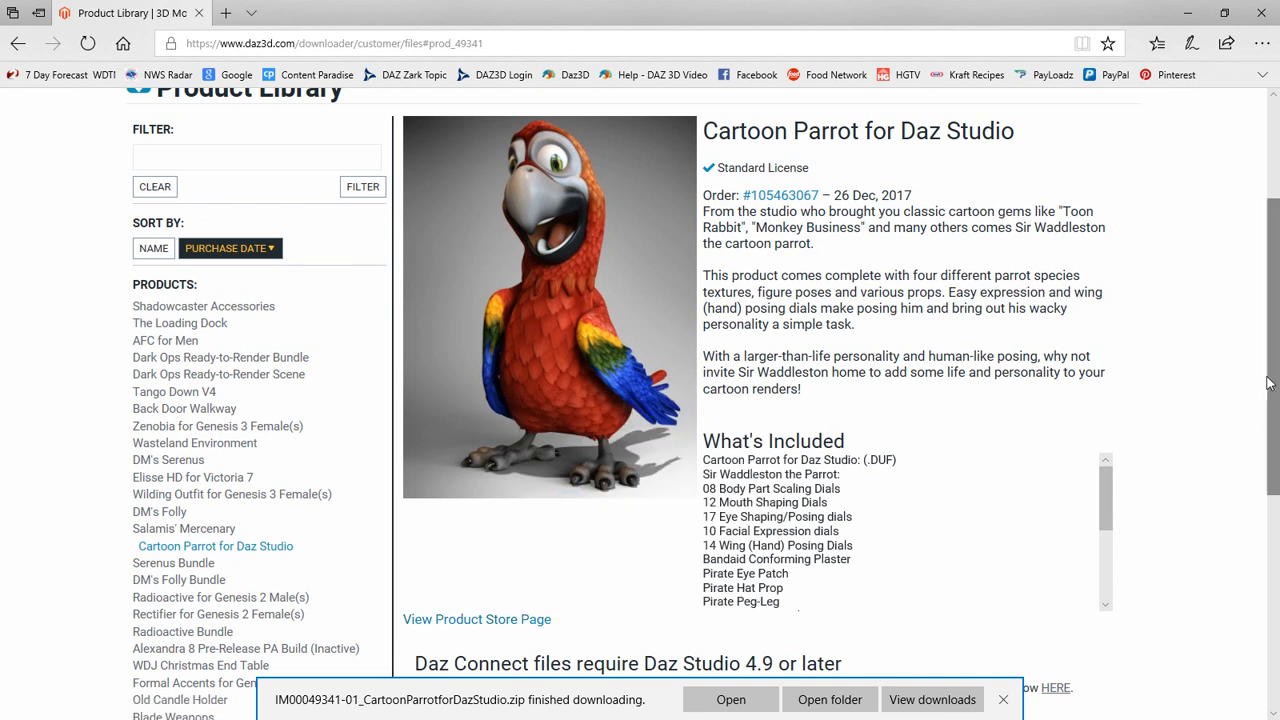
pyautogui.scroll(-3)
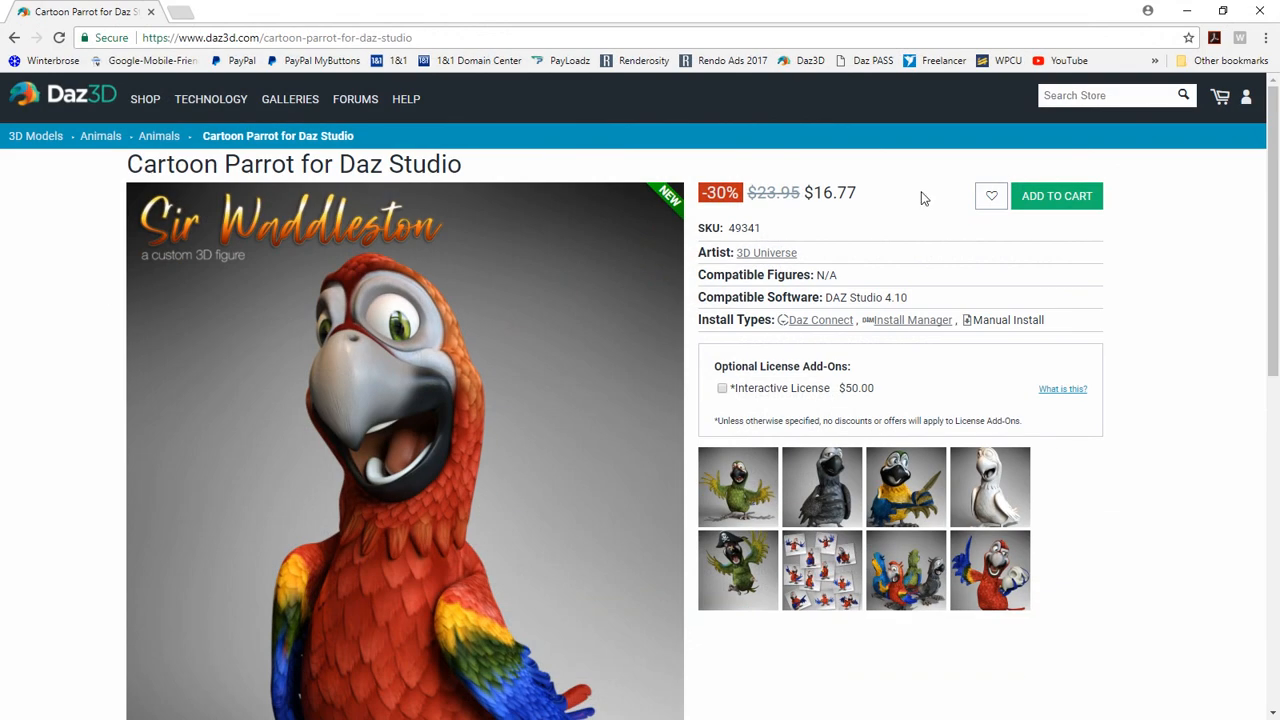
pyautogui.moveTo(109, 338)
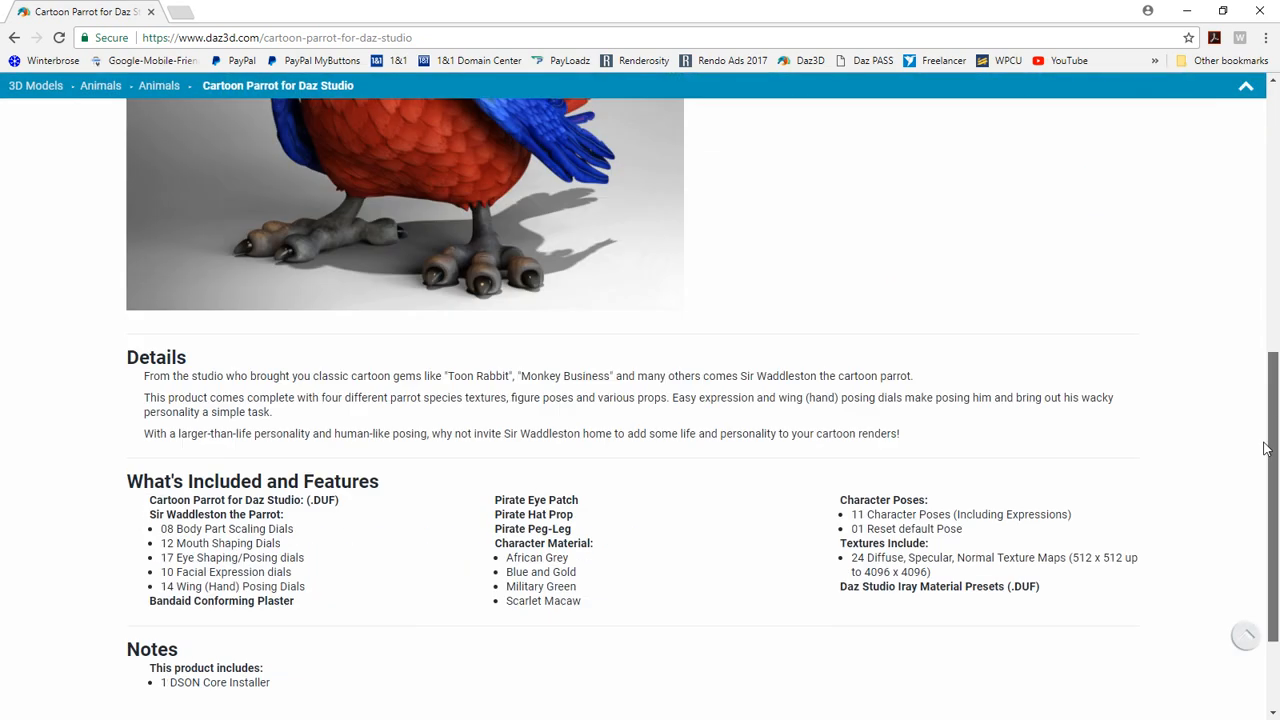
# Scroll through the Cartoon Parrot store page and back up to the top.
pyautogui.scroll(-3)
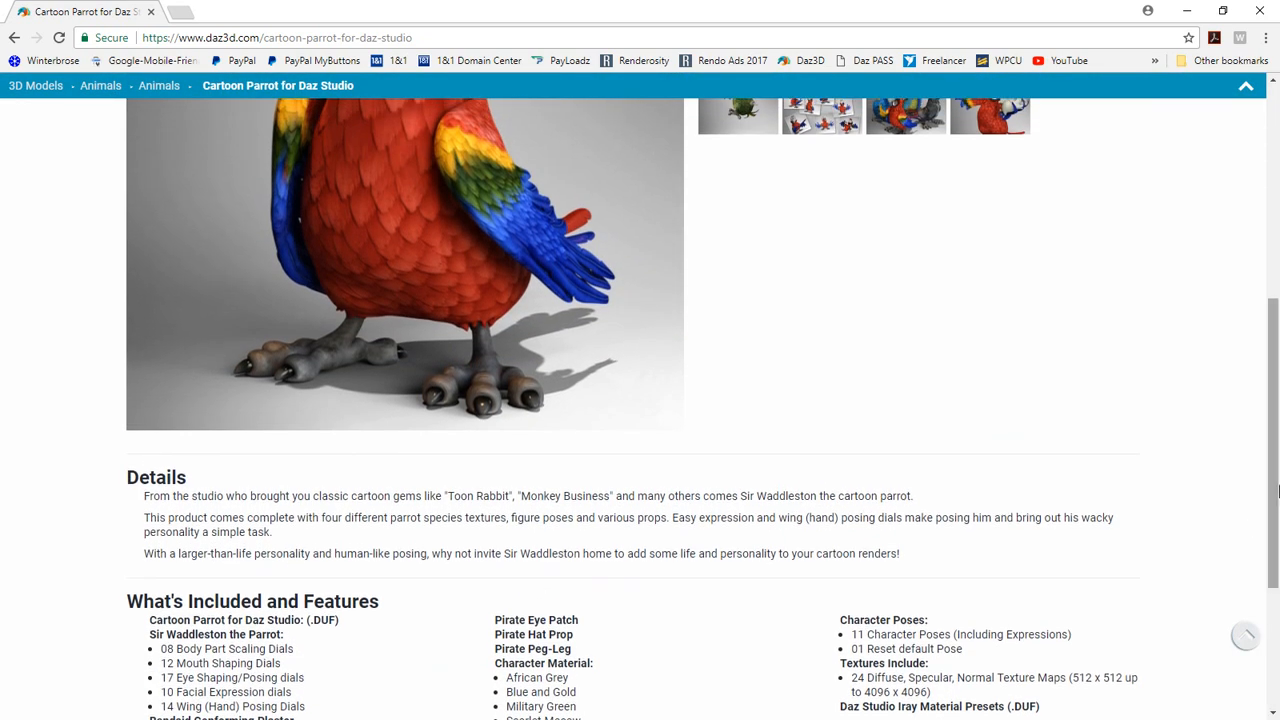
pyautogui.scroll(3)
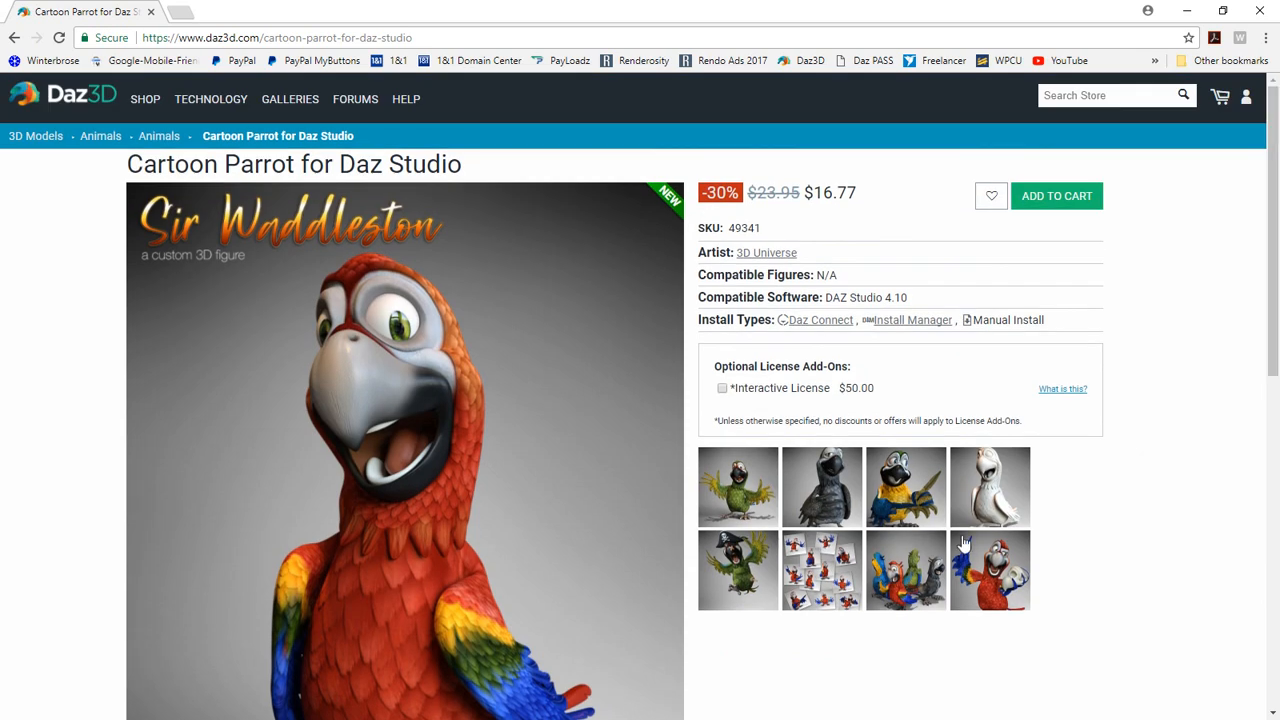
pyautogui.moveTo(1007, 510)
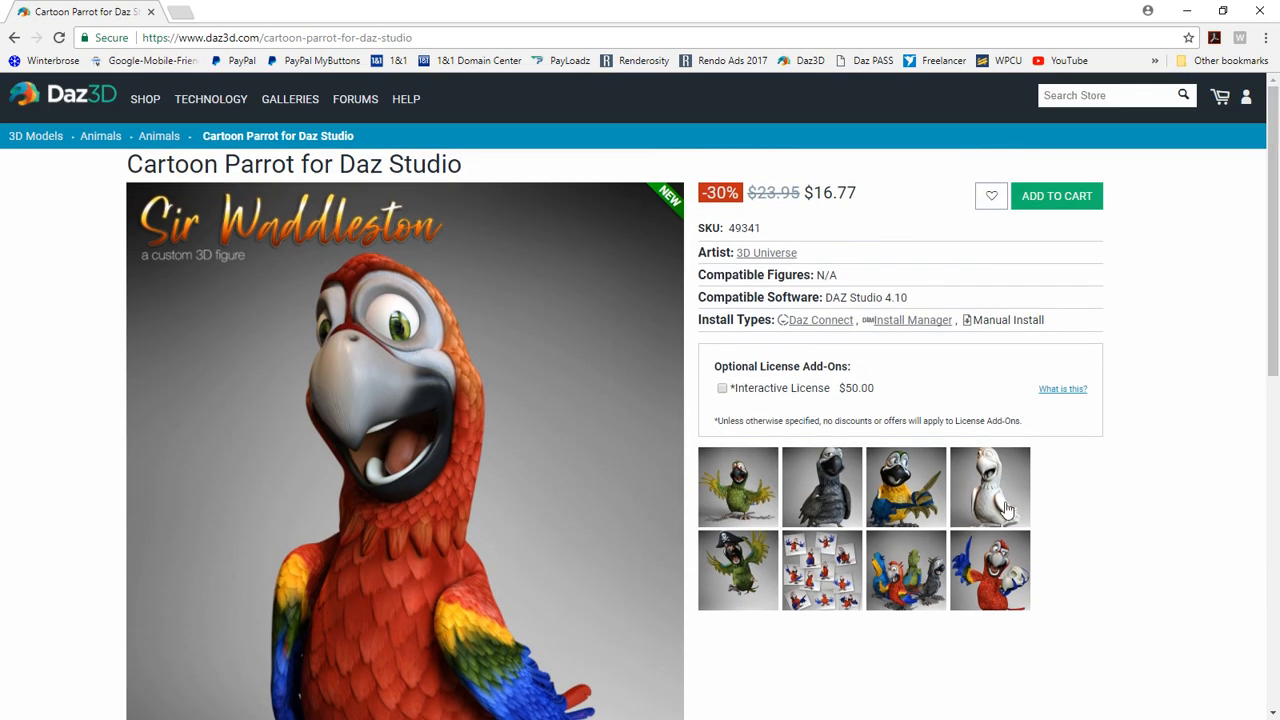
pyautogui.moveTo(1265, 240)
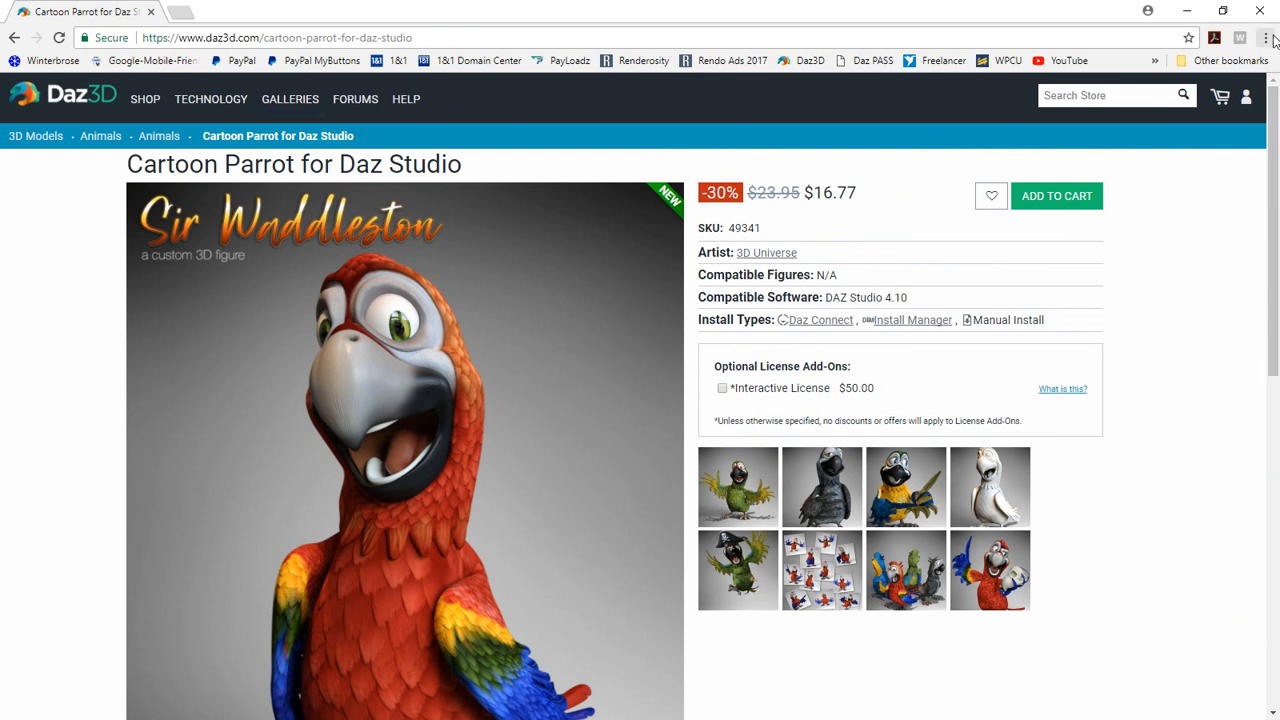
# Print the store page to a PDF named 'ProductPage' in the parrot folder.
pyautogui.click(1266, 38)
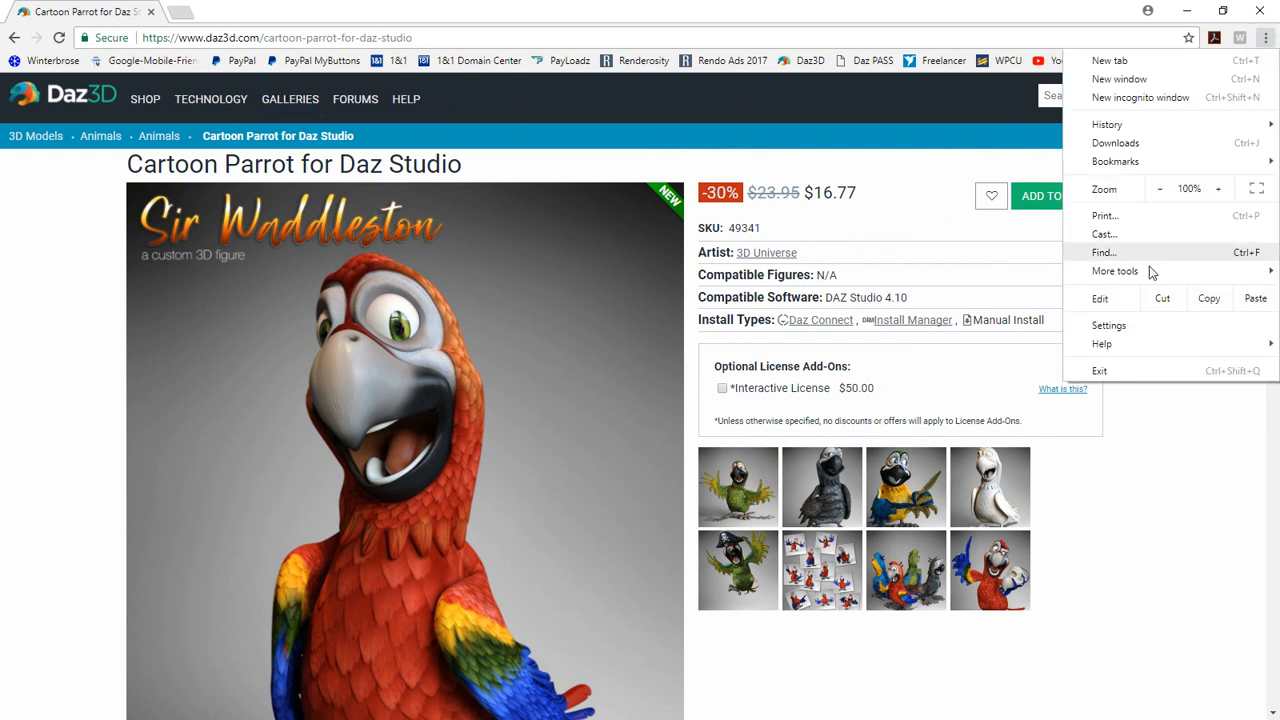
pyautogui.click(1104, 215)
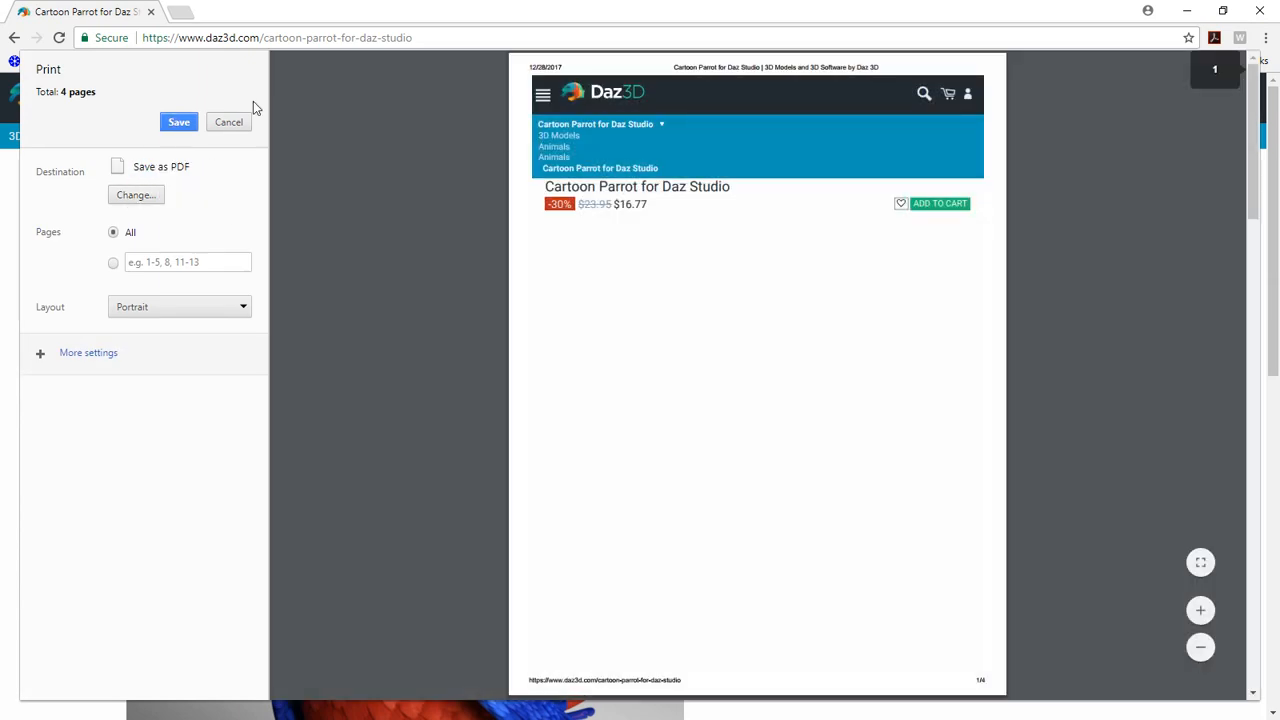
pyautogui.click(178, 122)
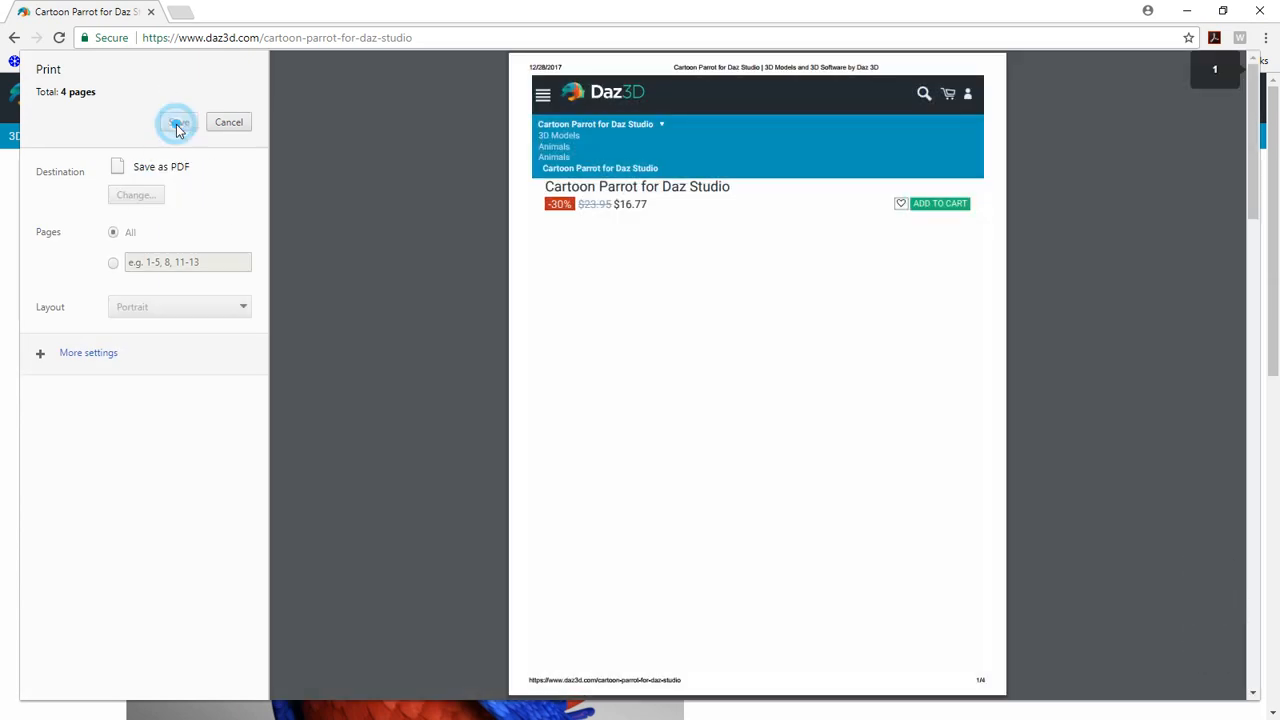
pyautogui.click(178, 122)
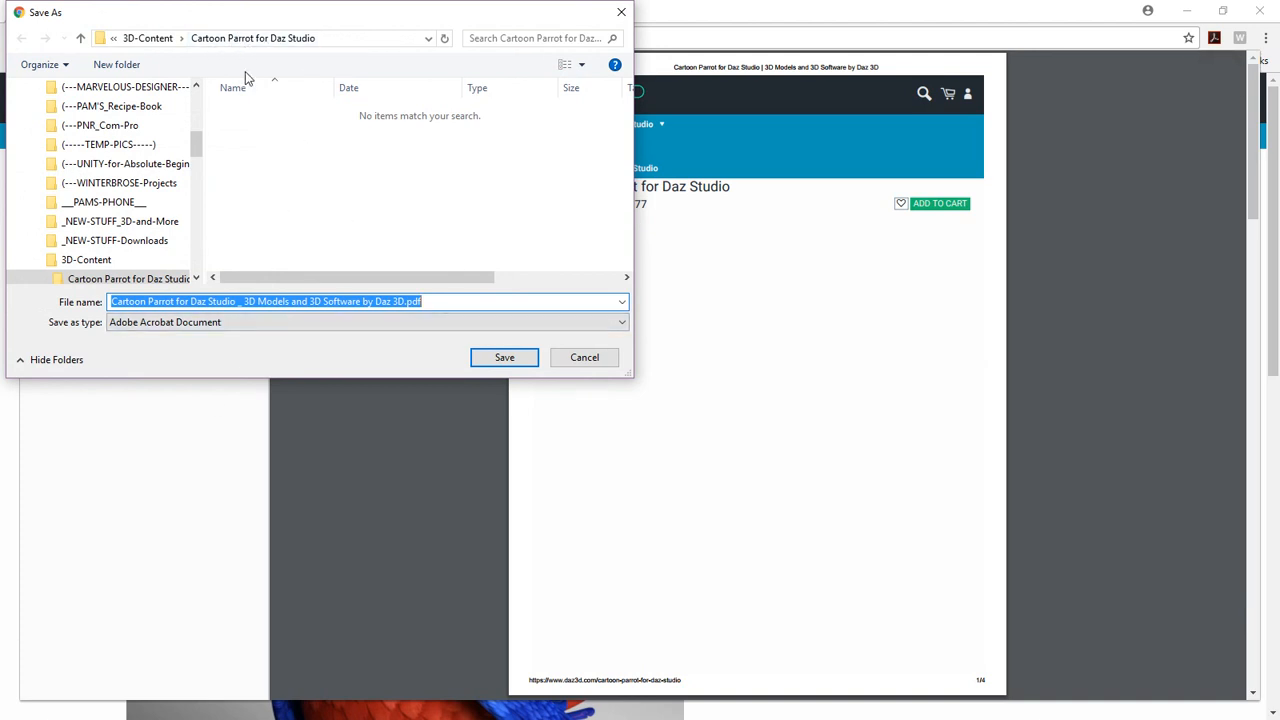
pyautogui.moveTo(250, 342)
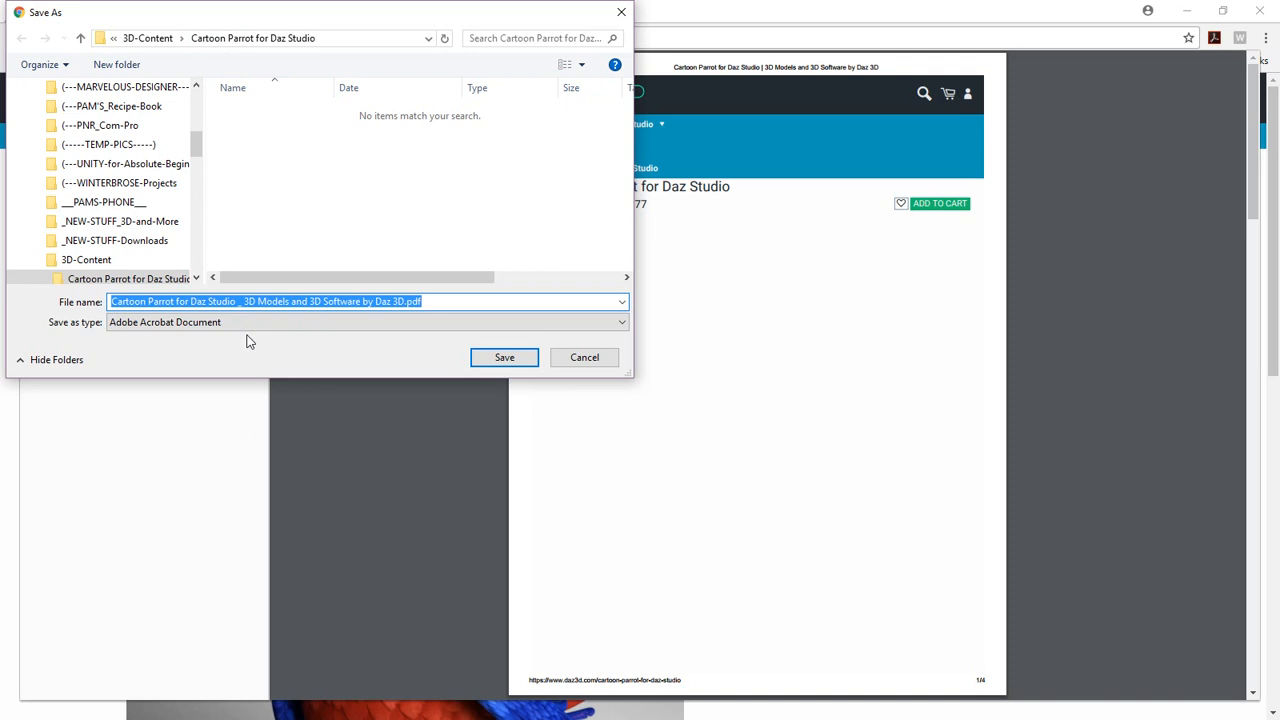
pyautogui.write('ProductPag')
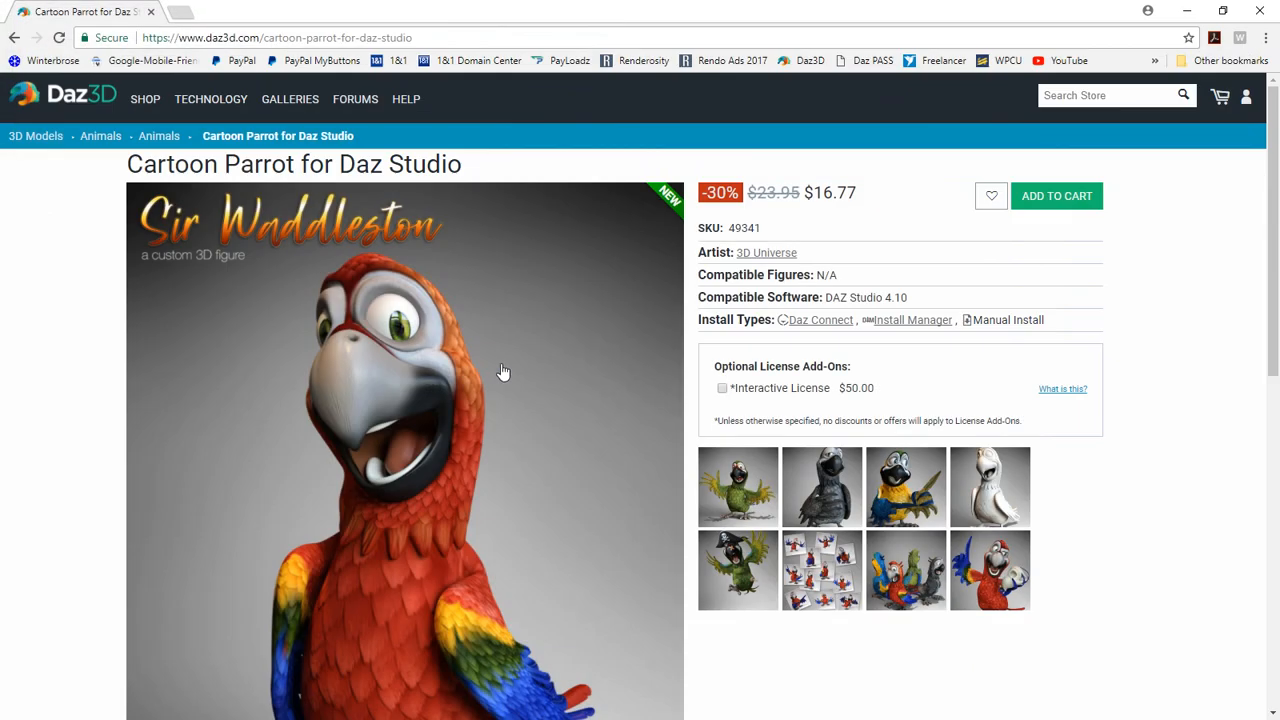
pyautogui.moveTo(648, 321)
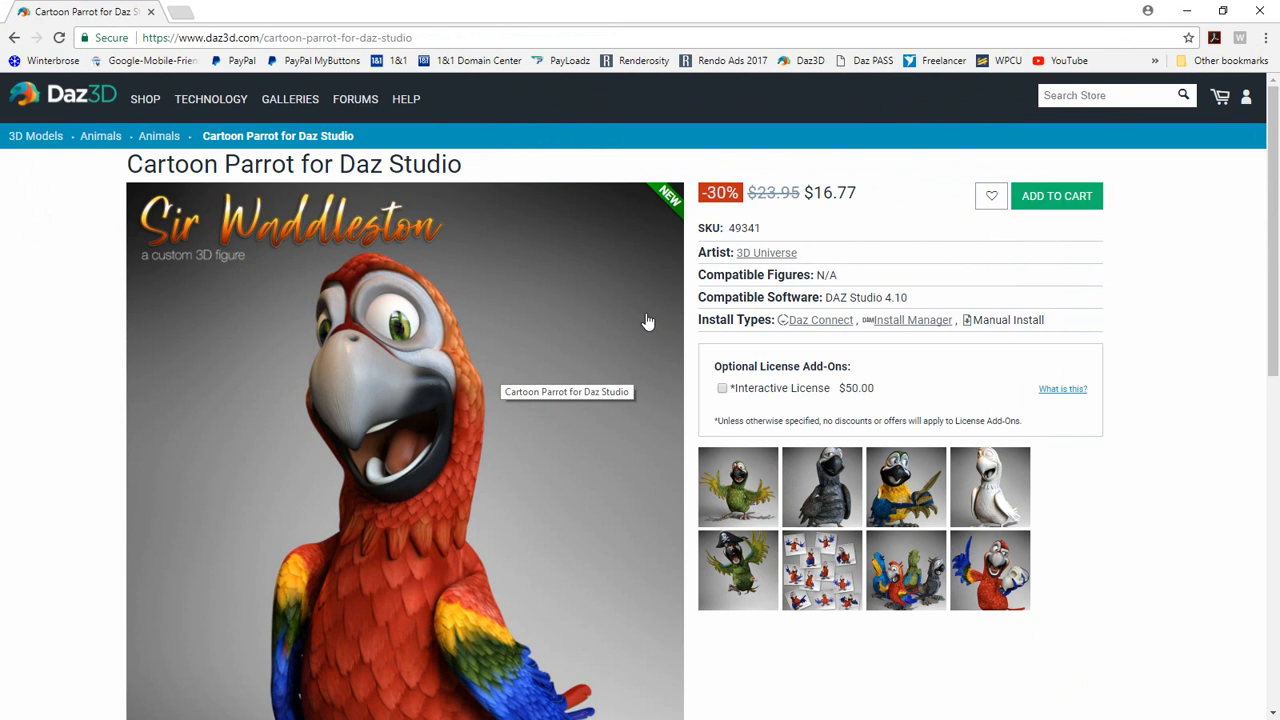
pyautogui.scroll(-3)
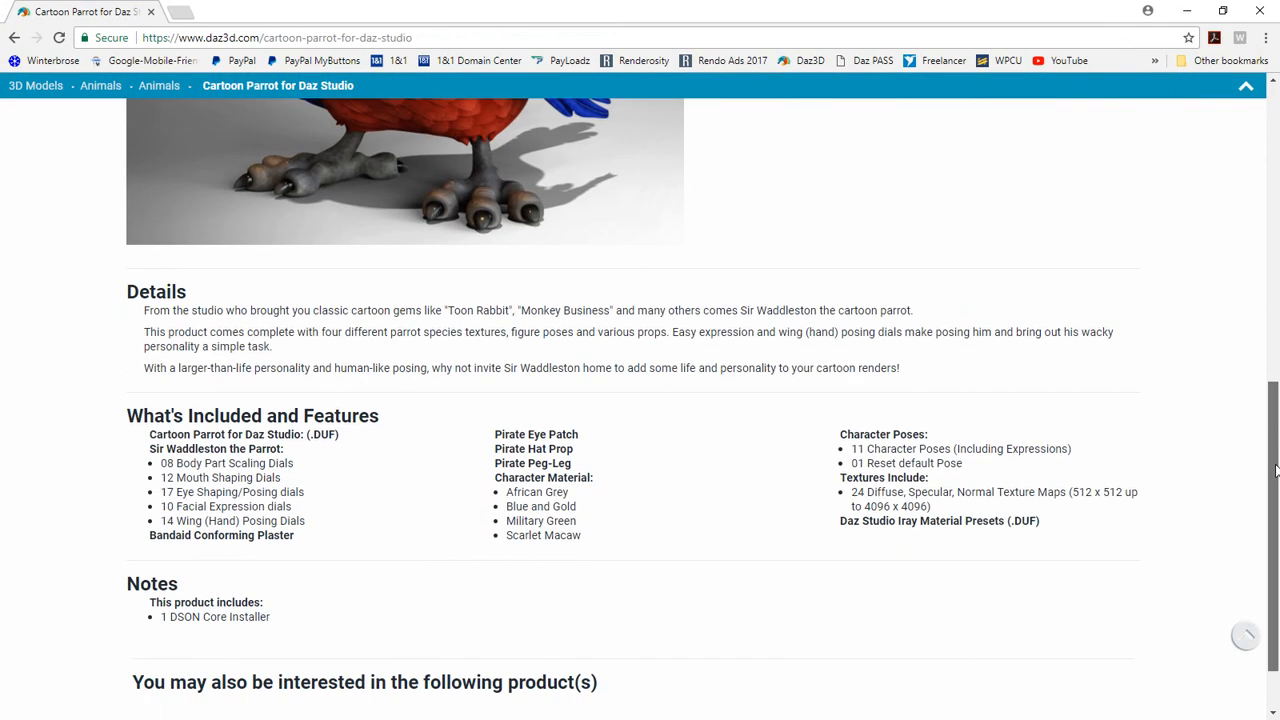
pyautogui.scroll(-3)
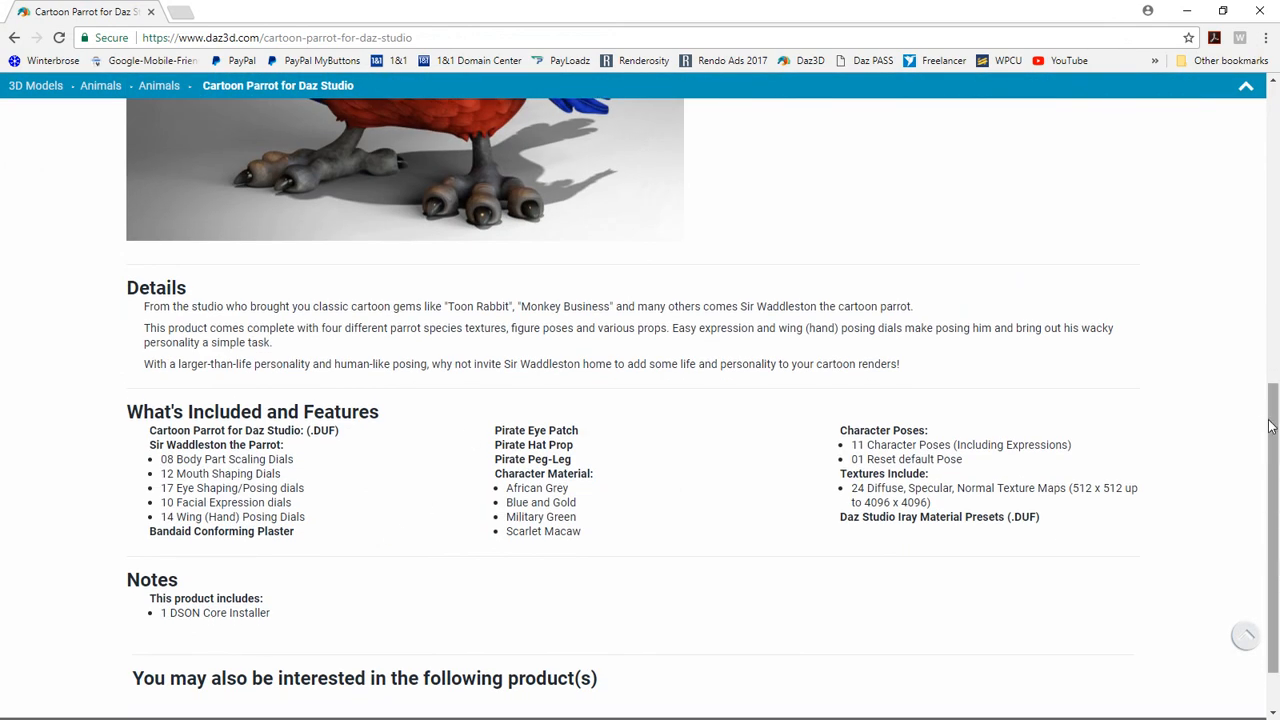
pyautogui.scroll(3)
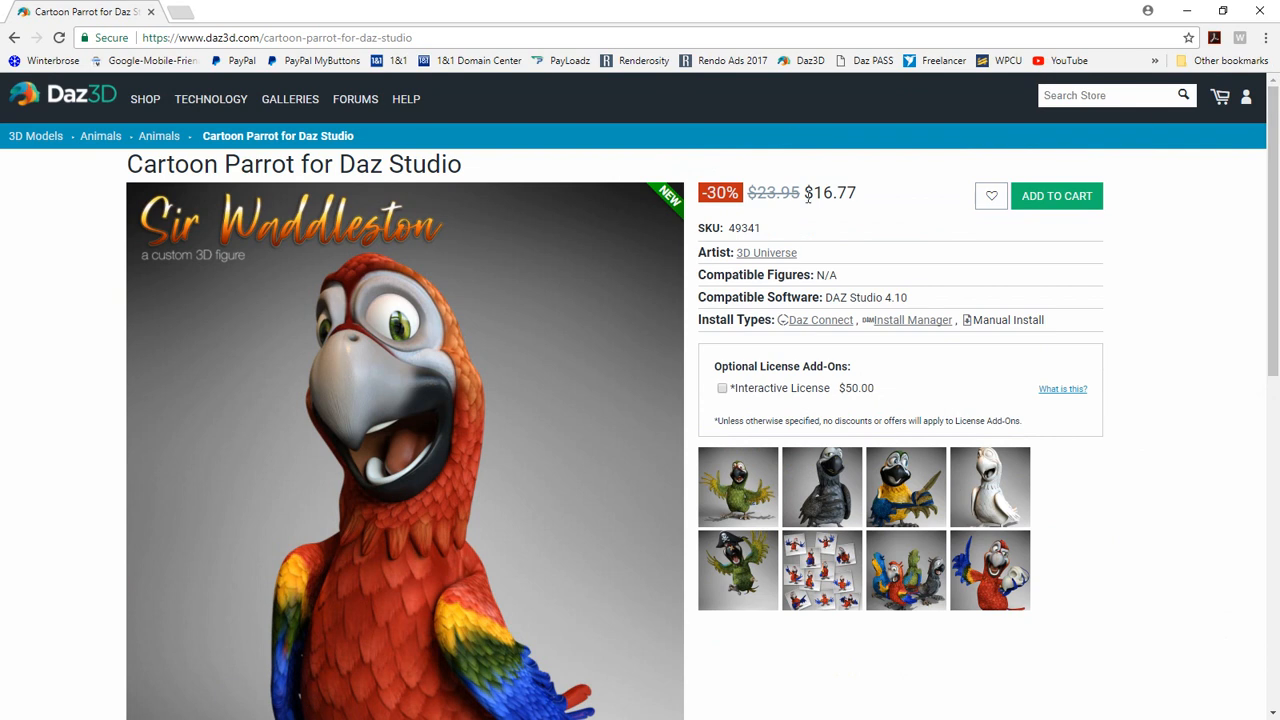
pyautogui.moveTo(795, 195)
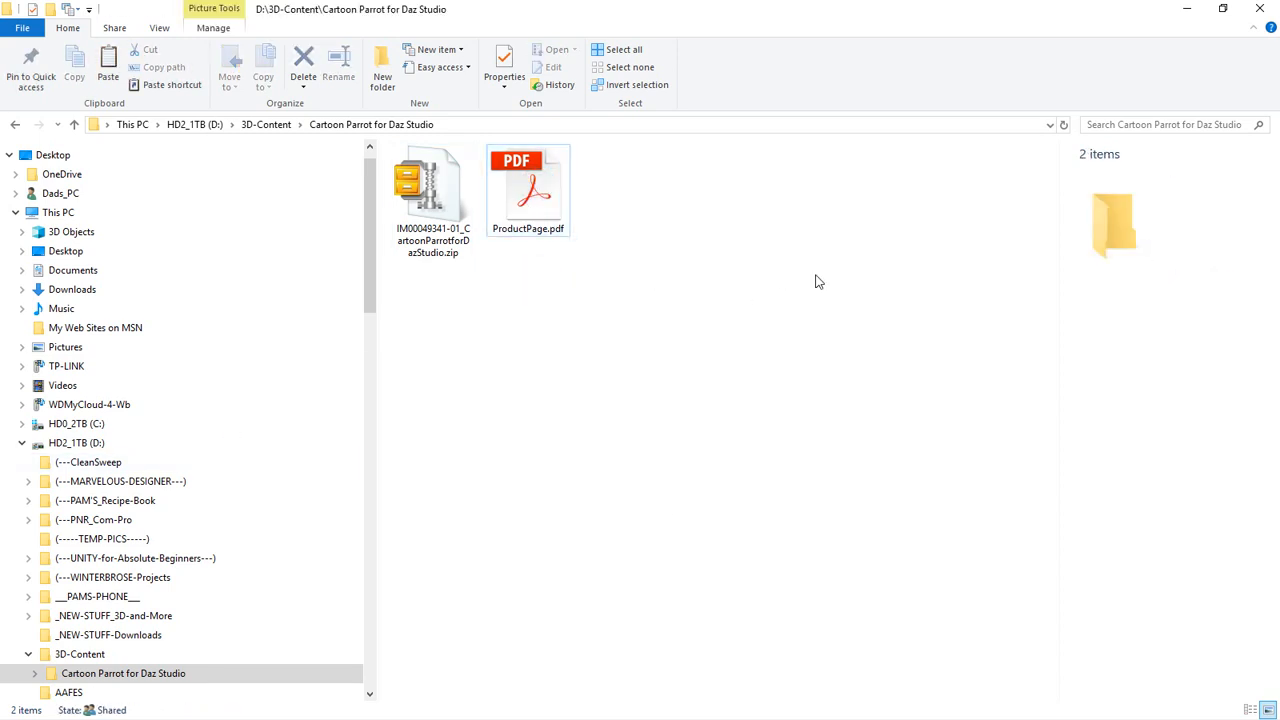
pyautogui.moveTo(707, 211)
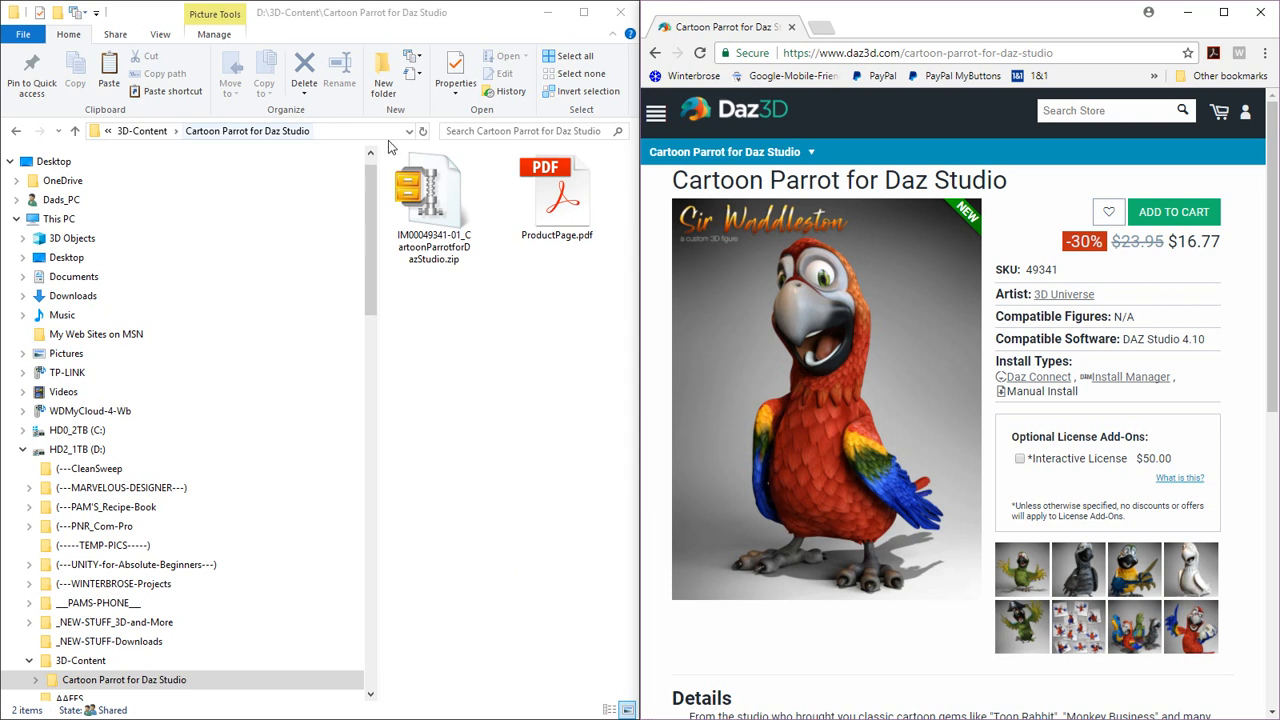
pyautogui.moveTo(749, 286)
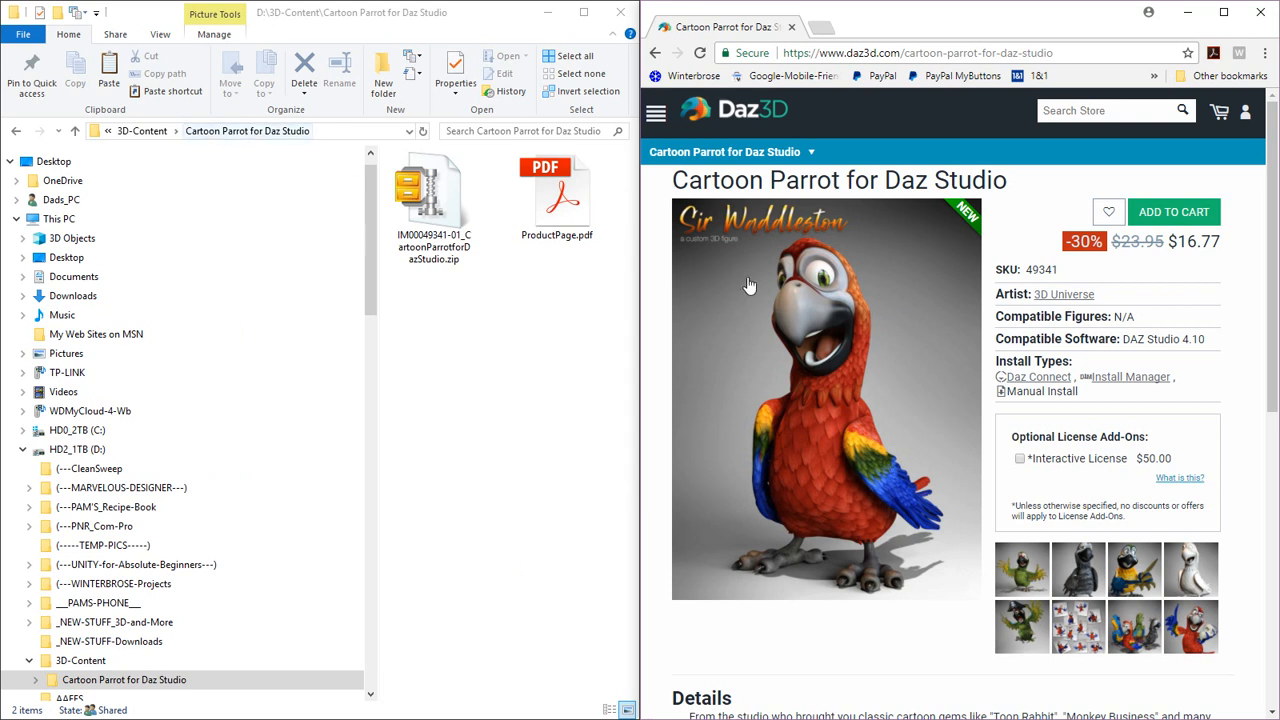
pyautogui.moveTo(920, 343)
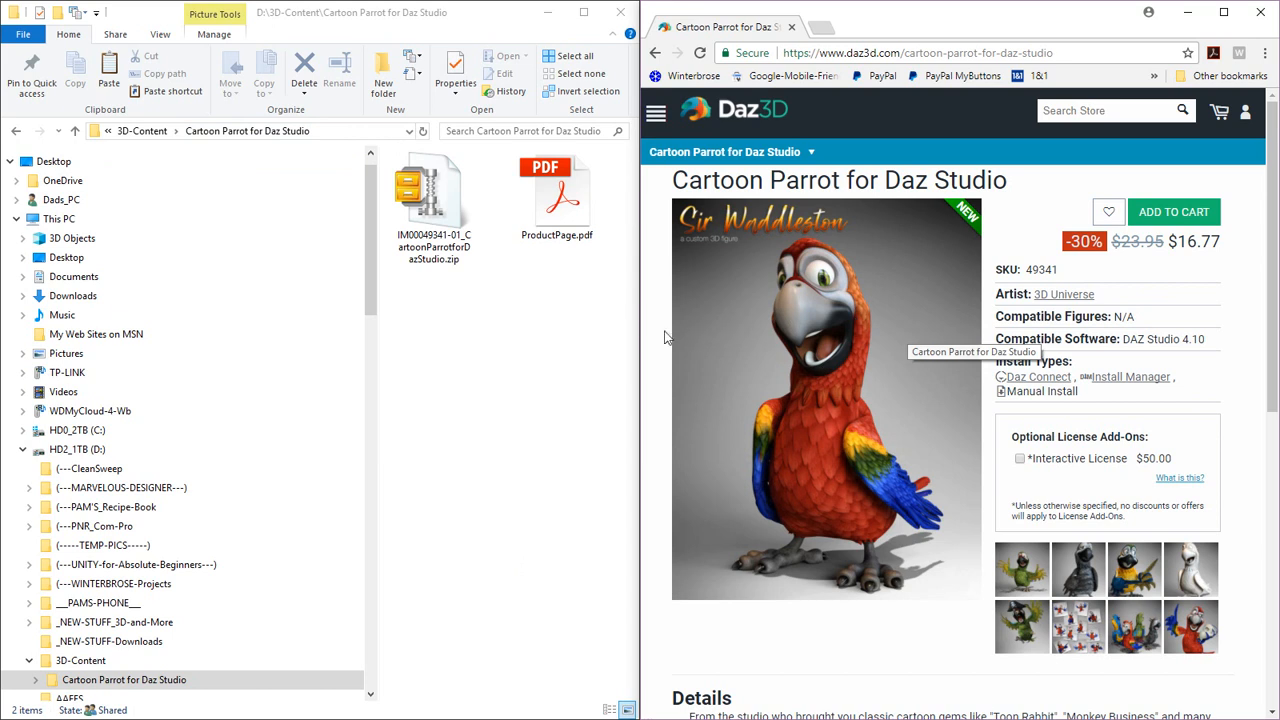
pyautogui.moveTo(840, 358)
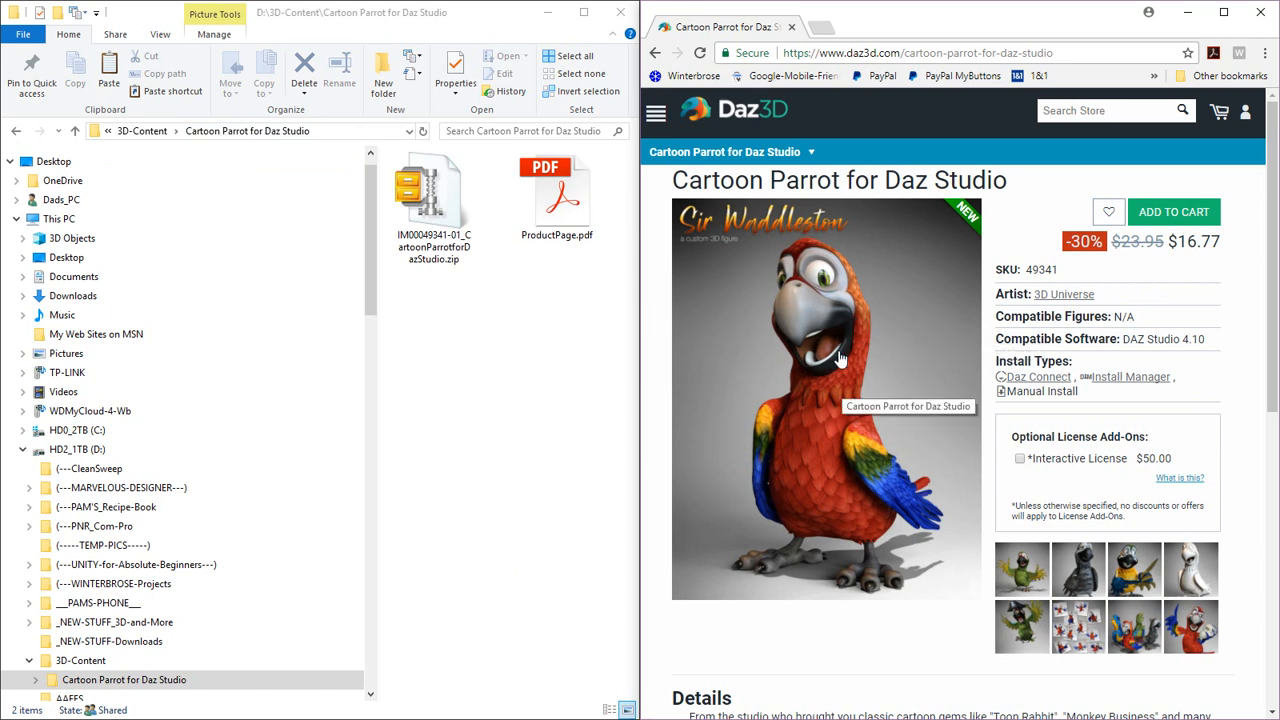
# Save all nine parrot promo images (00-08) from the lightbox into the Cartoon Parrot folder.
pyautogui.click(826, 400)
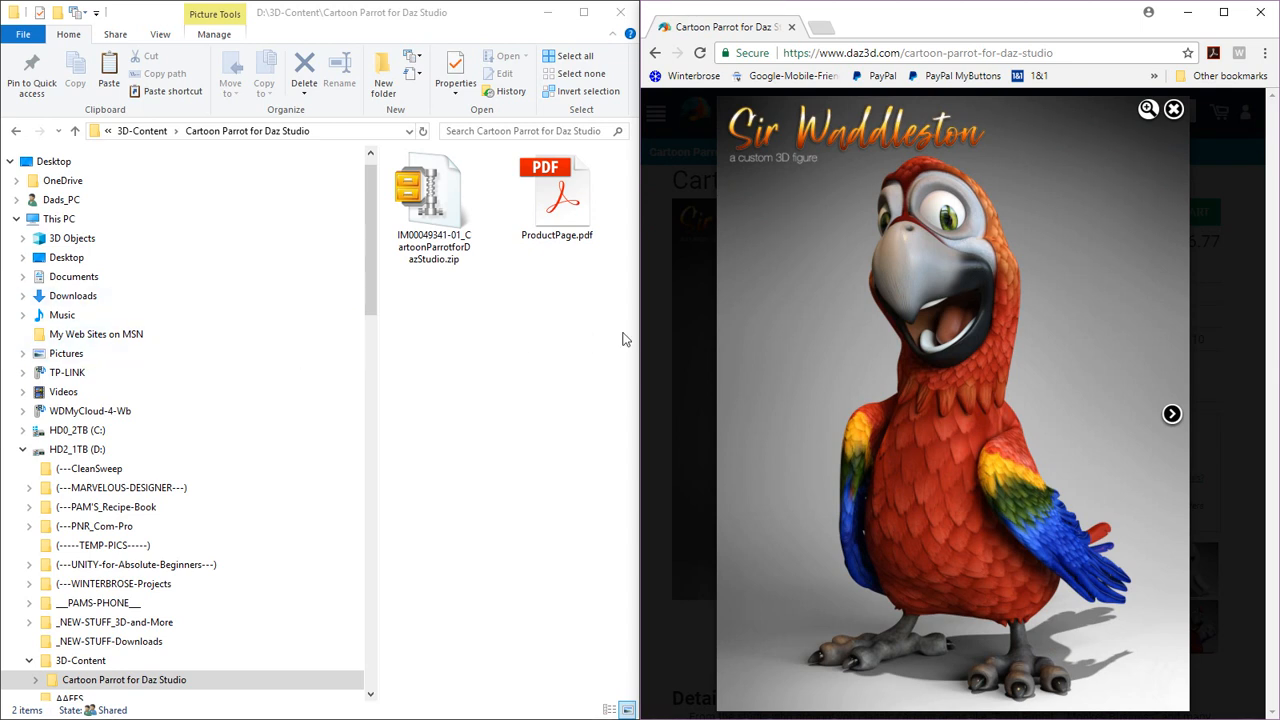
pyautogui.moveTo(560, 390)
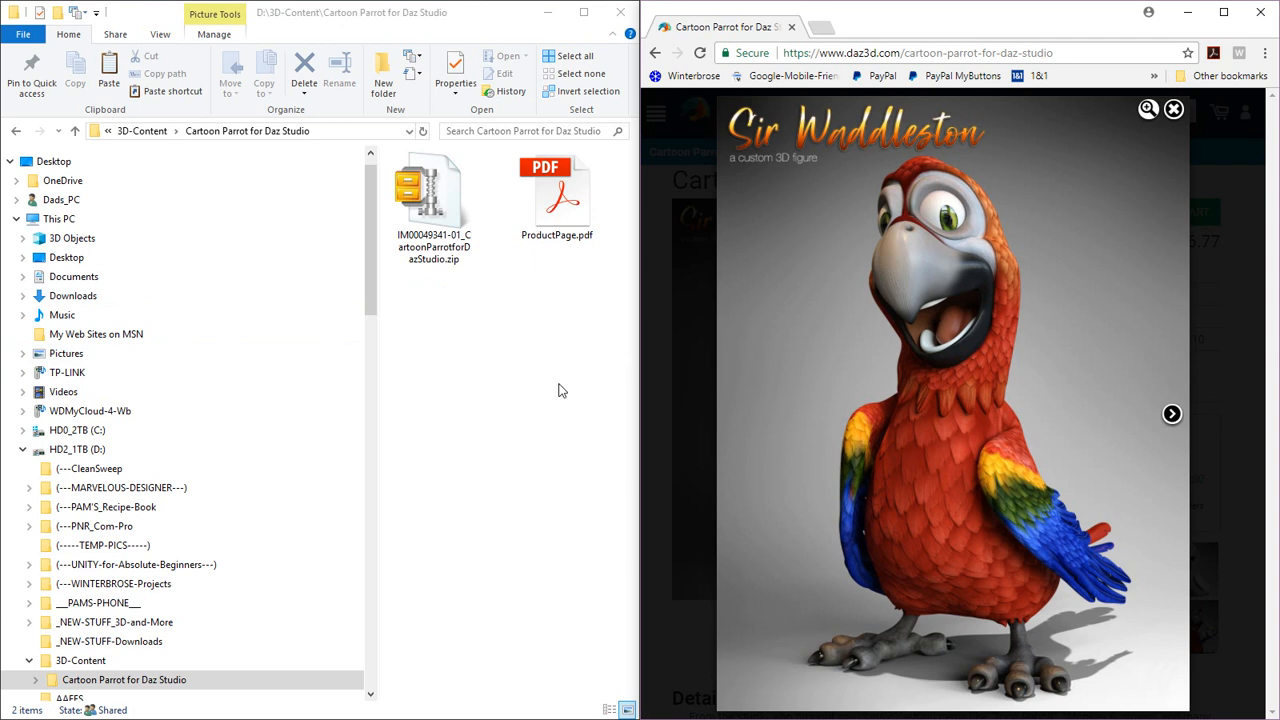
pyautogui.moveTo(950, 295)
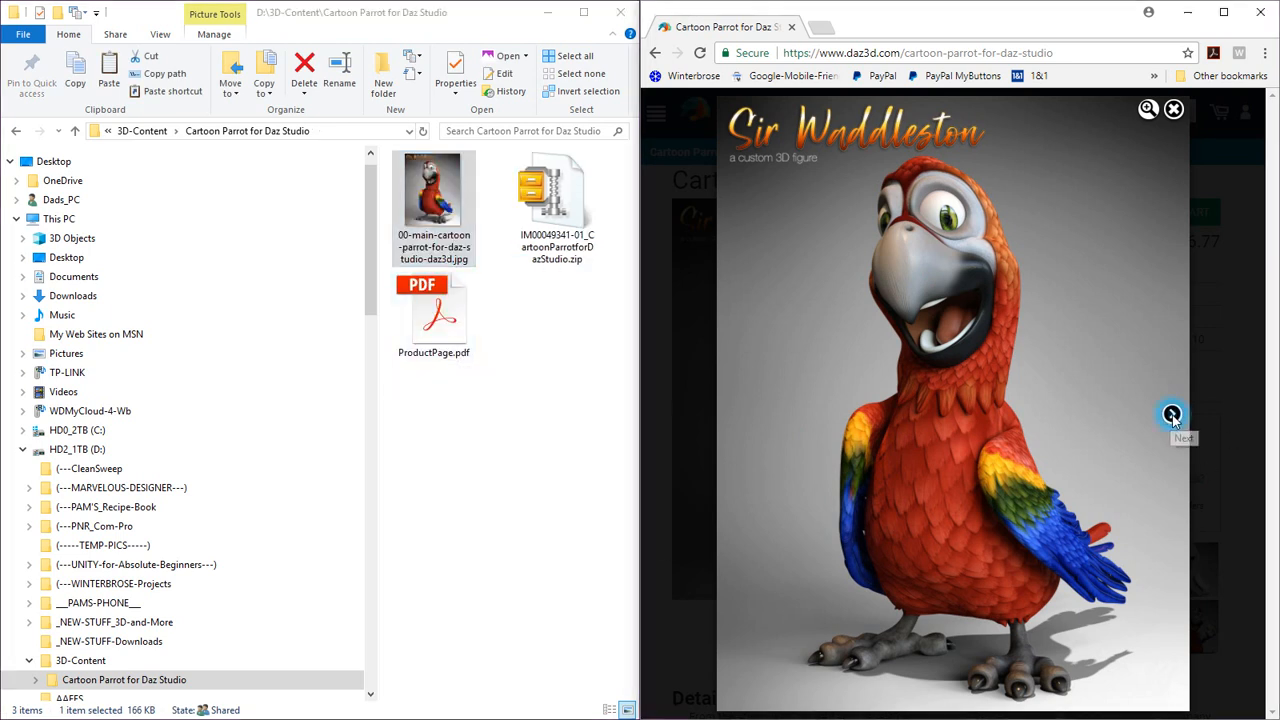
pyautogui.click(1172, 414)
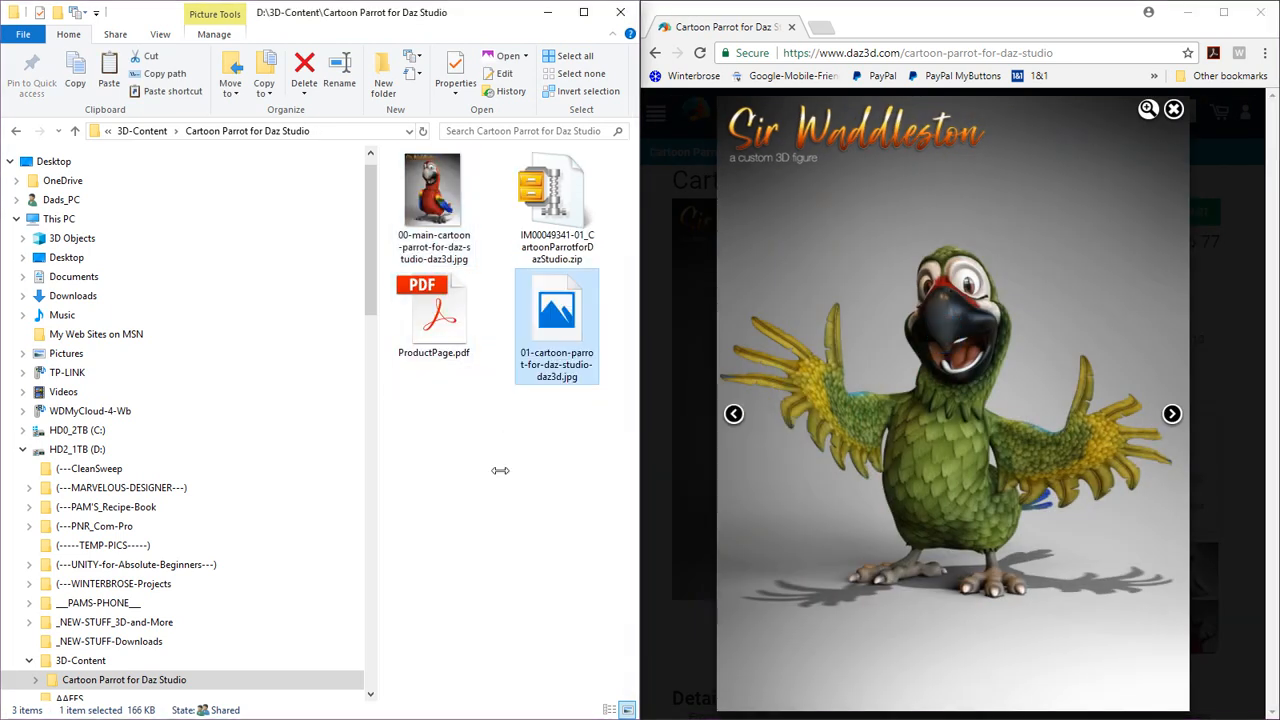
pyautogui.click(1171, 413)
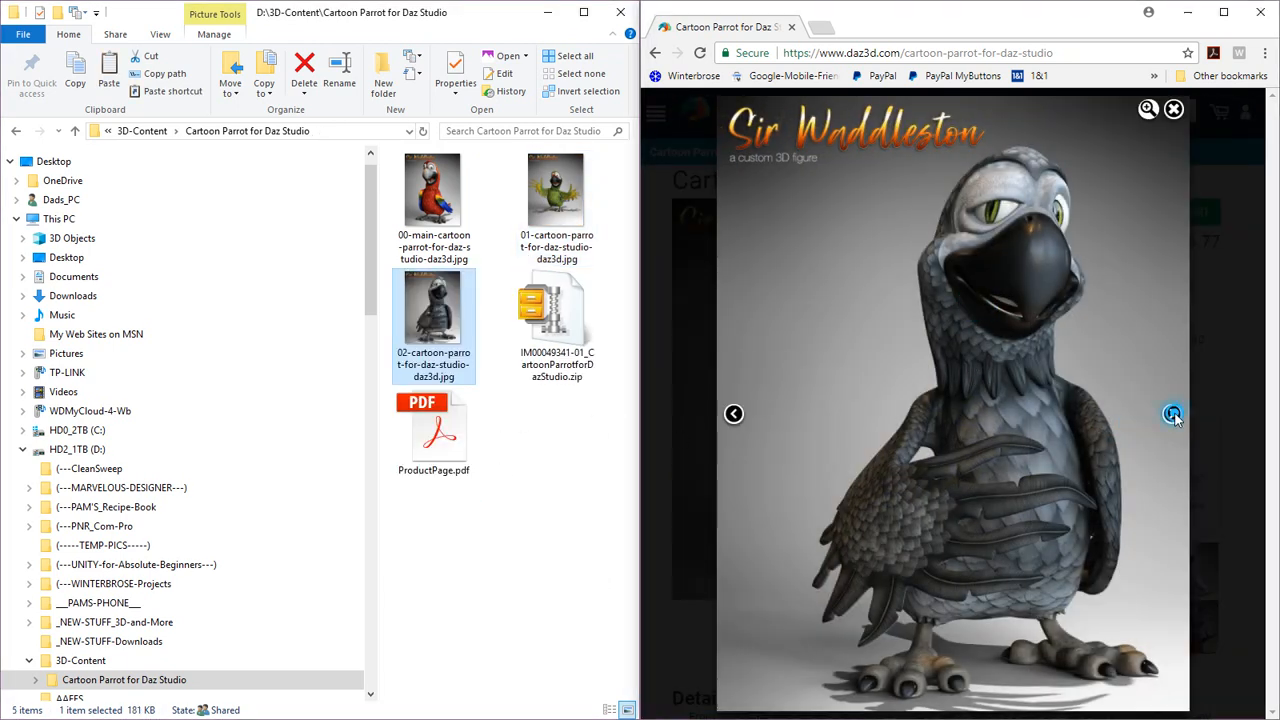
pyautogui.click(1172, 414)
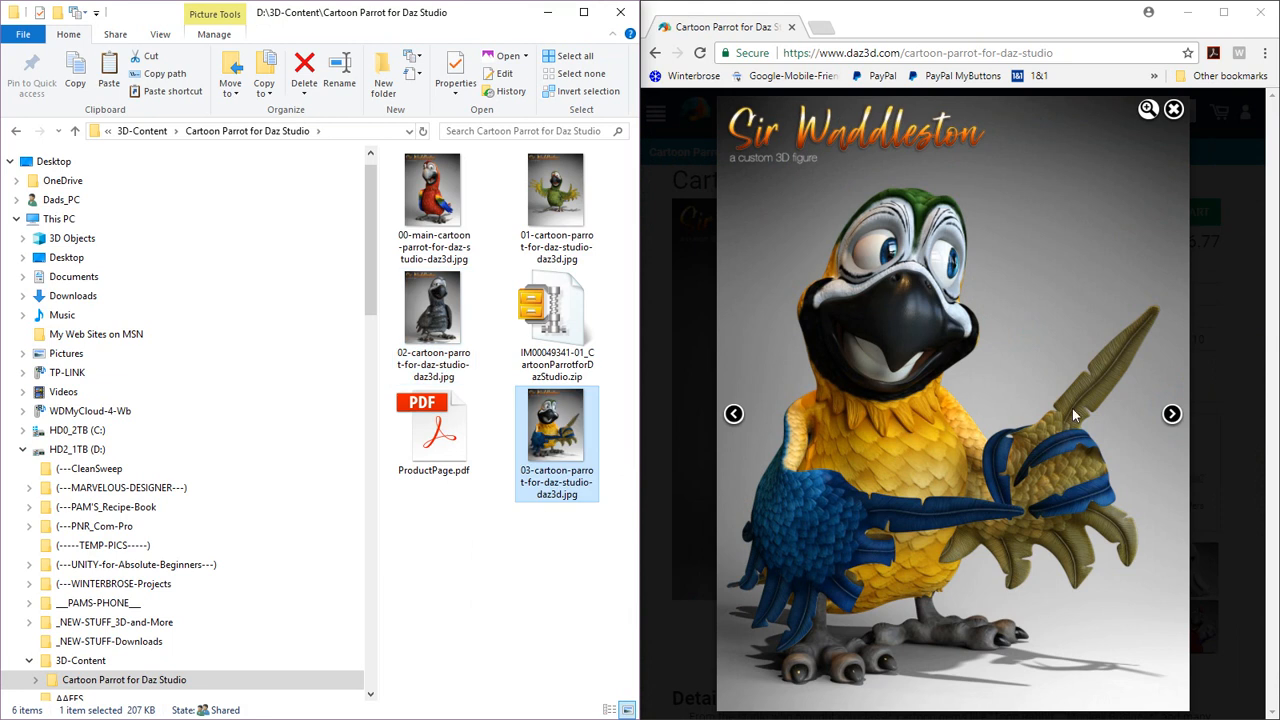
pyautogui.click(1171, 413)
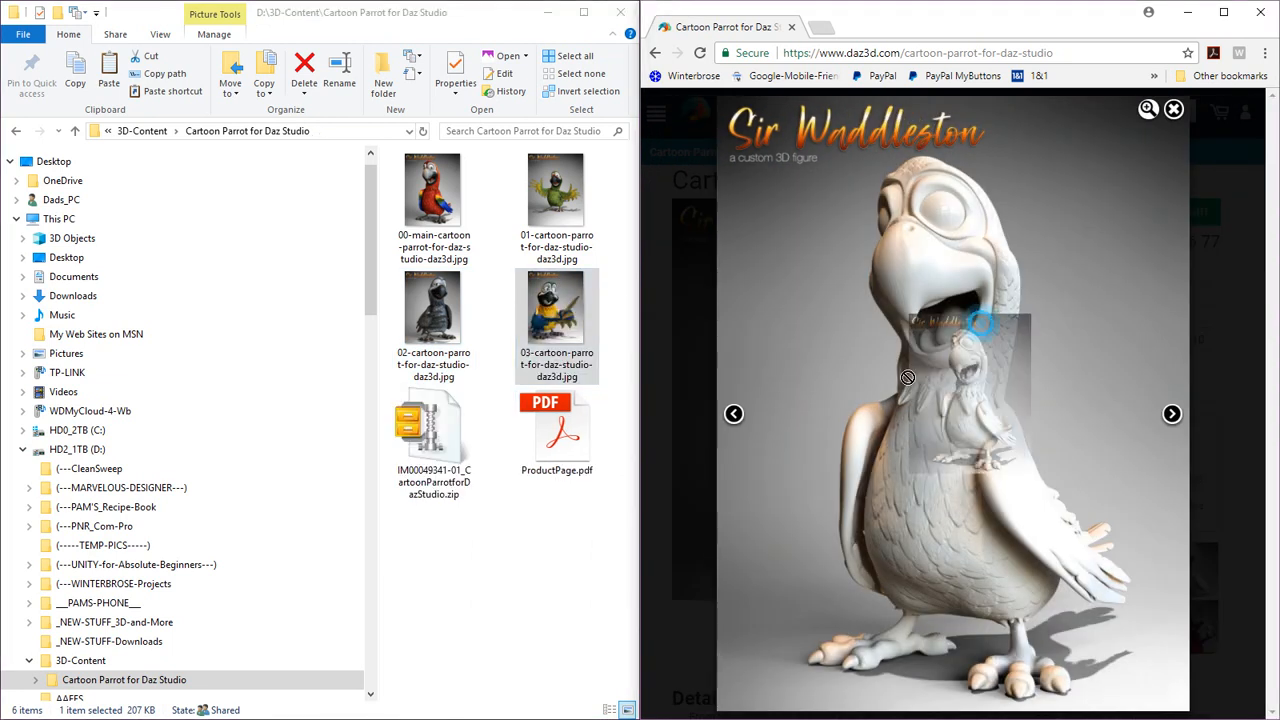
pyautogui.click(1171, 414)
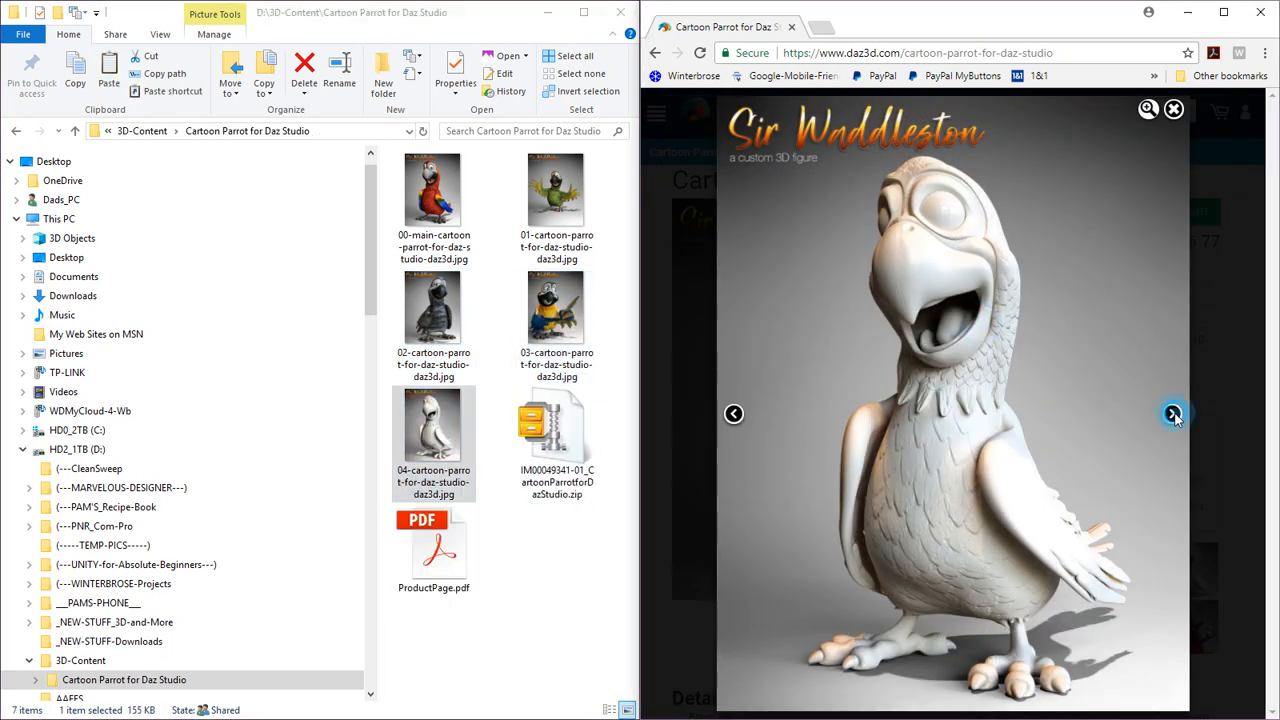
pyautogui.click(1172, 414)
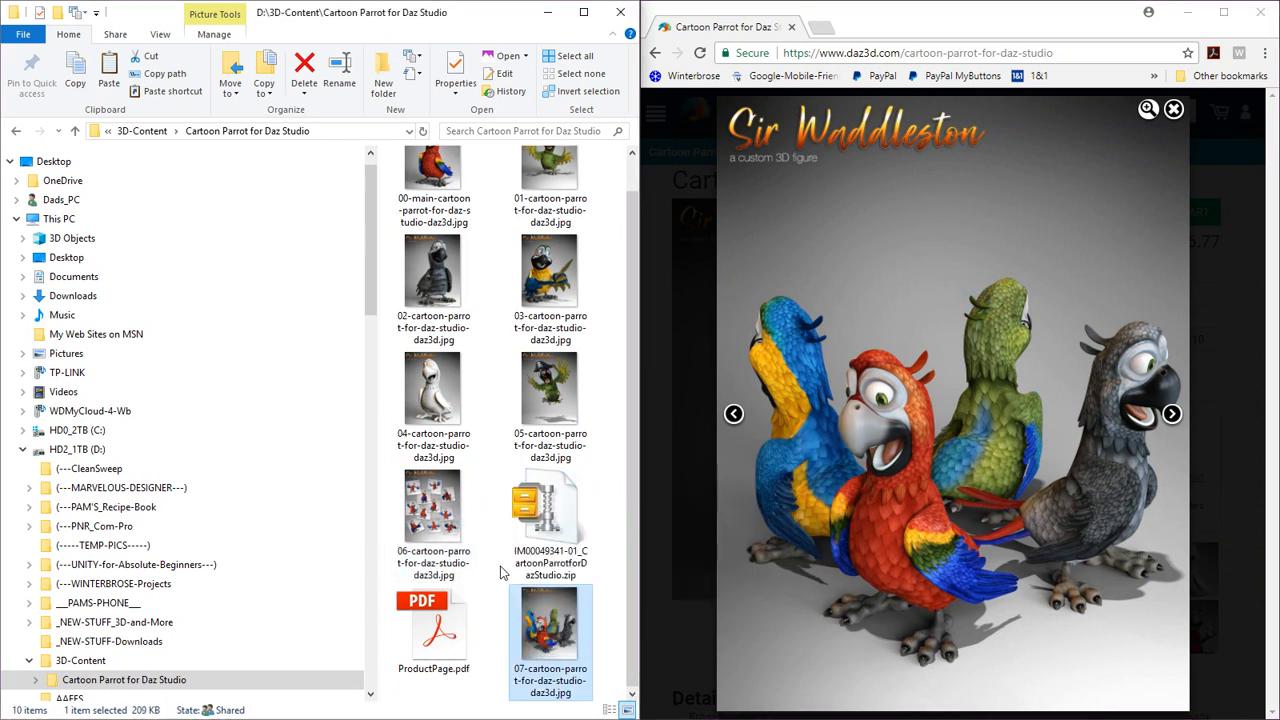
pyautogui.click(1171, 413)
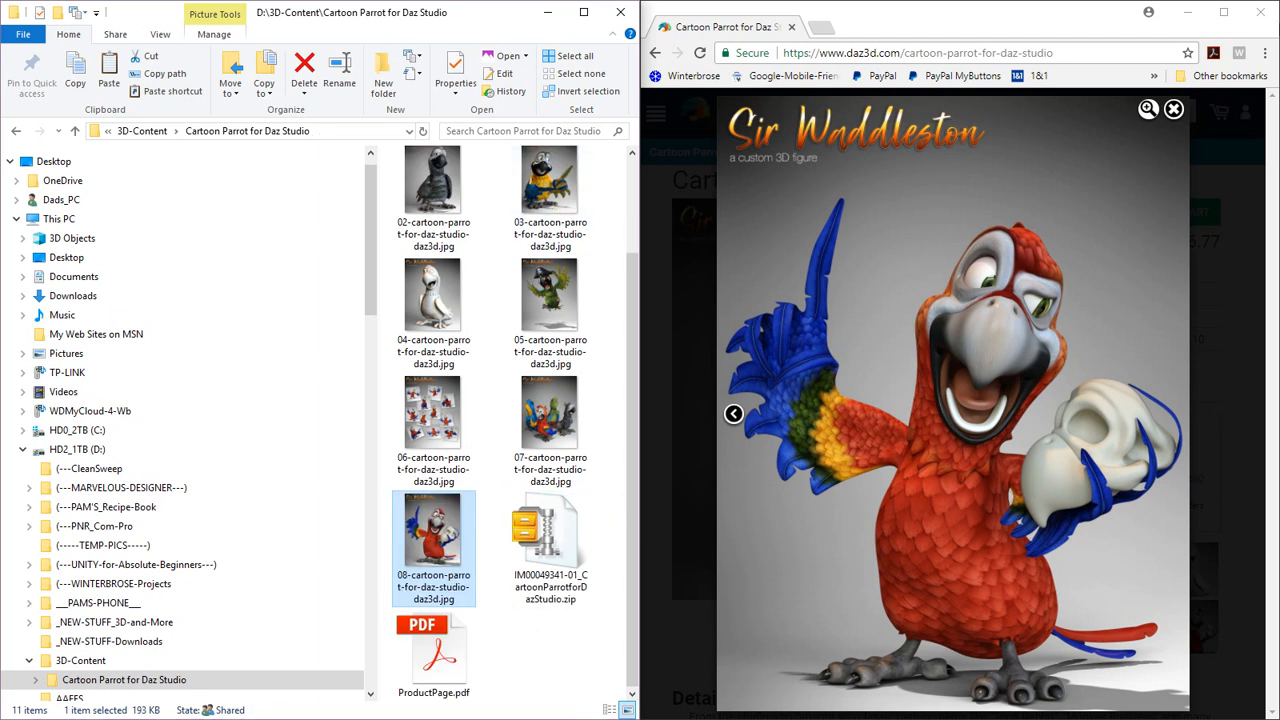
pyautogui.moveTo(1190, 167)
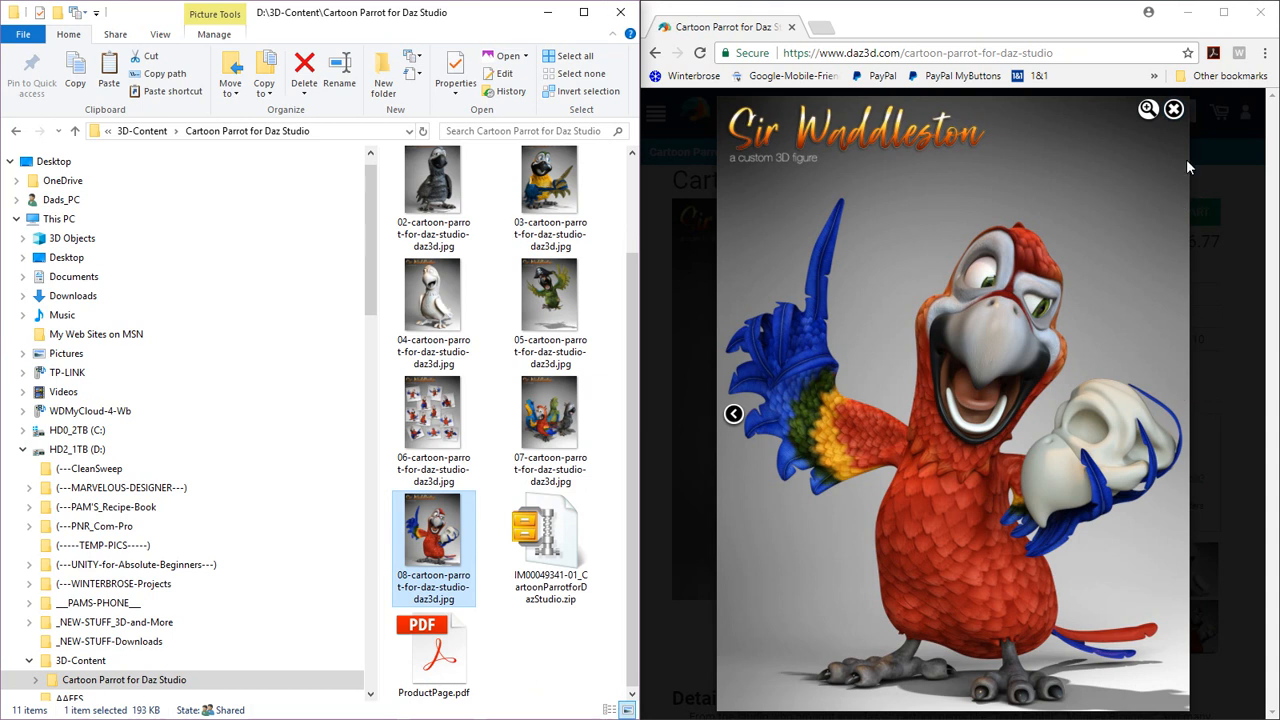
pyautogui.click(1173, 109)
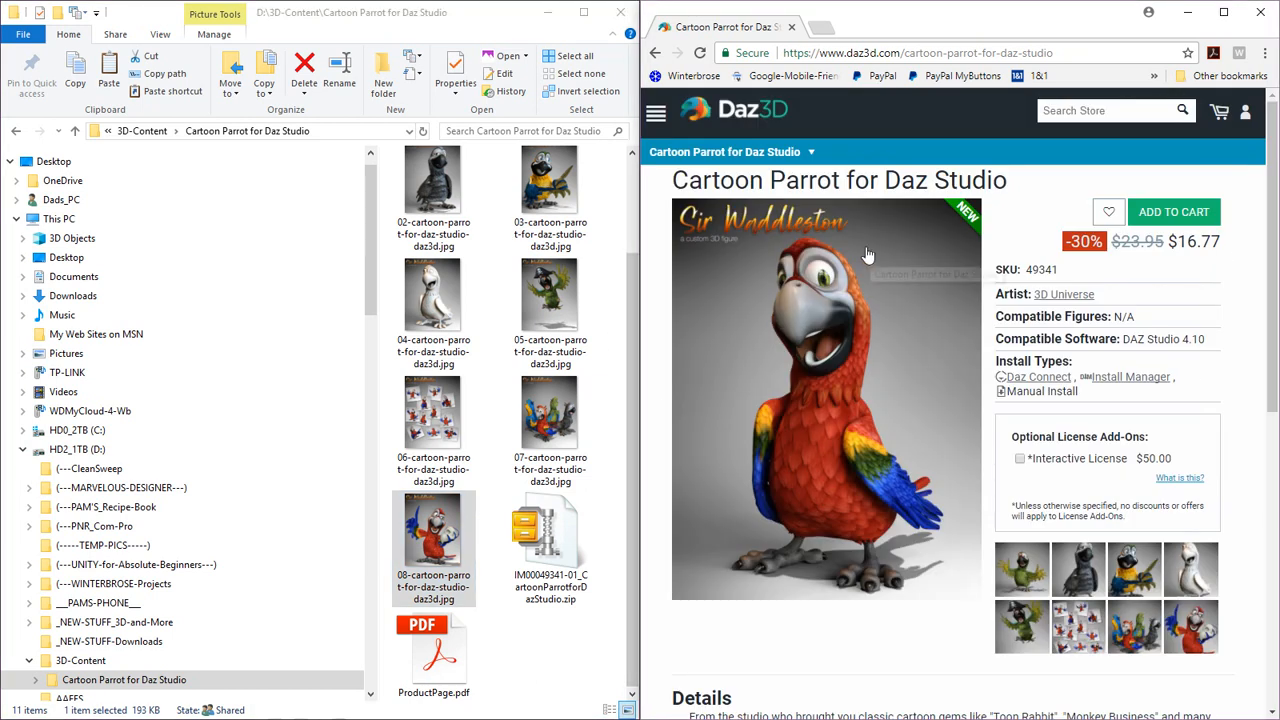
pyautogui.moveTo(770, 288)
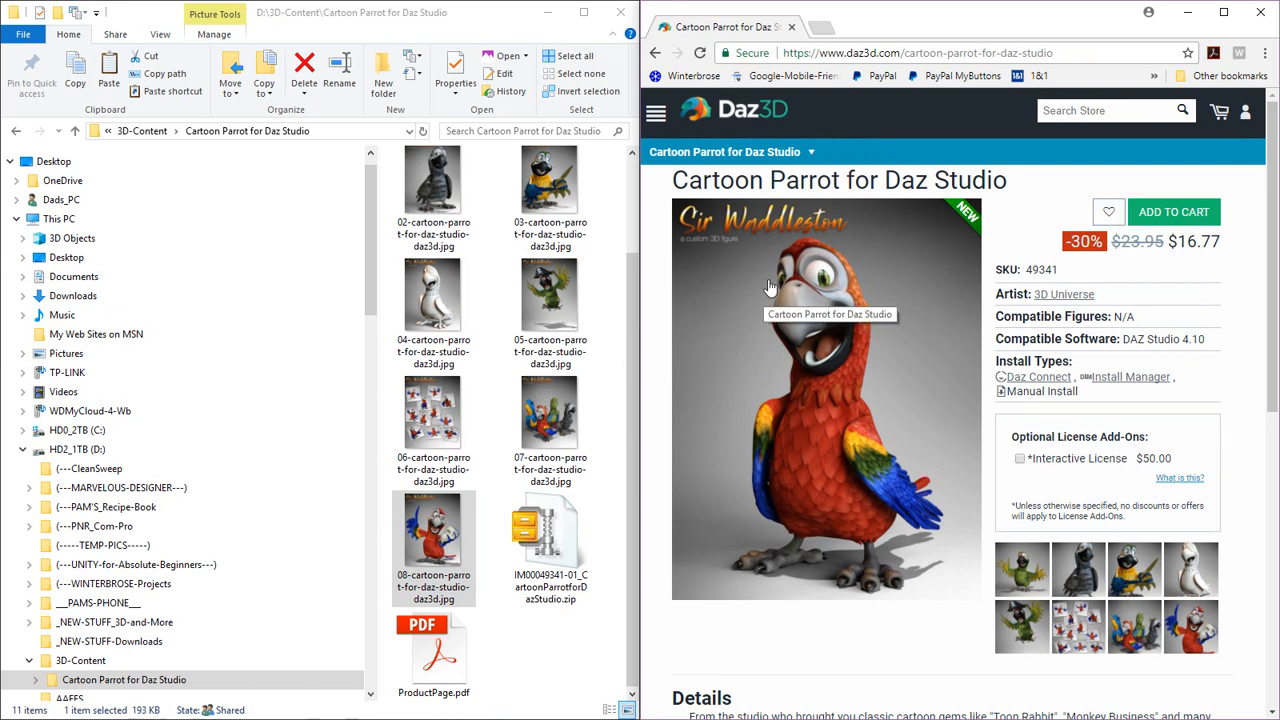
pyautogui.moveTo(778, 282)
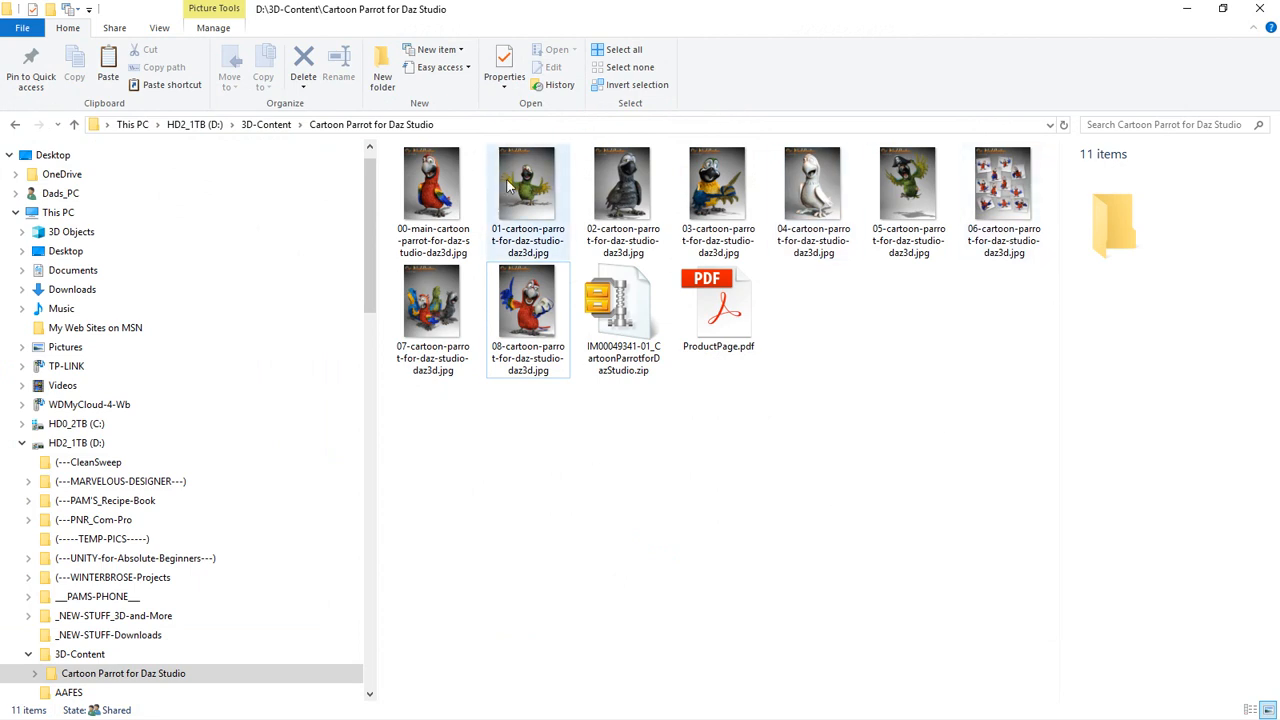
pyautogui.moveTo(635, 330)
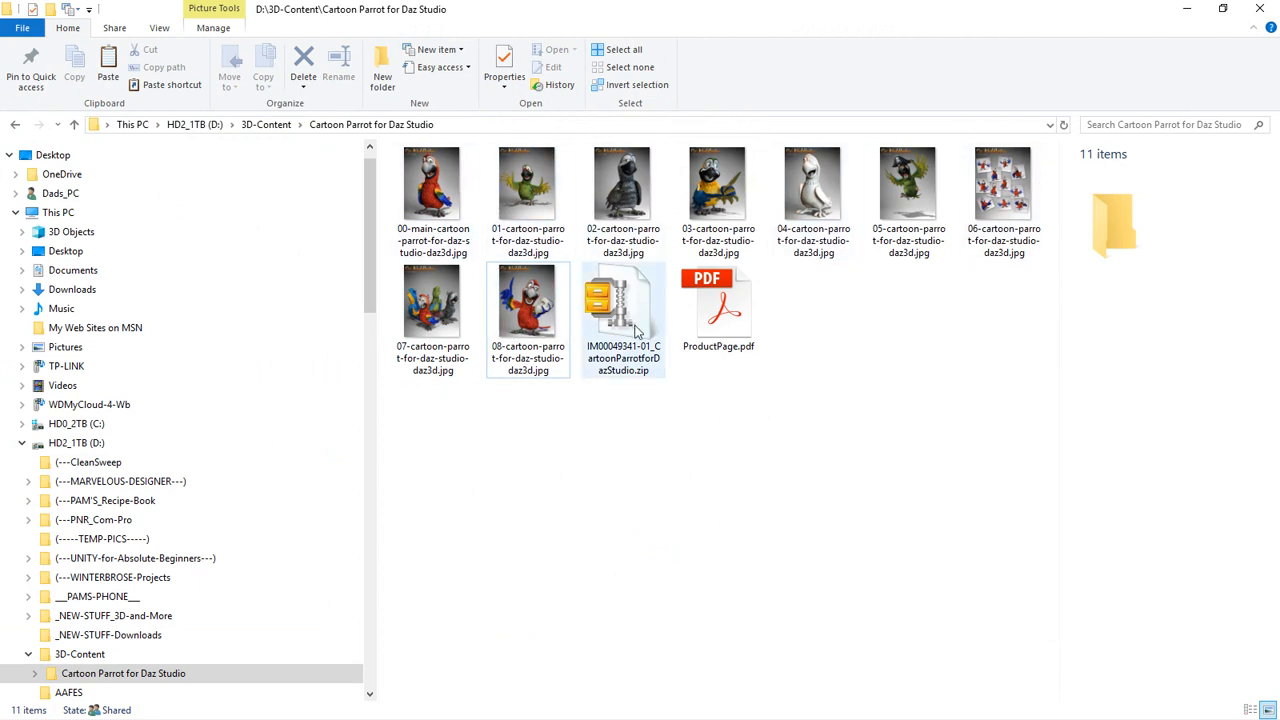
# Select the downloaded zip among the 11 files in the Cartoon Parrot folder.
pyautogui.click(718, 307)
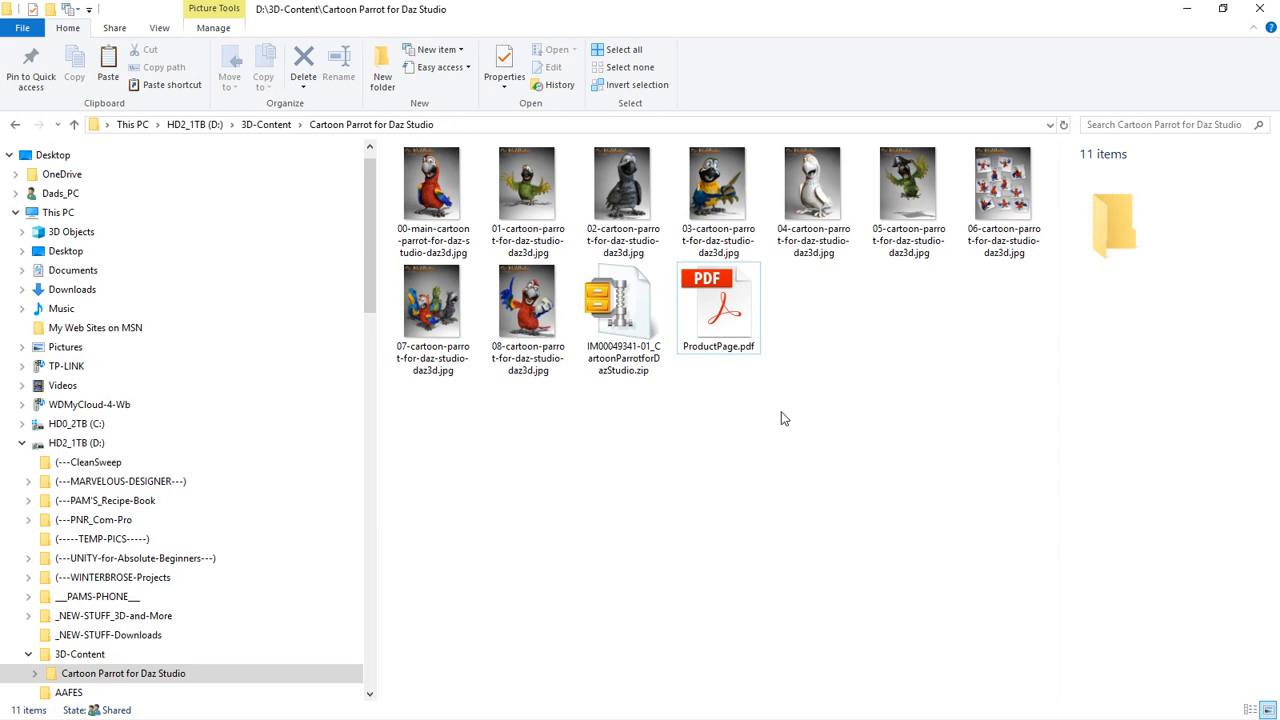
pyautogui.moveTo(658, 440)
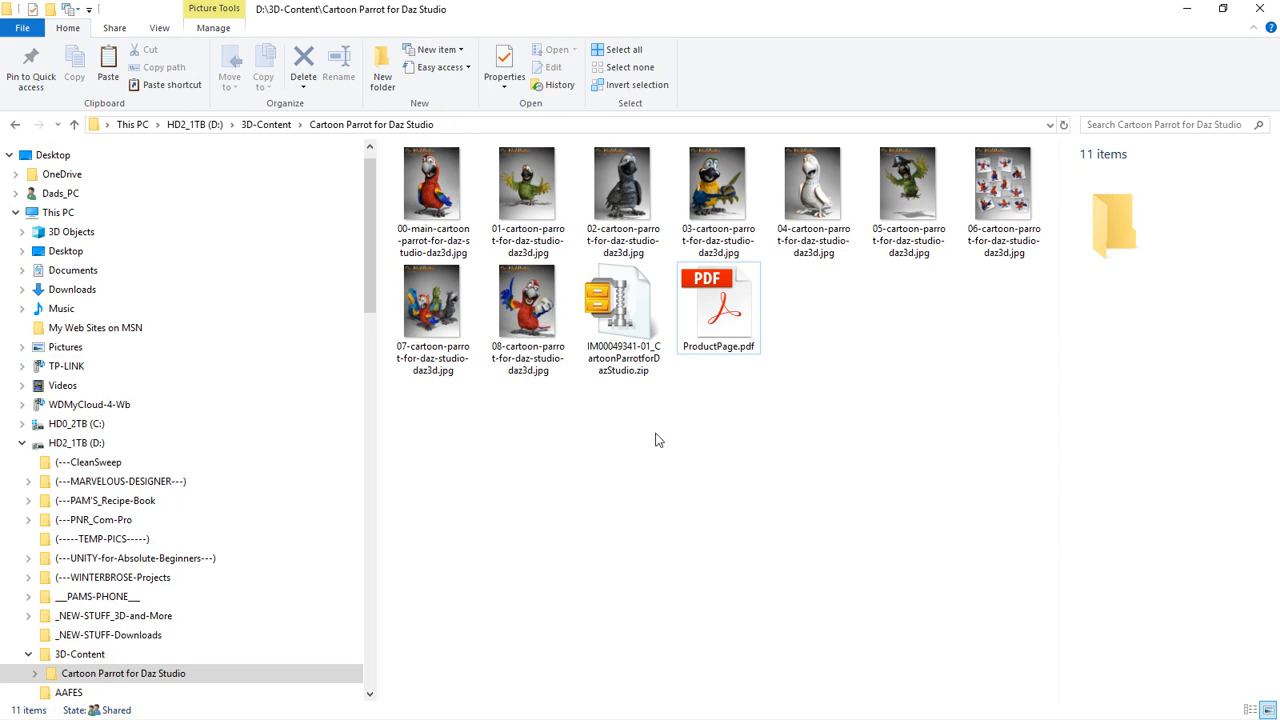